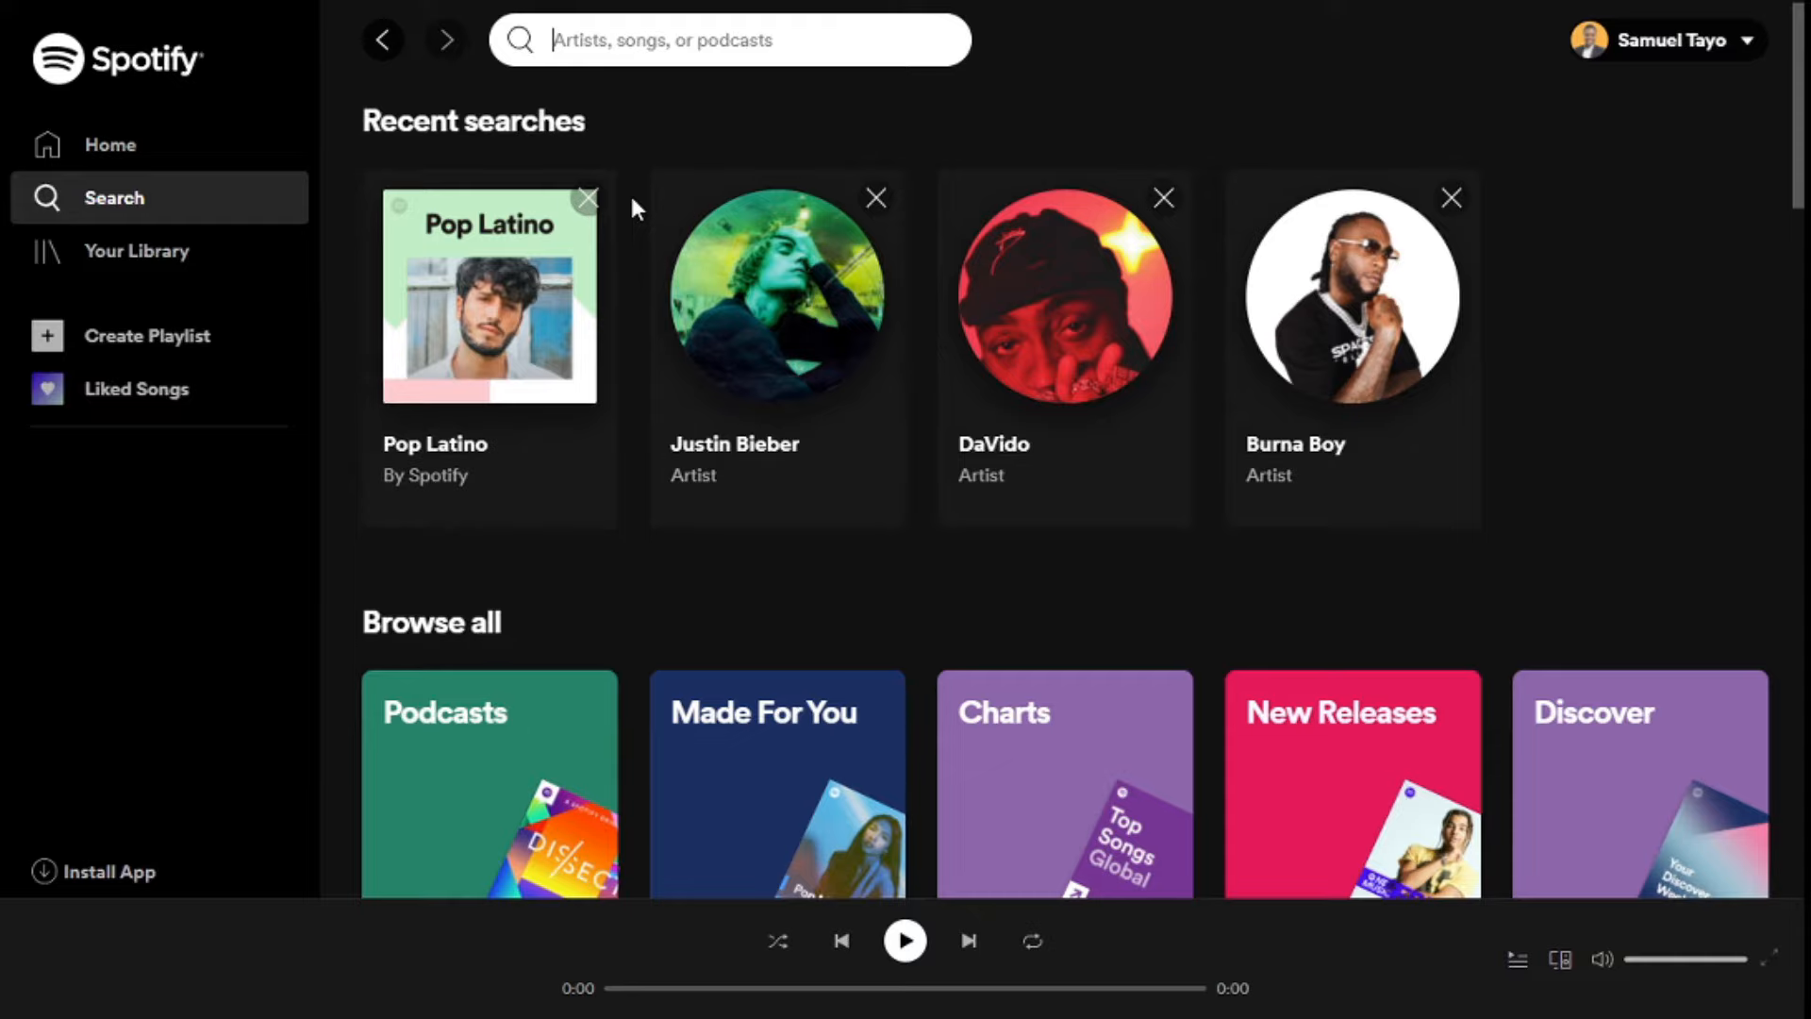
Search Spotify for "hip hop" and browse the playlist results including RapCaviar.
text(h)
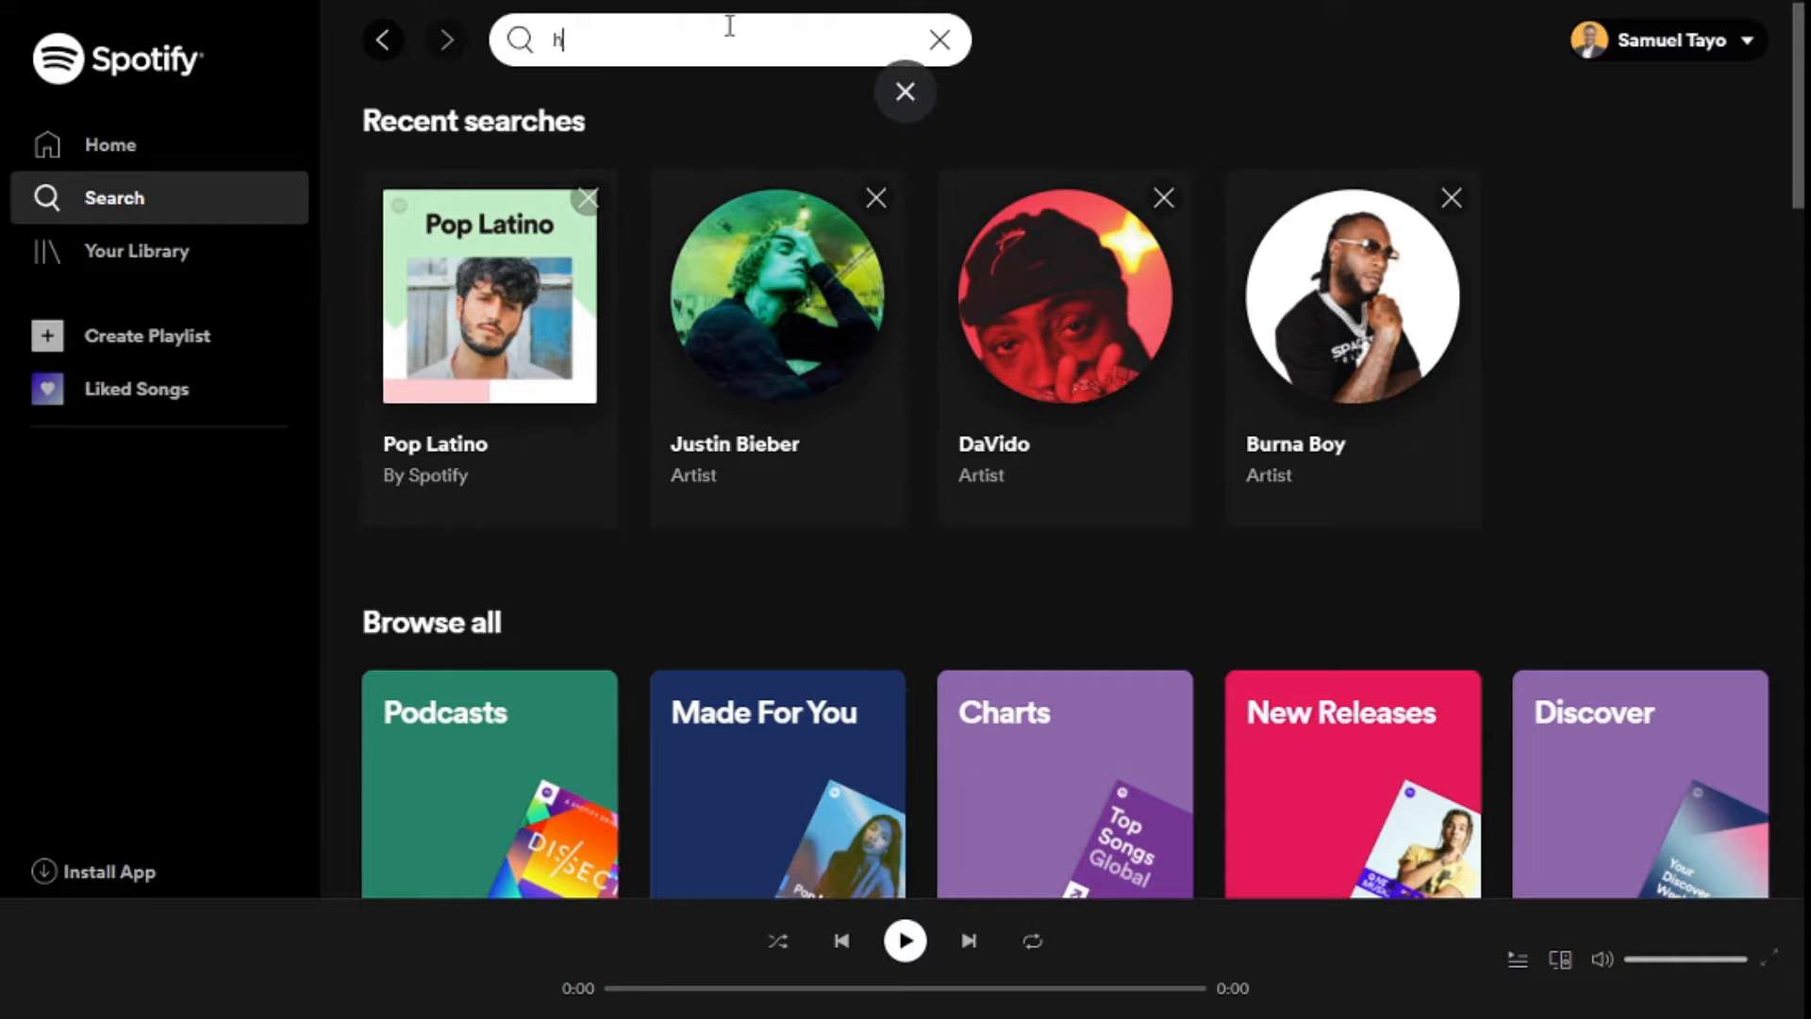
text(hip hop)
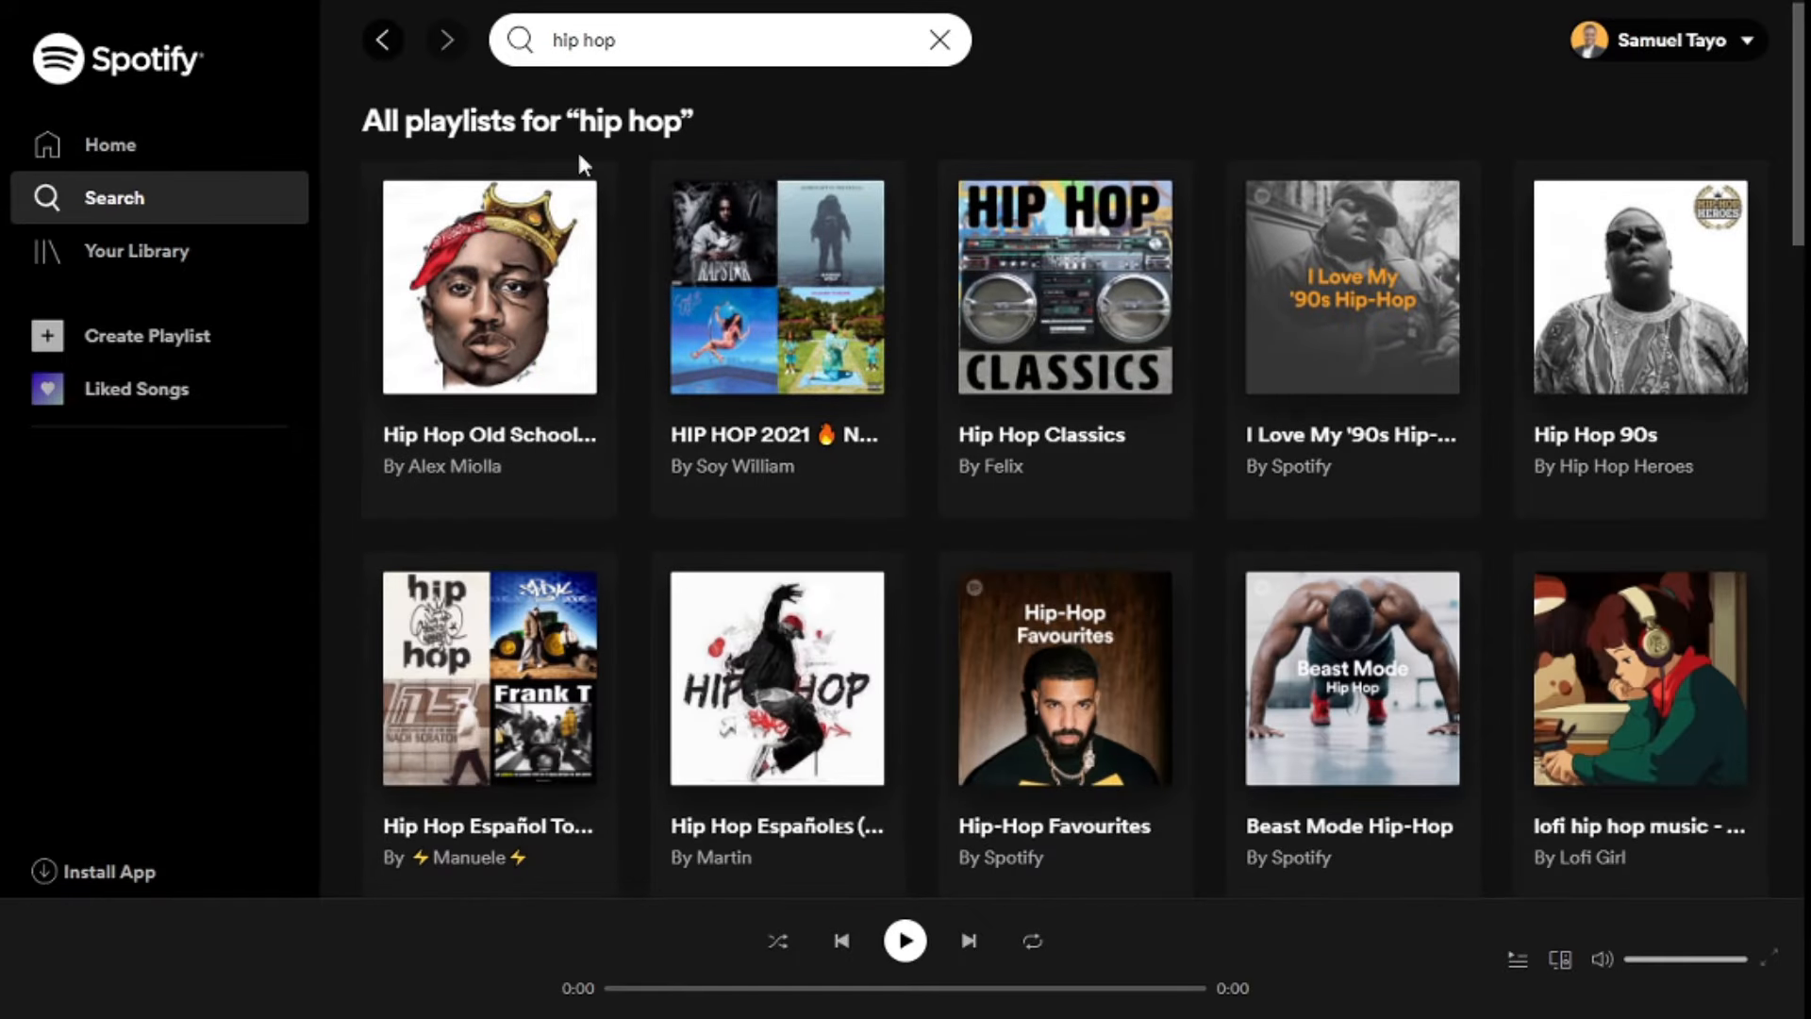
scroll(down, 3)
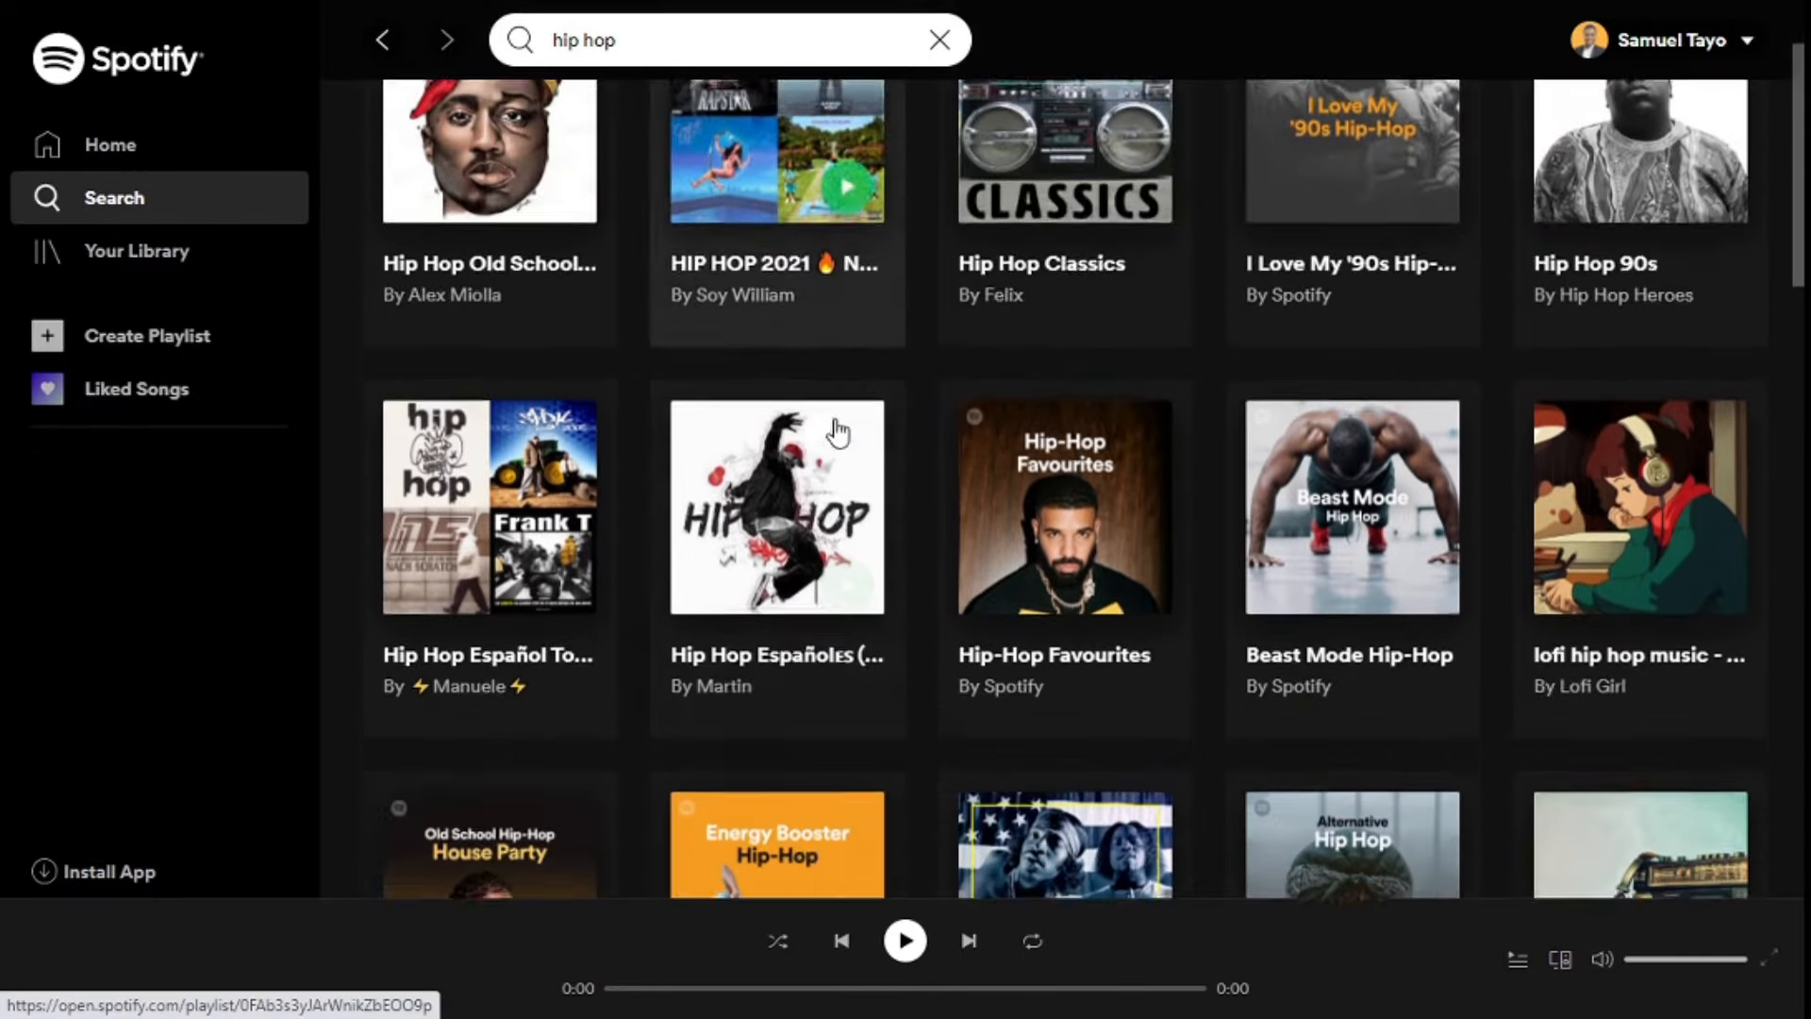
scroll(down, 3)
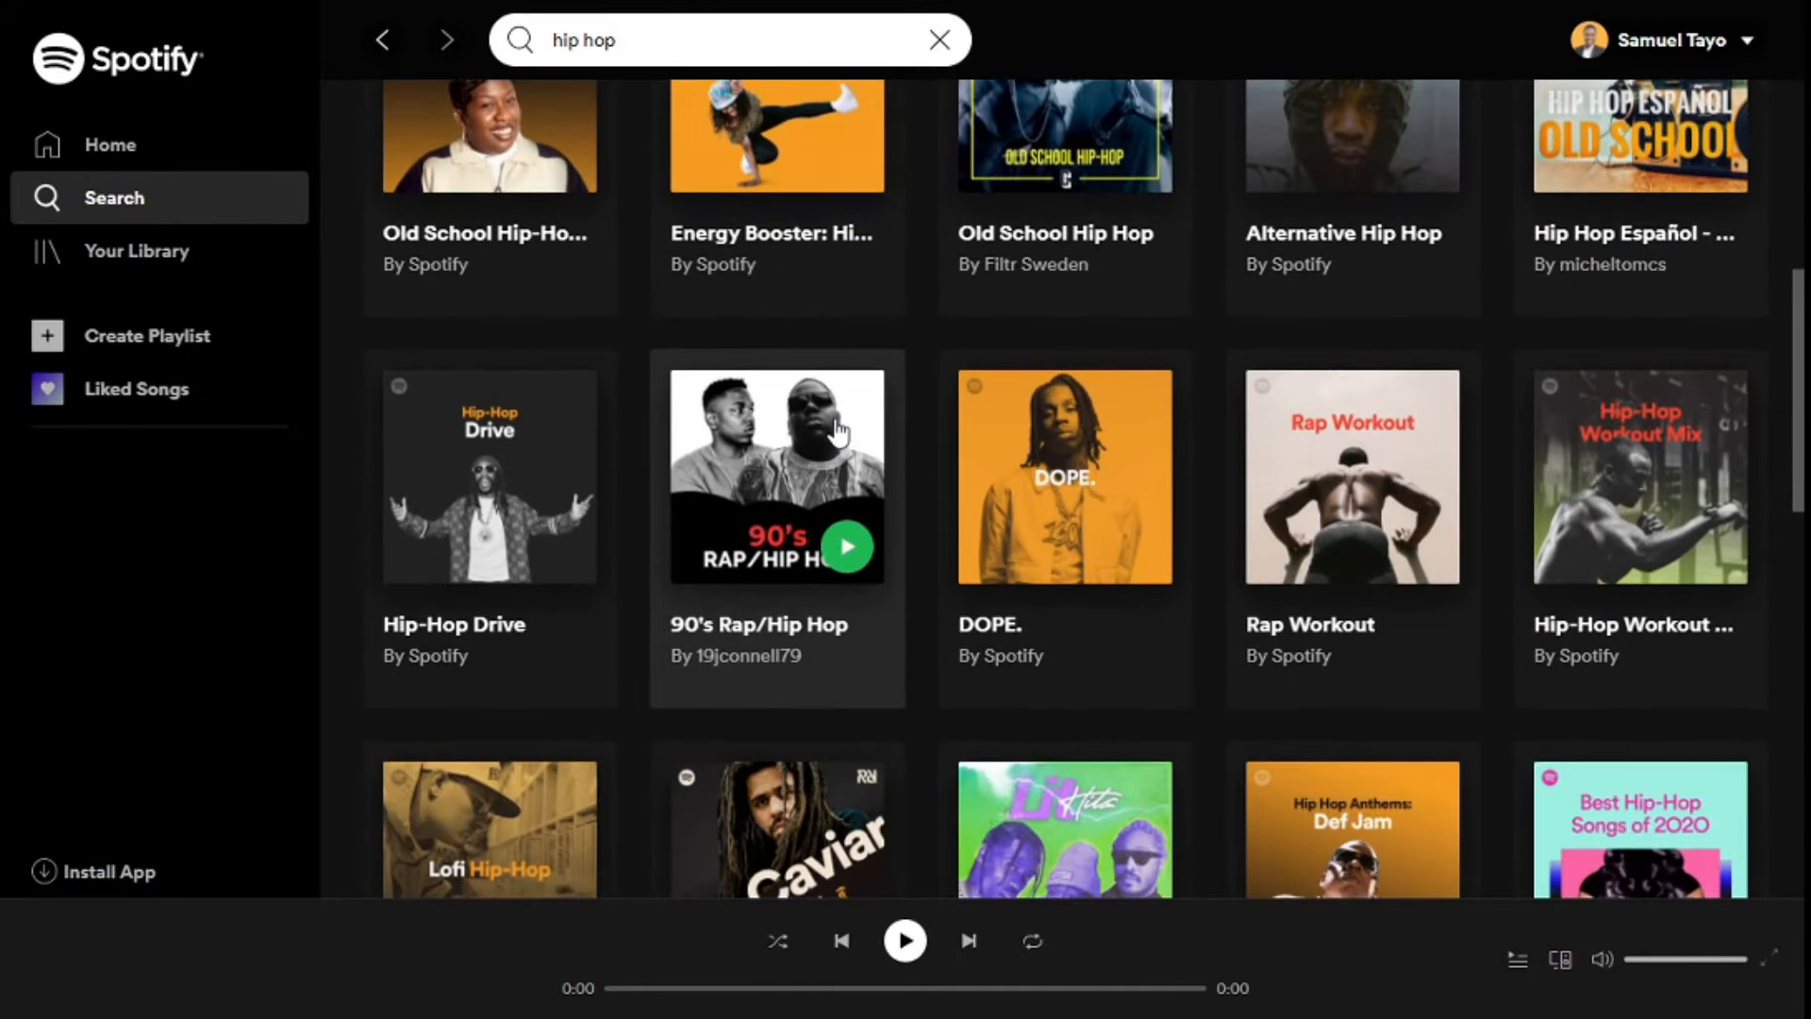
scroll(down, 3)
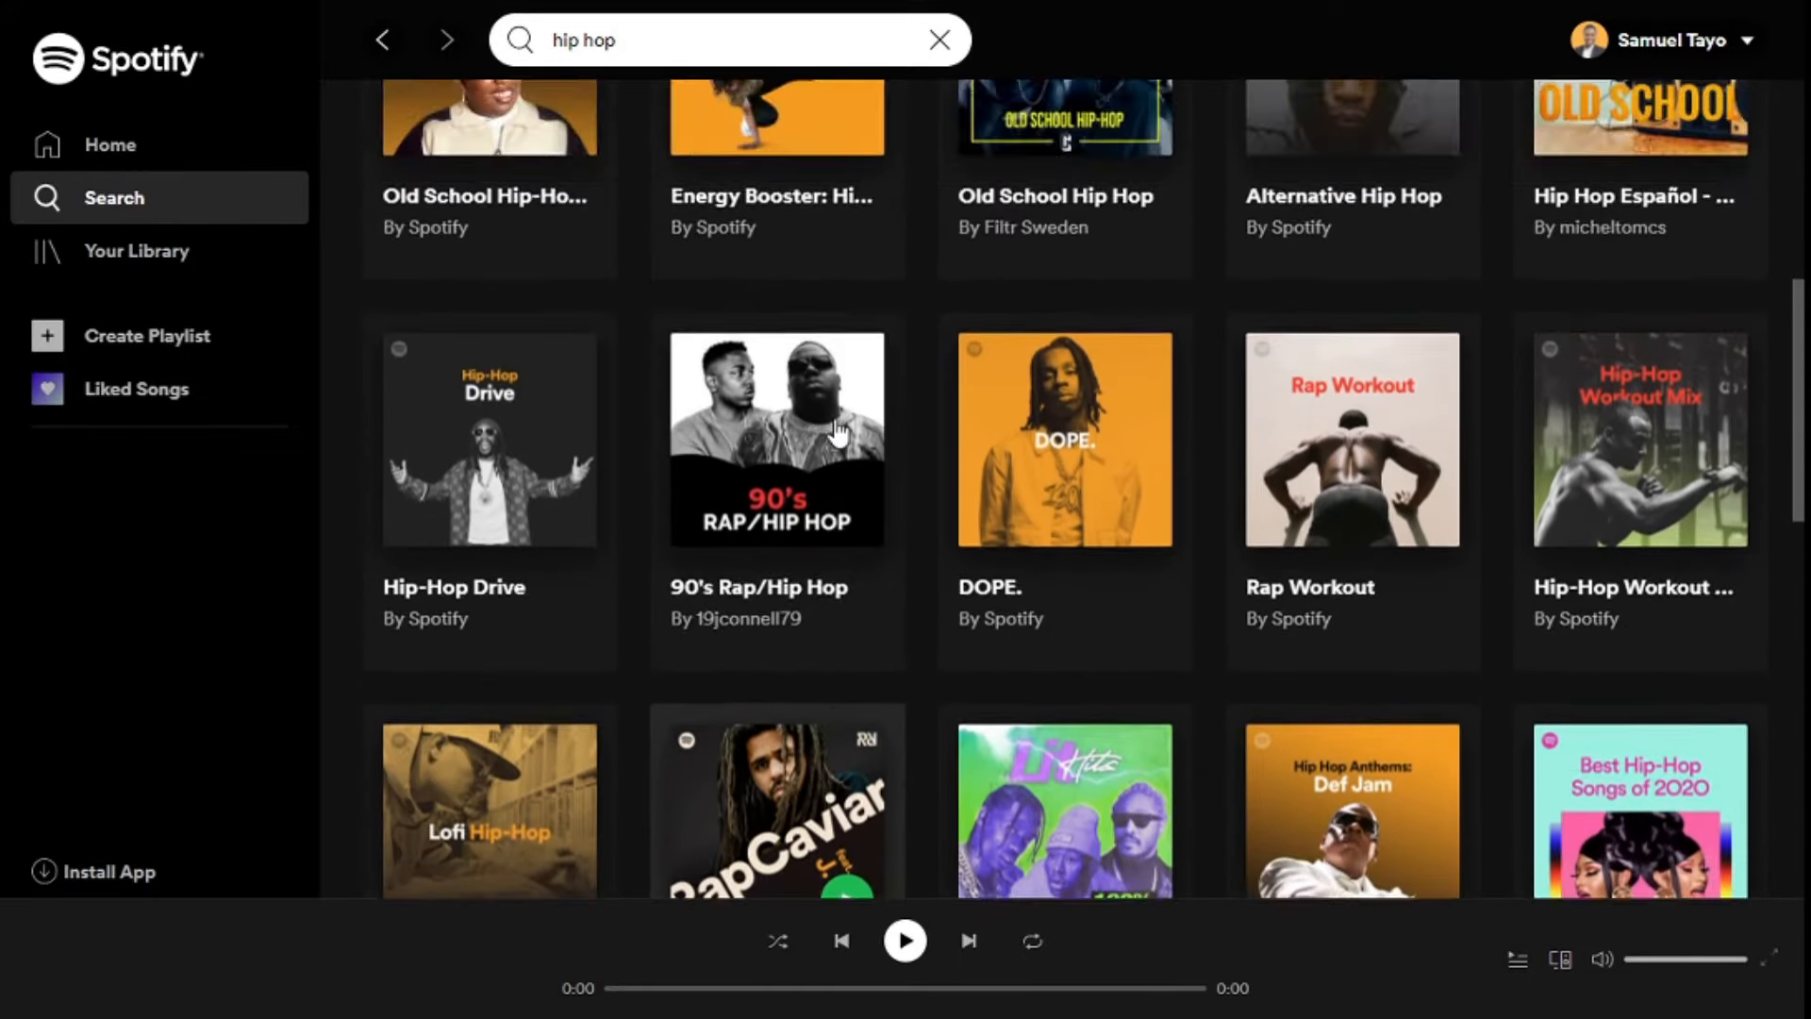
scroll(up, 3)
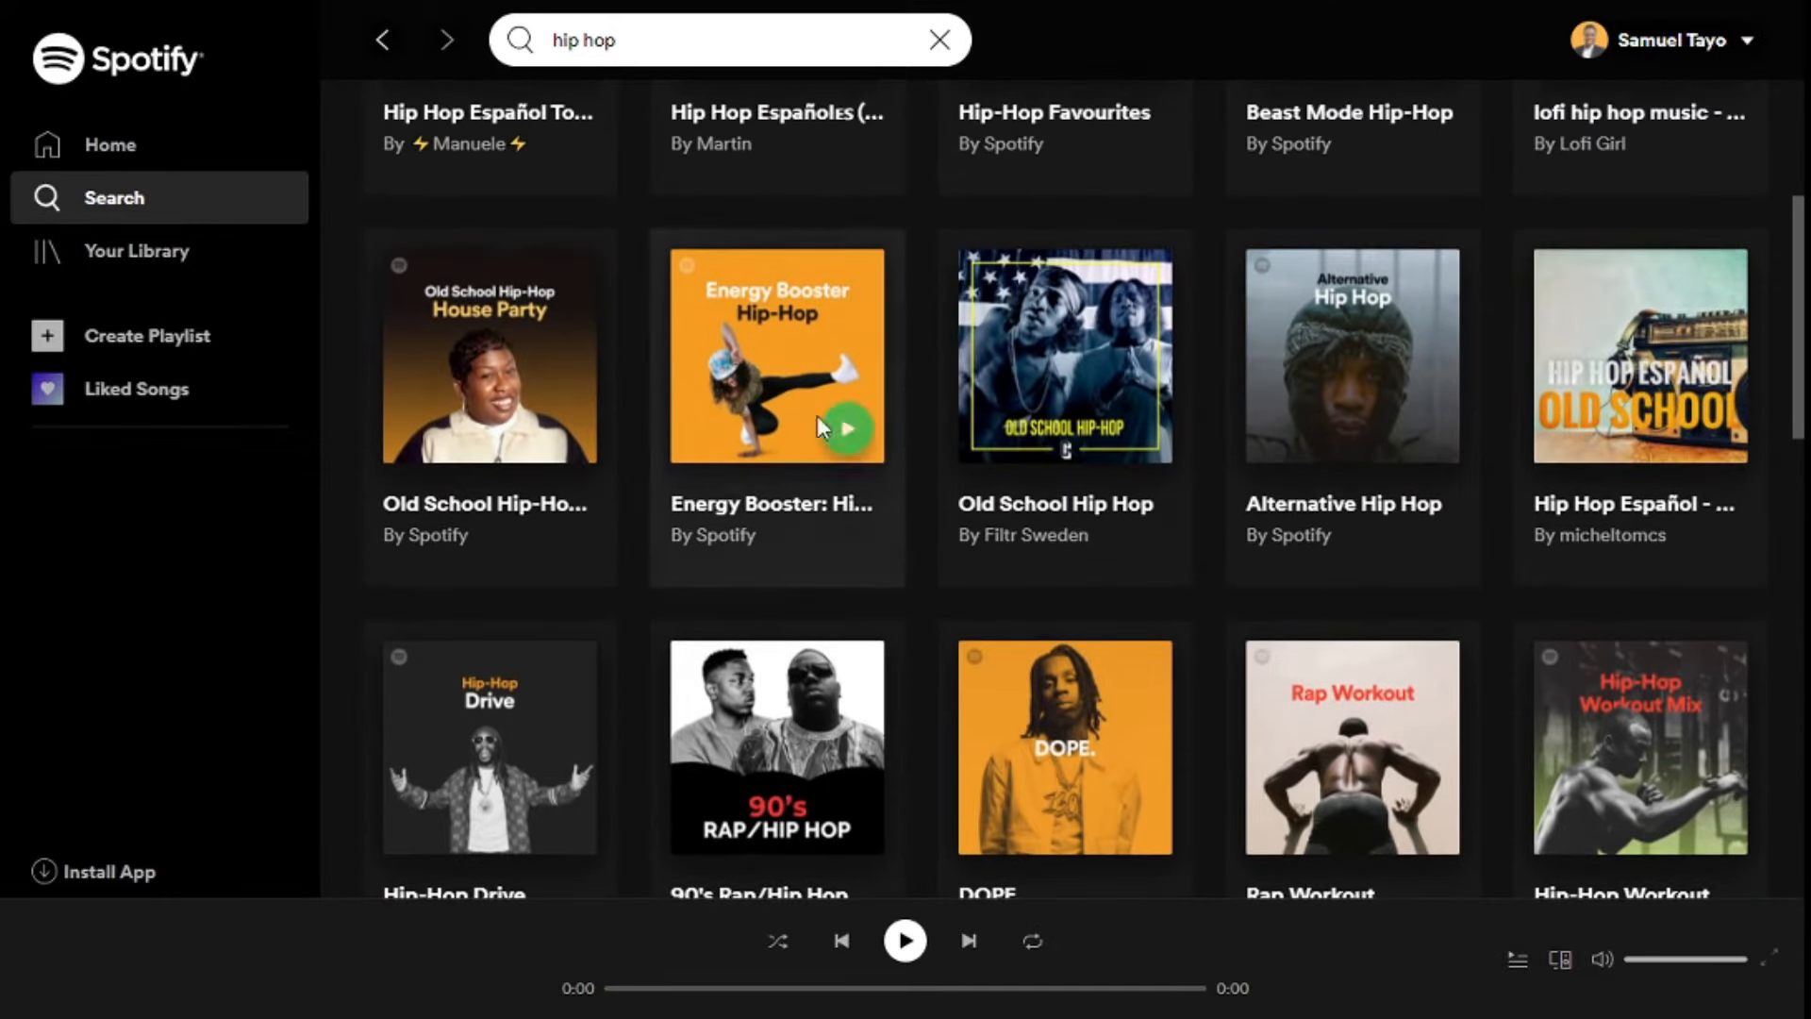
scroll(down, 3)
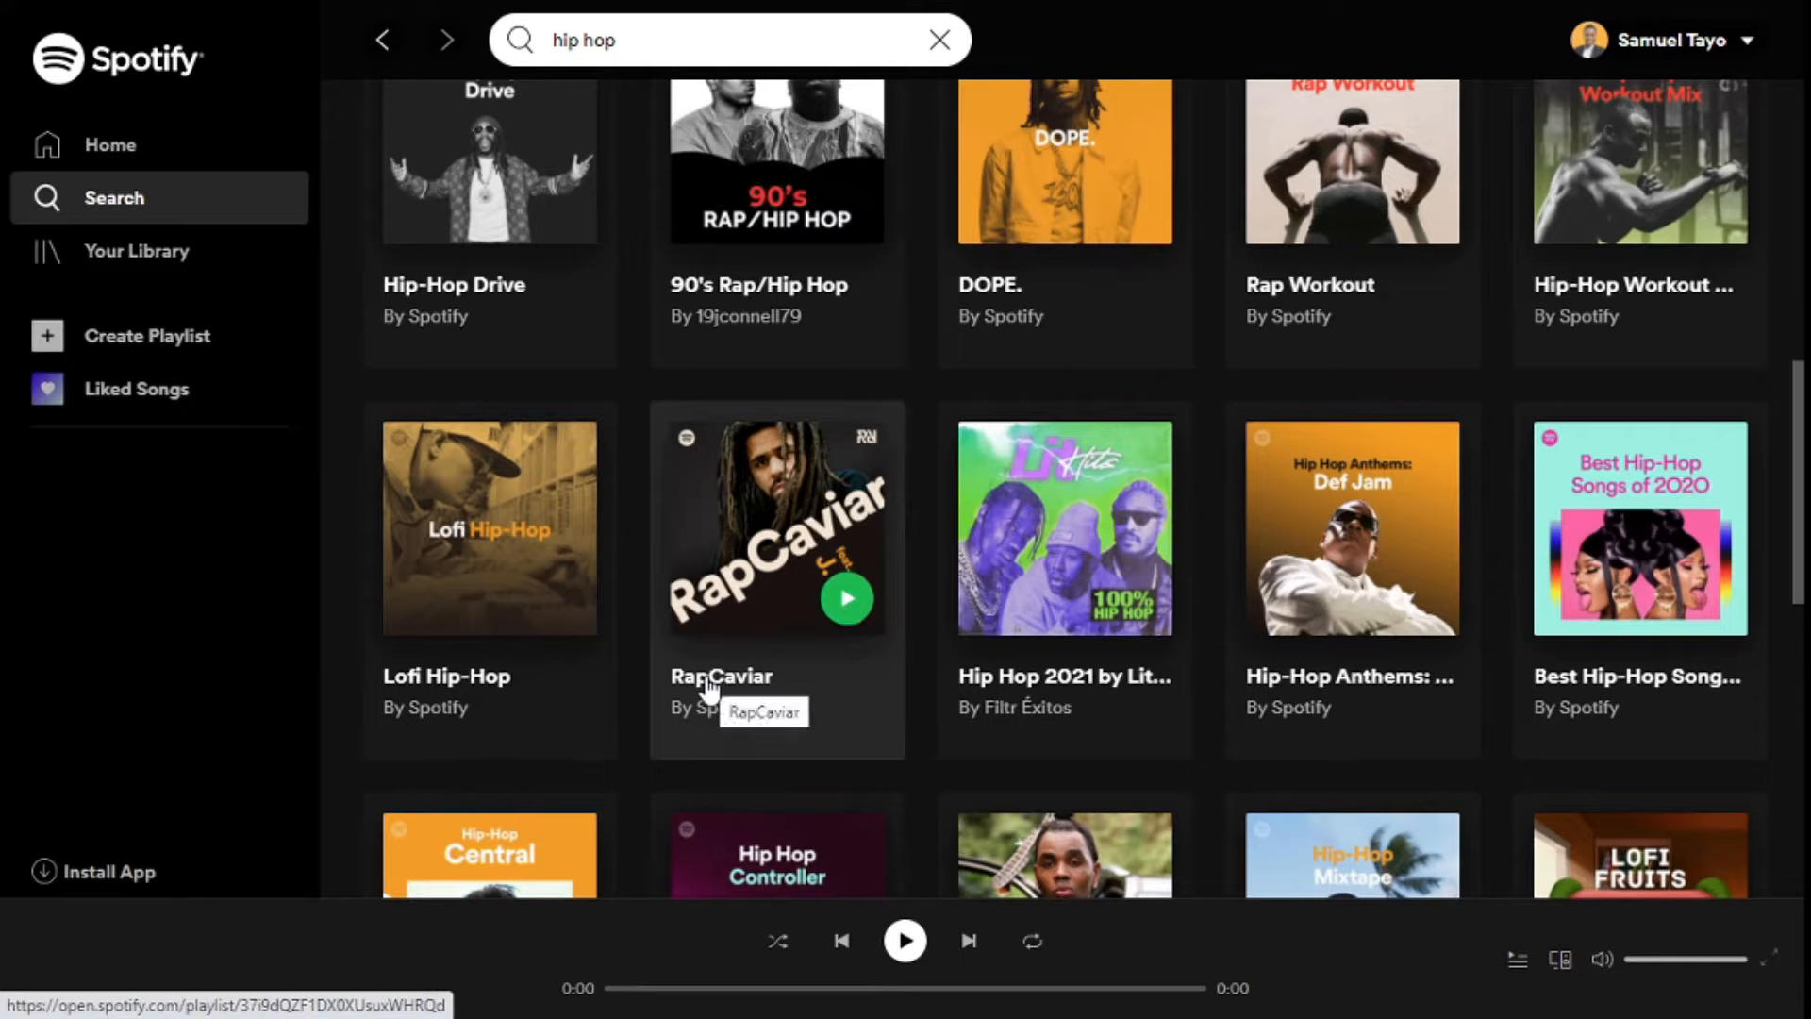
Open the RapCaviar playlist and view its track list.
click(775, 527)
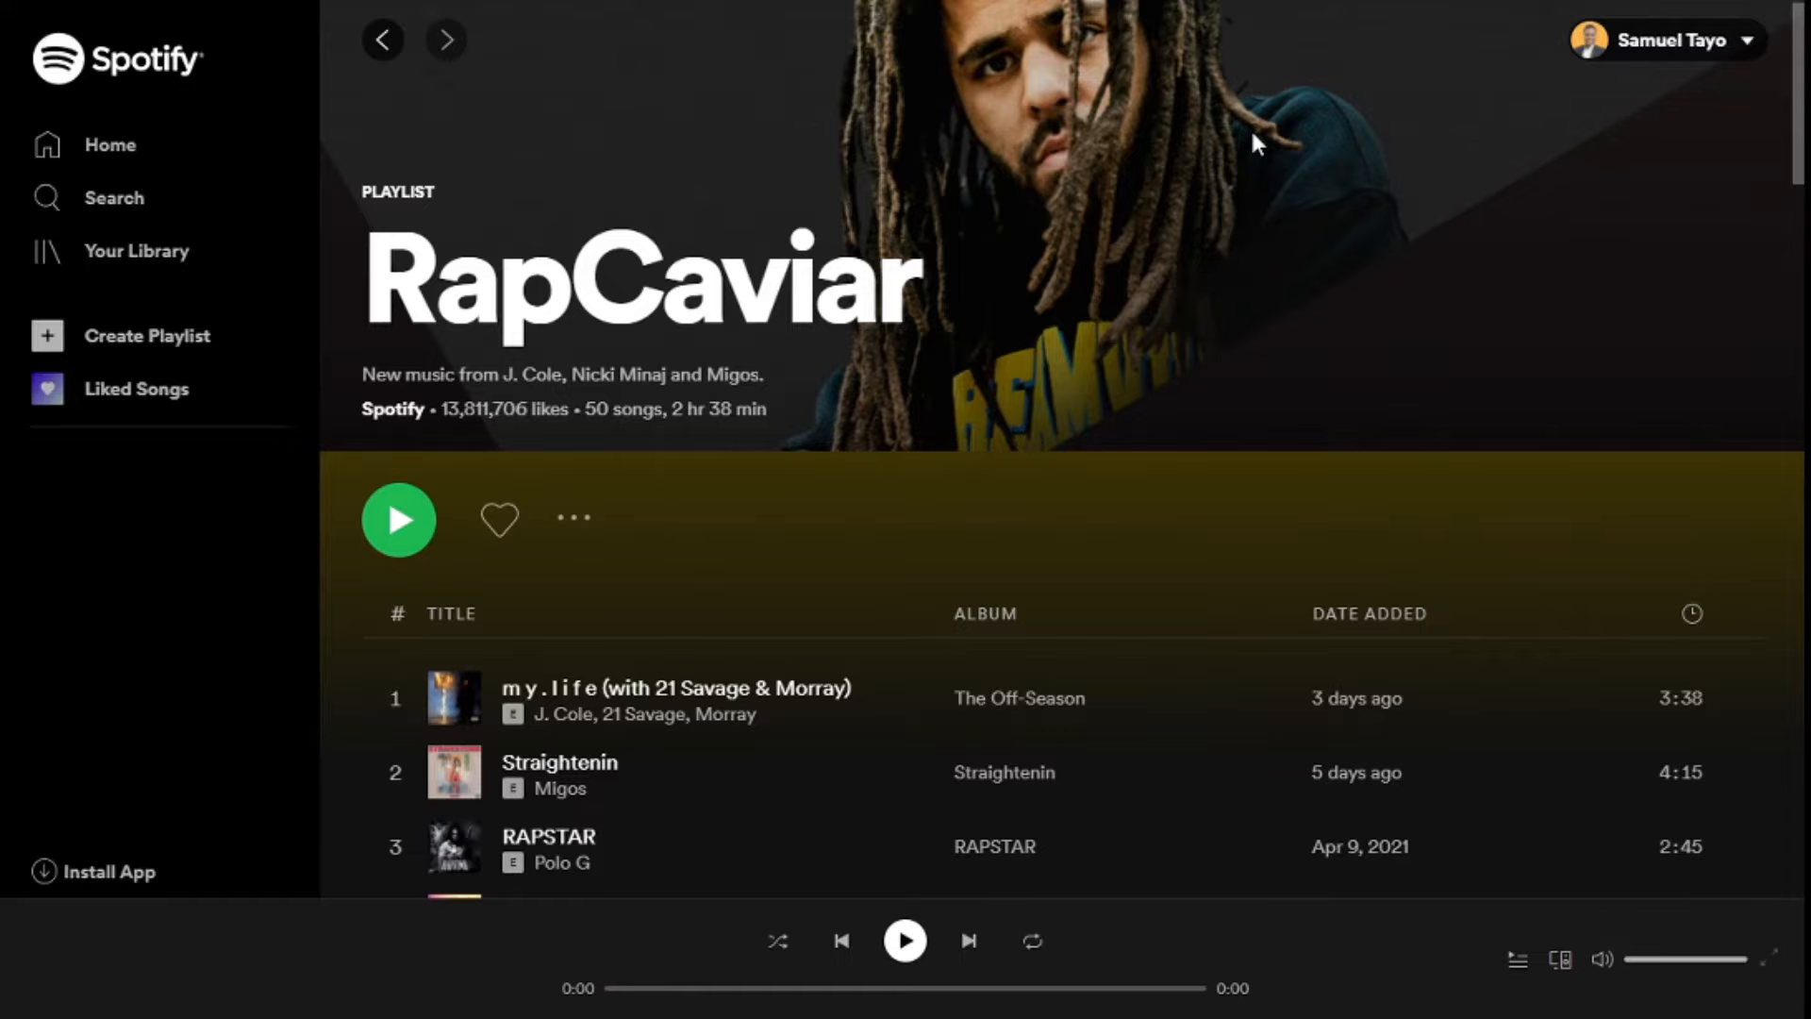
mouse_move(1276, 334)
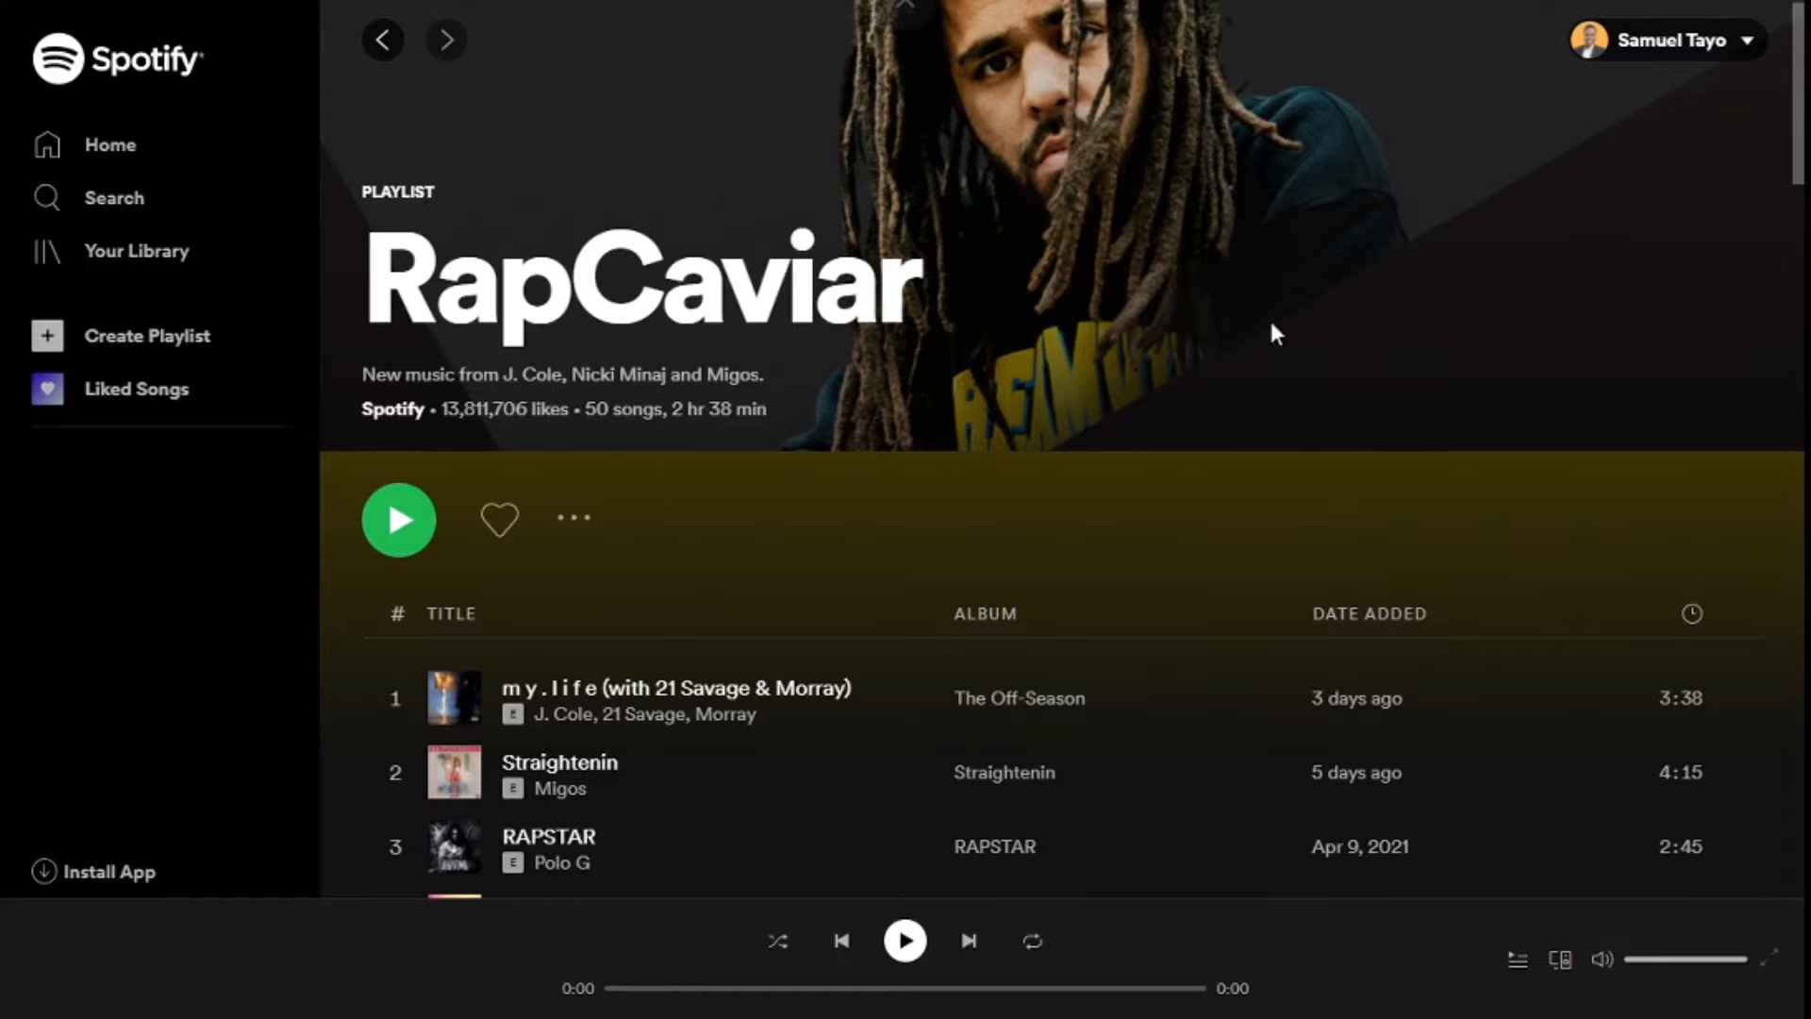
scroll(down, 3)
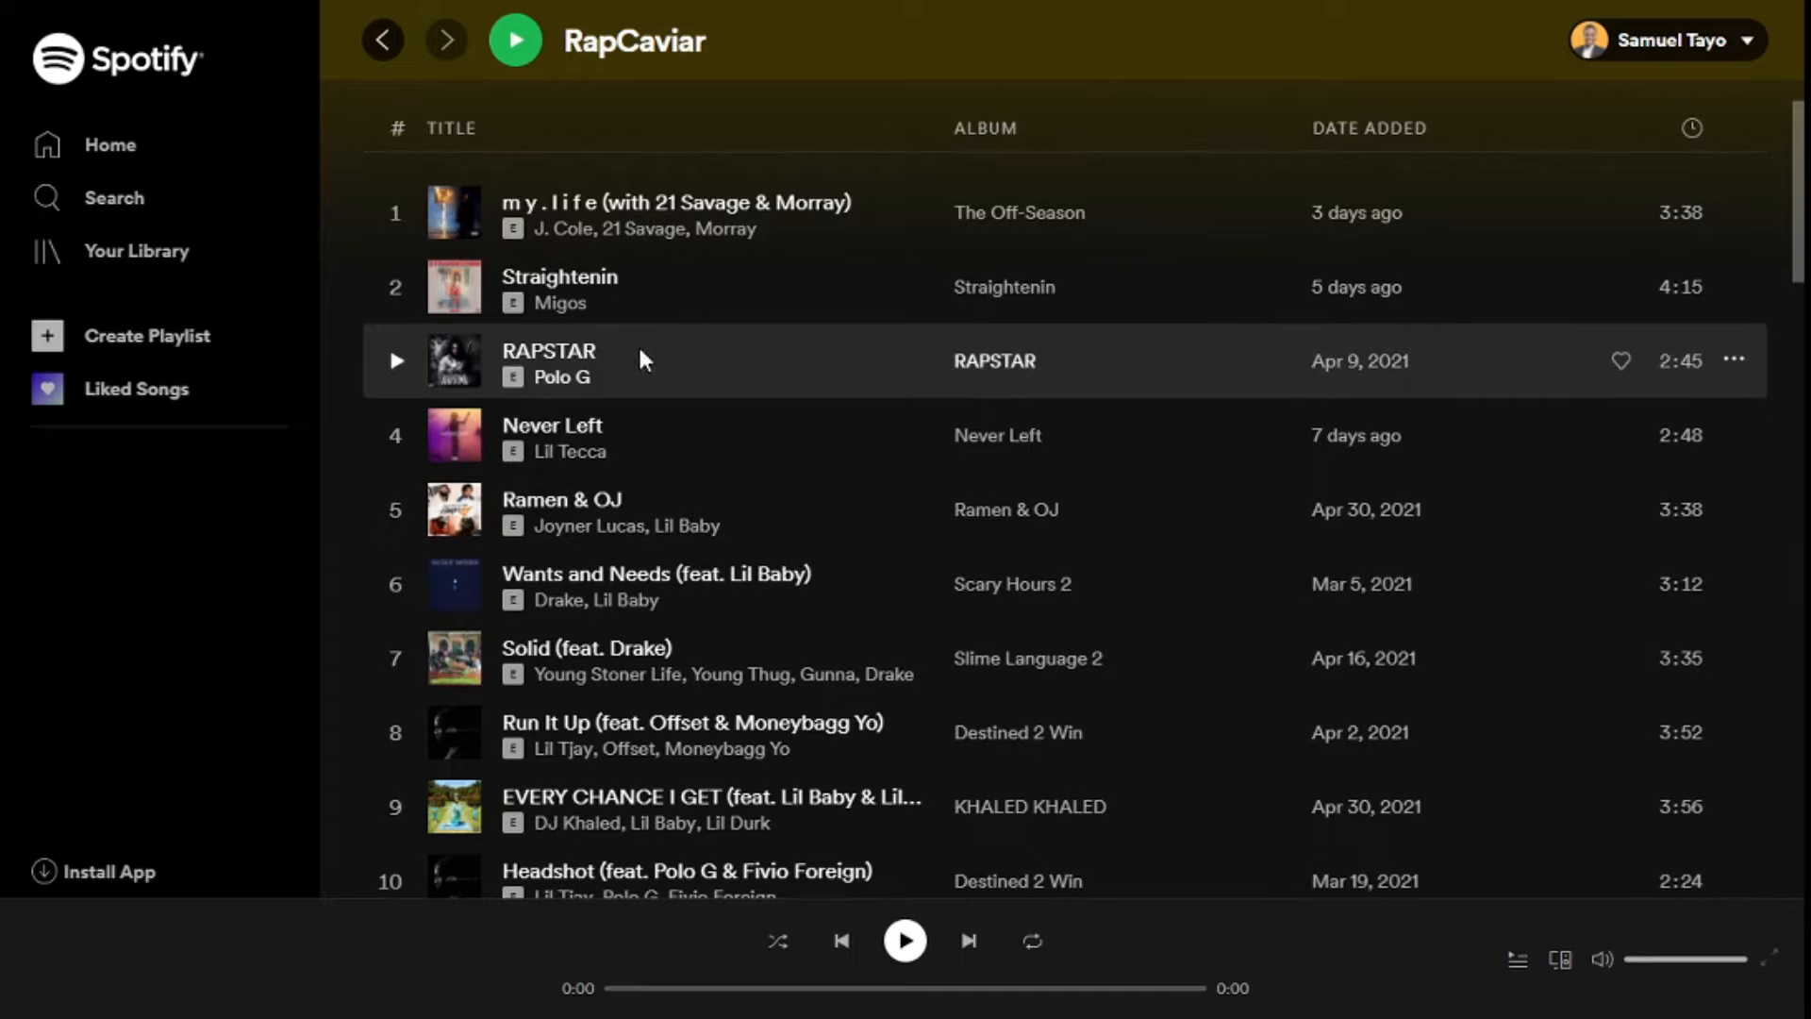
mouse_move(602, 364)
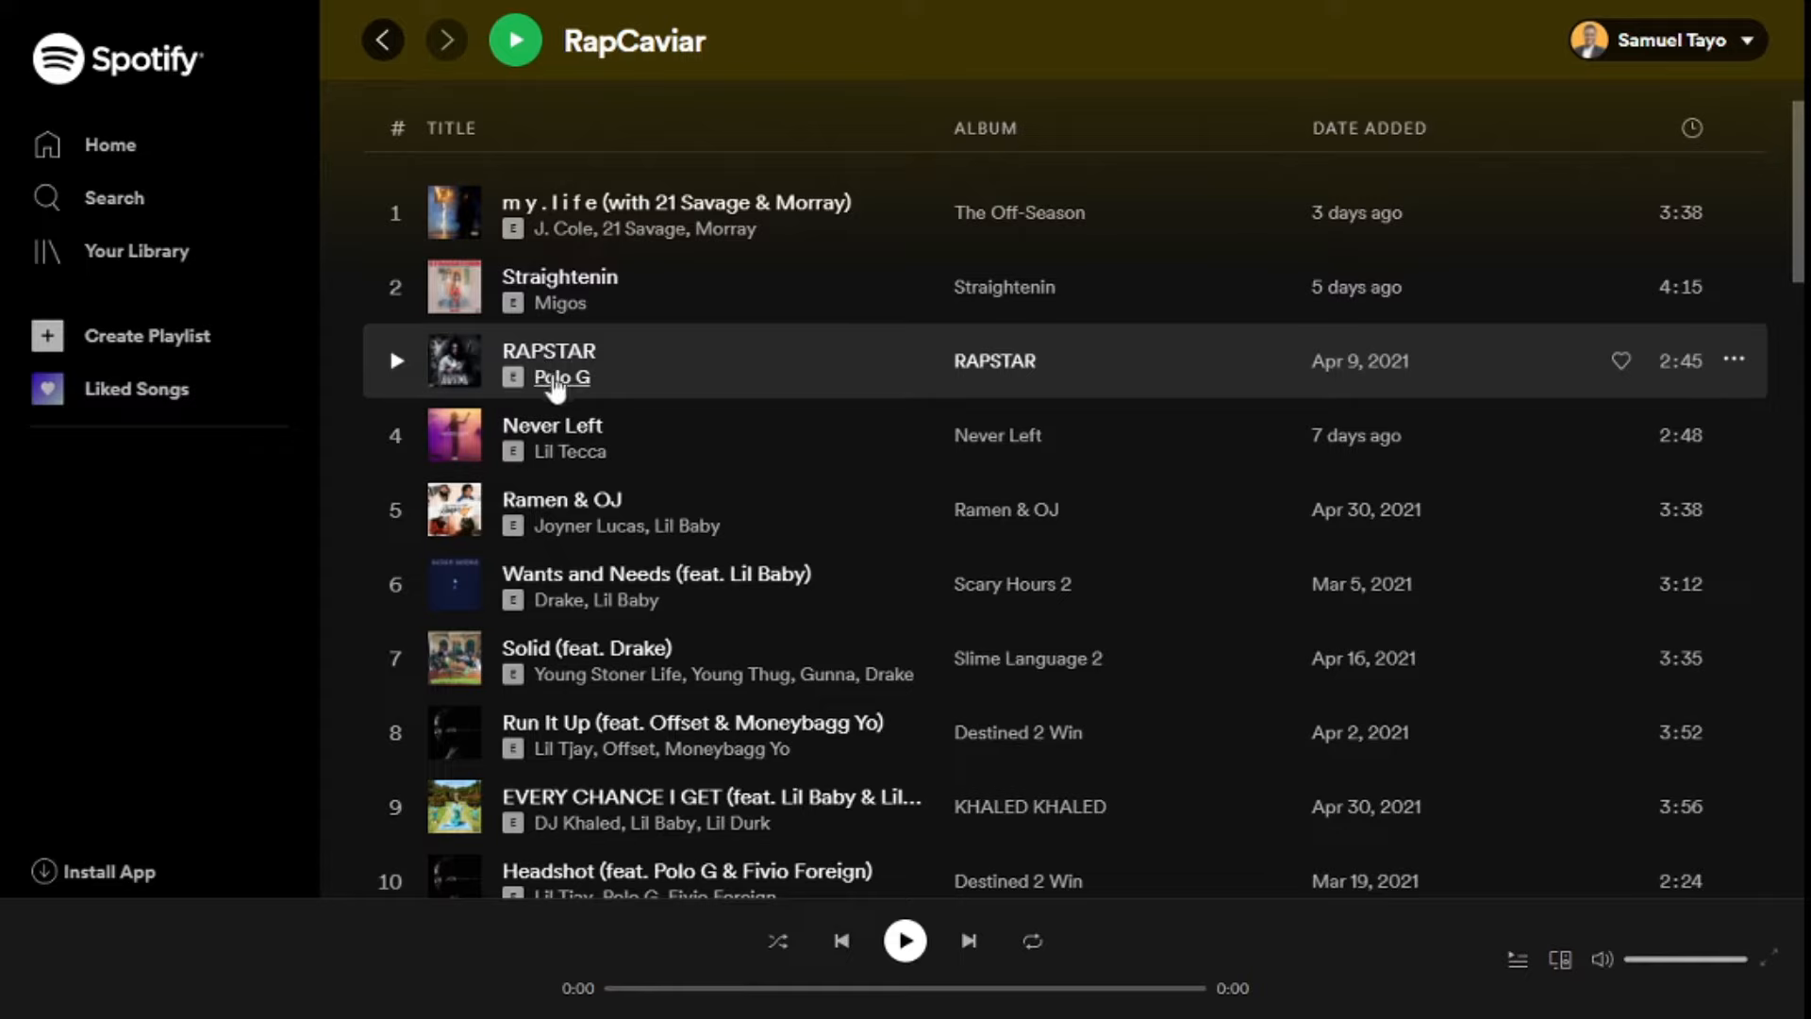
mouse_move(460, 388)
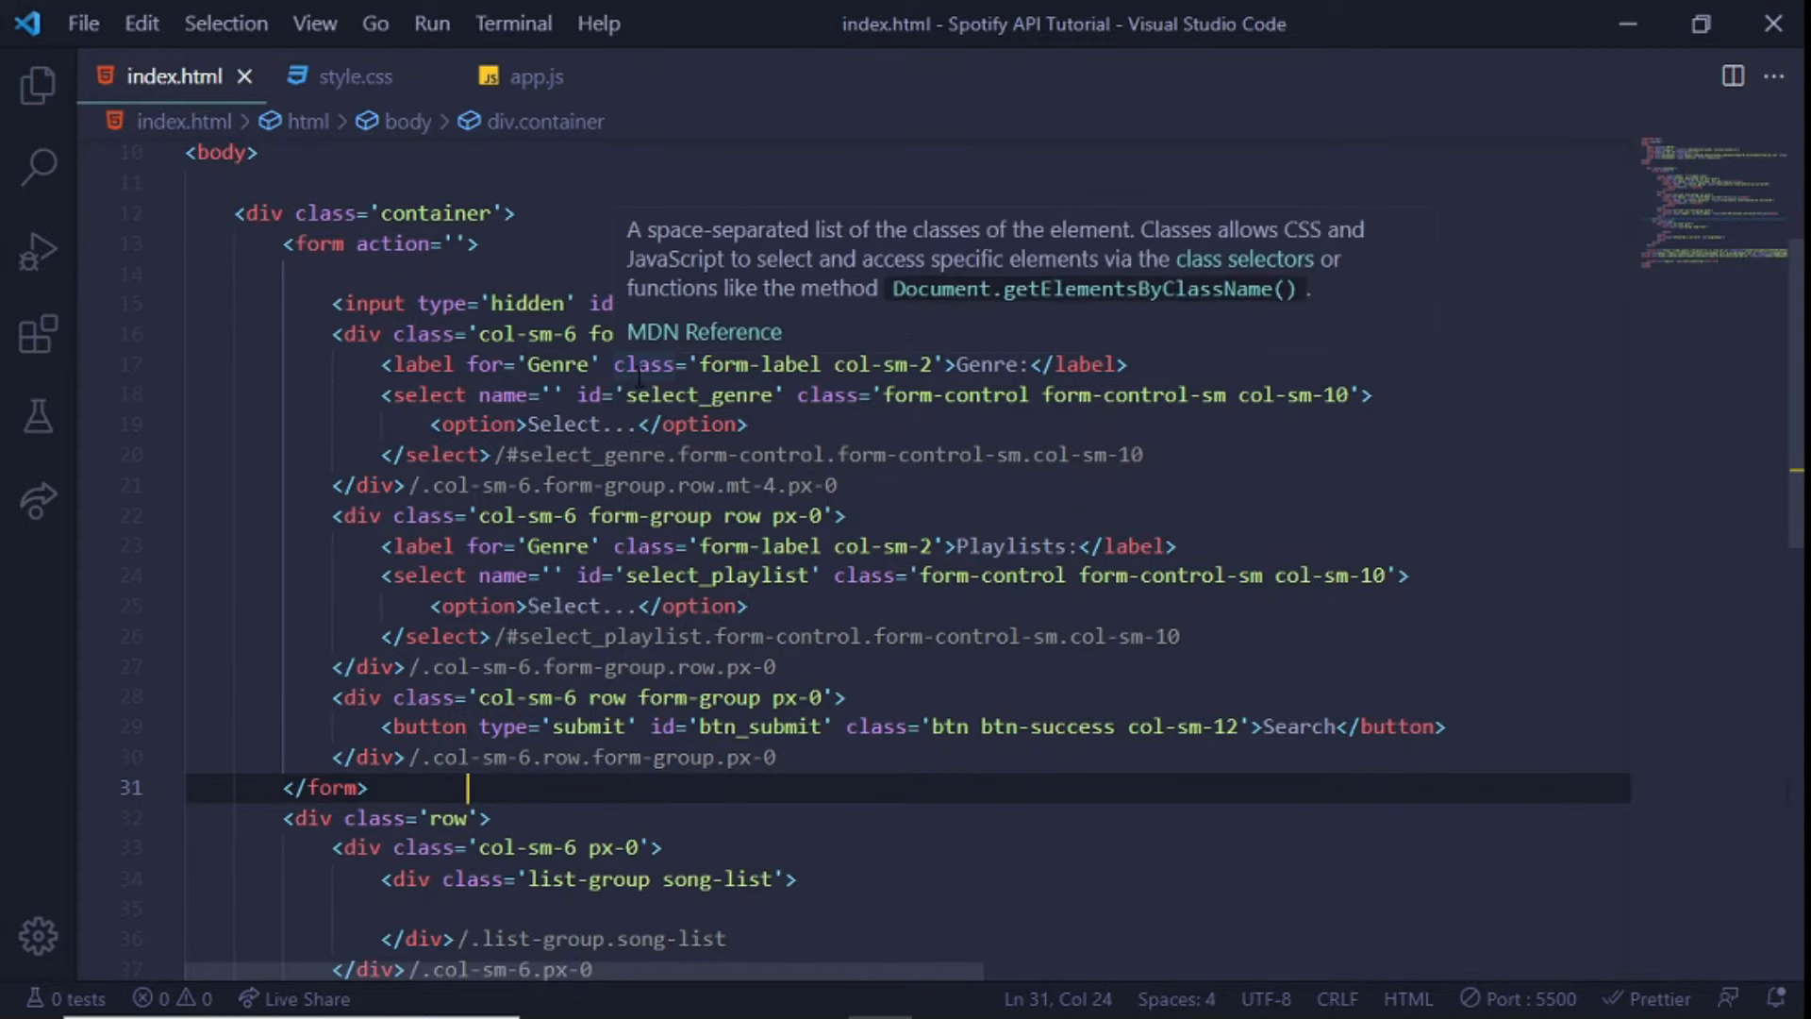
mouse_move(173, 75)
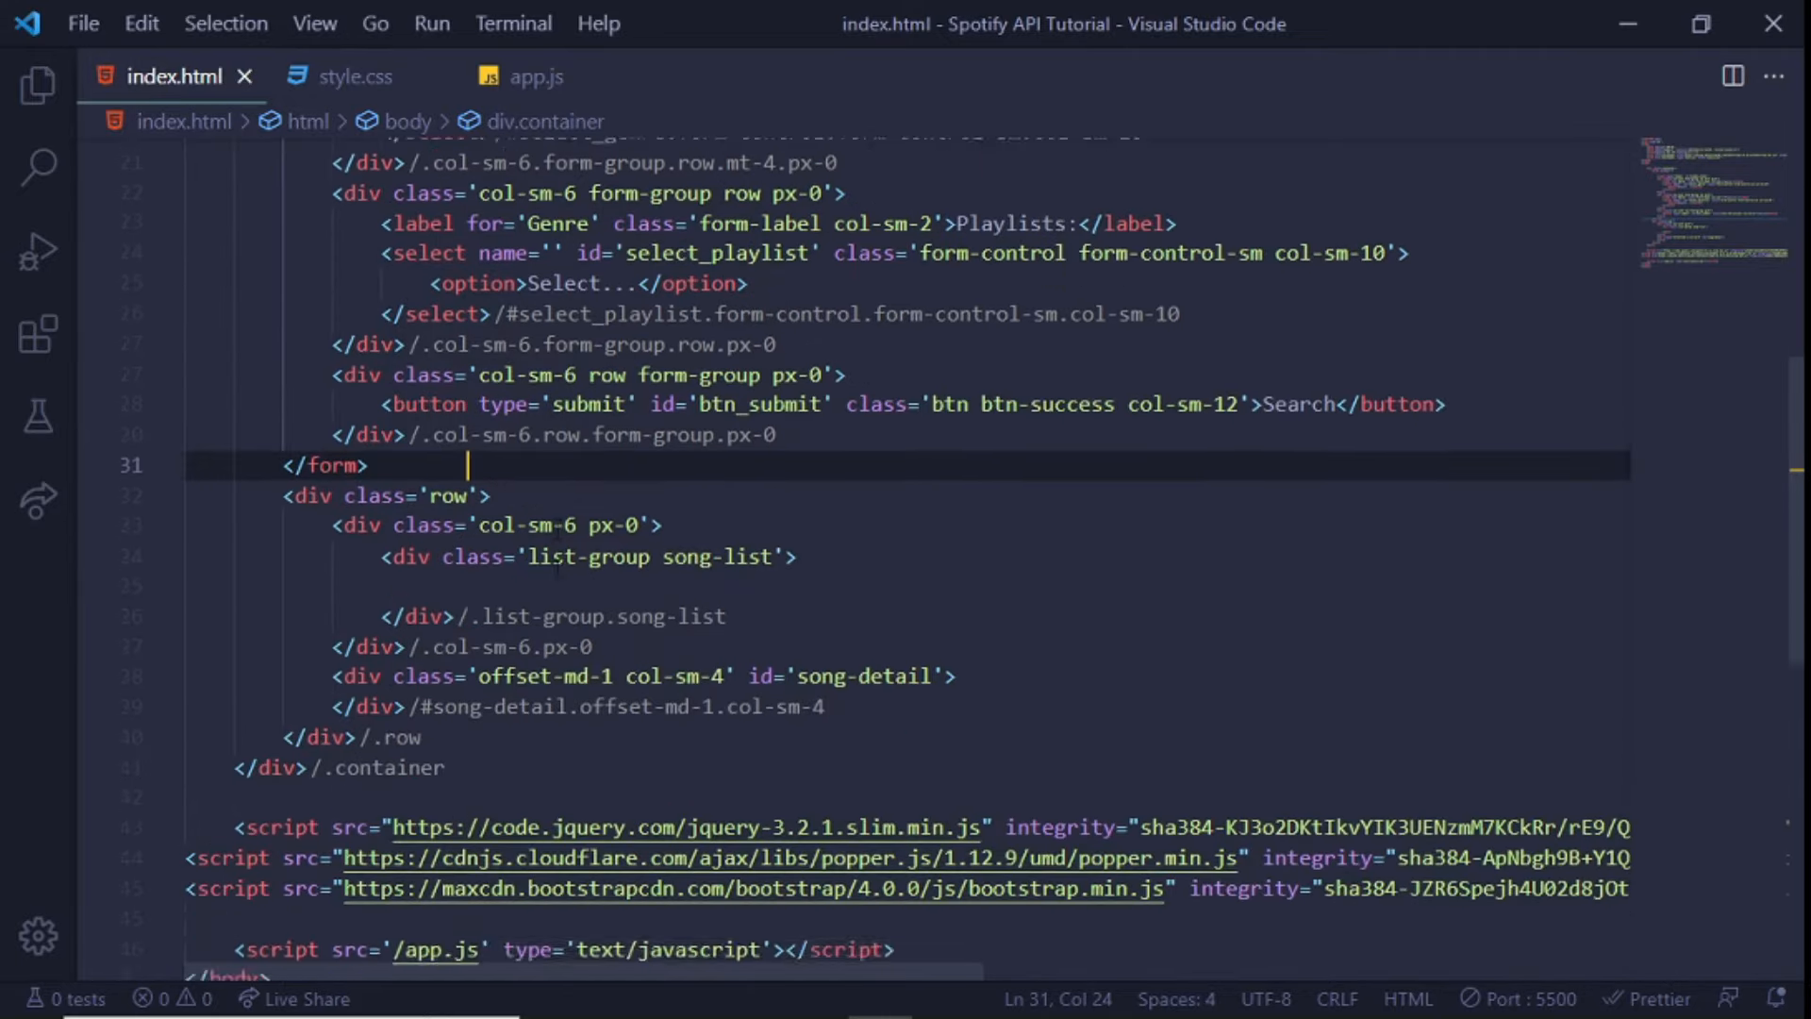
Review index.html's form markup and switch to style.css.
scroll(down, 3)
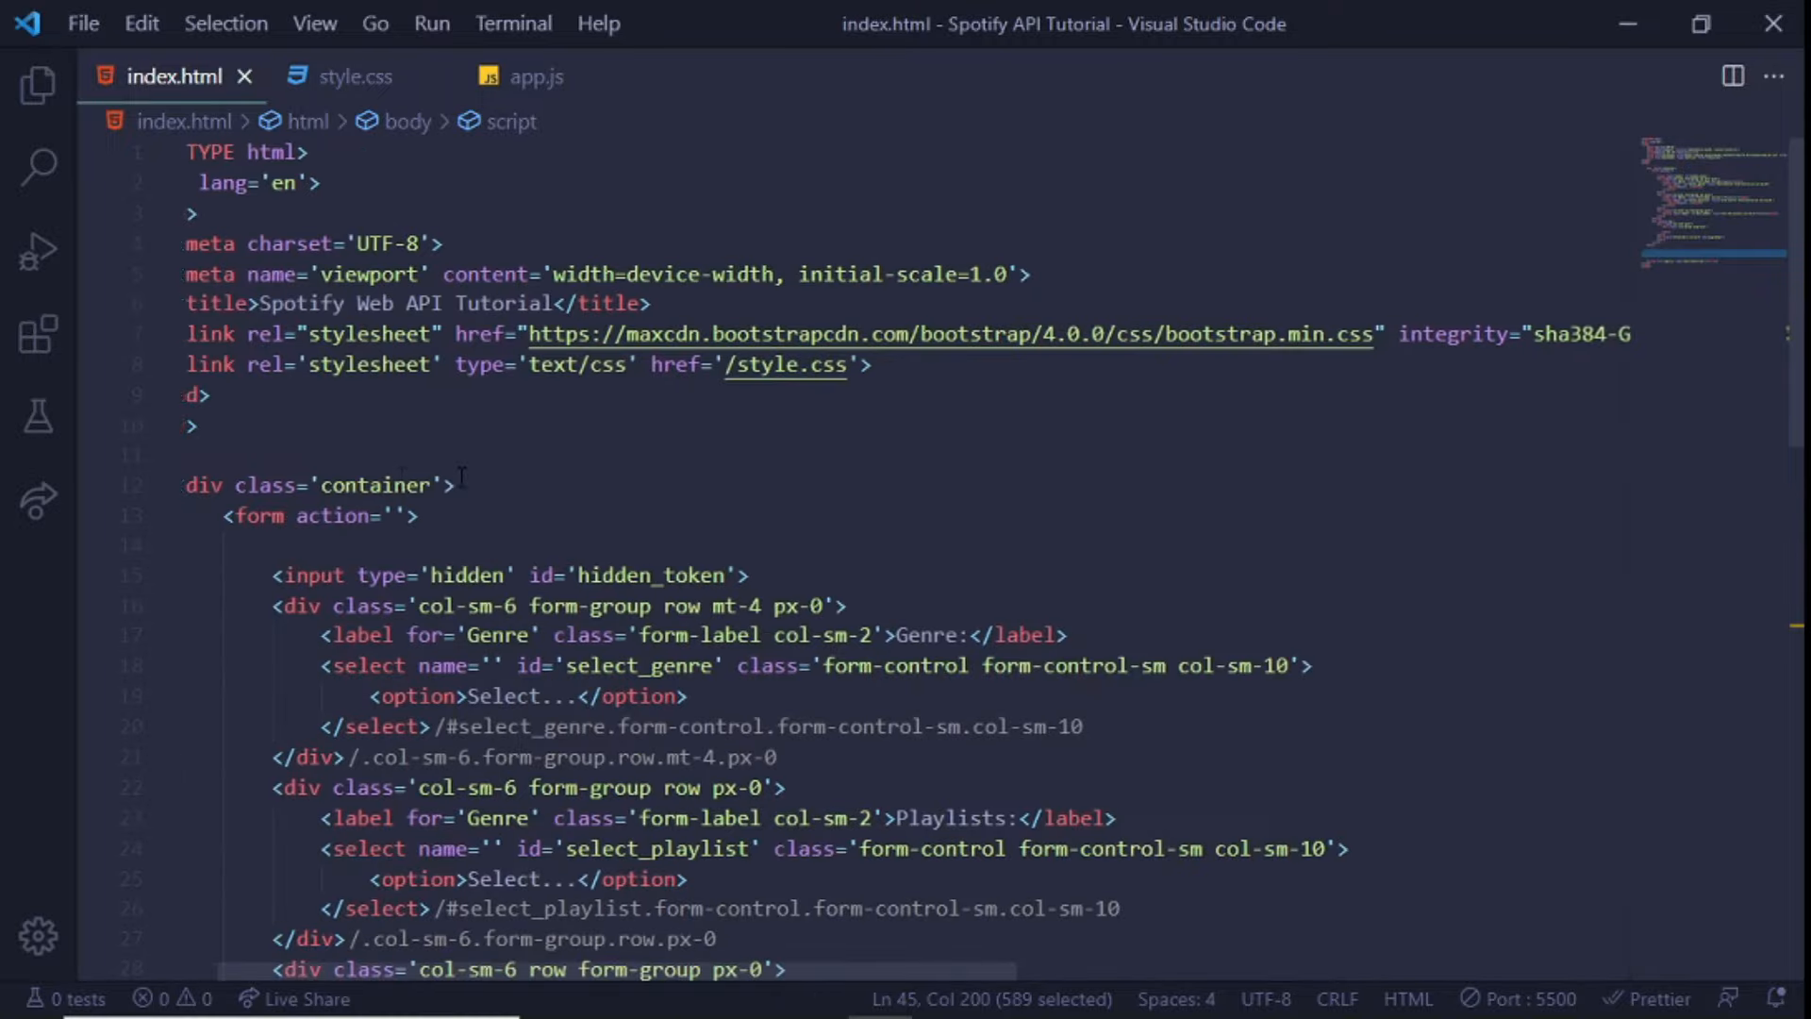
click(353, 75)
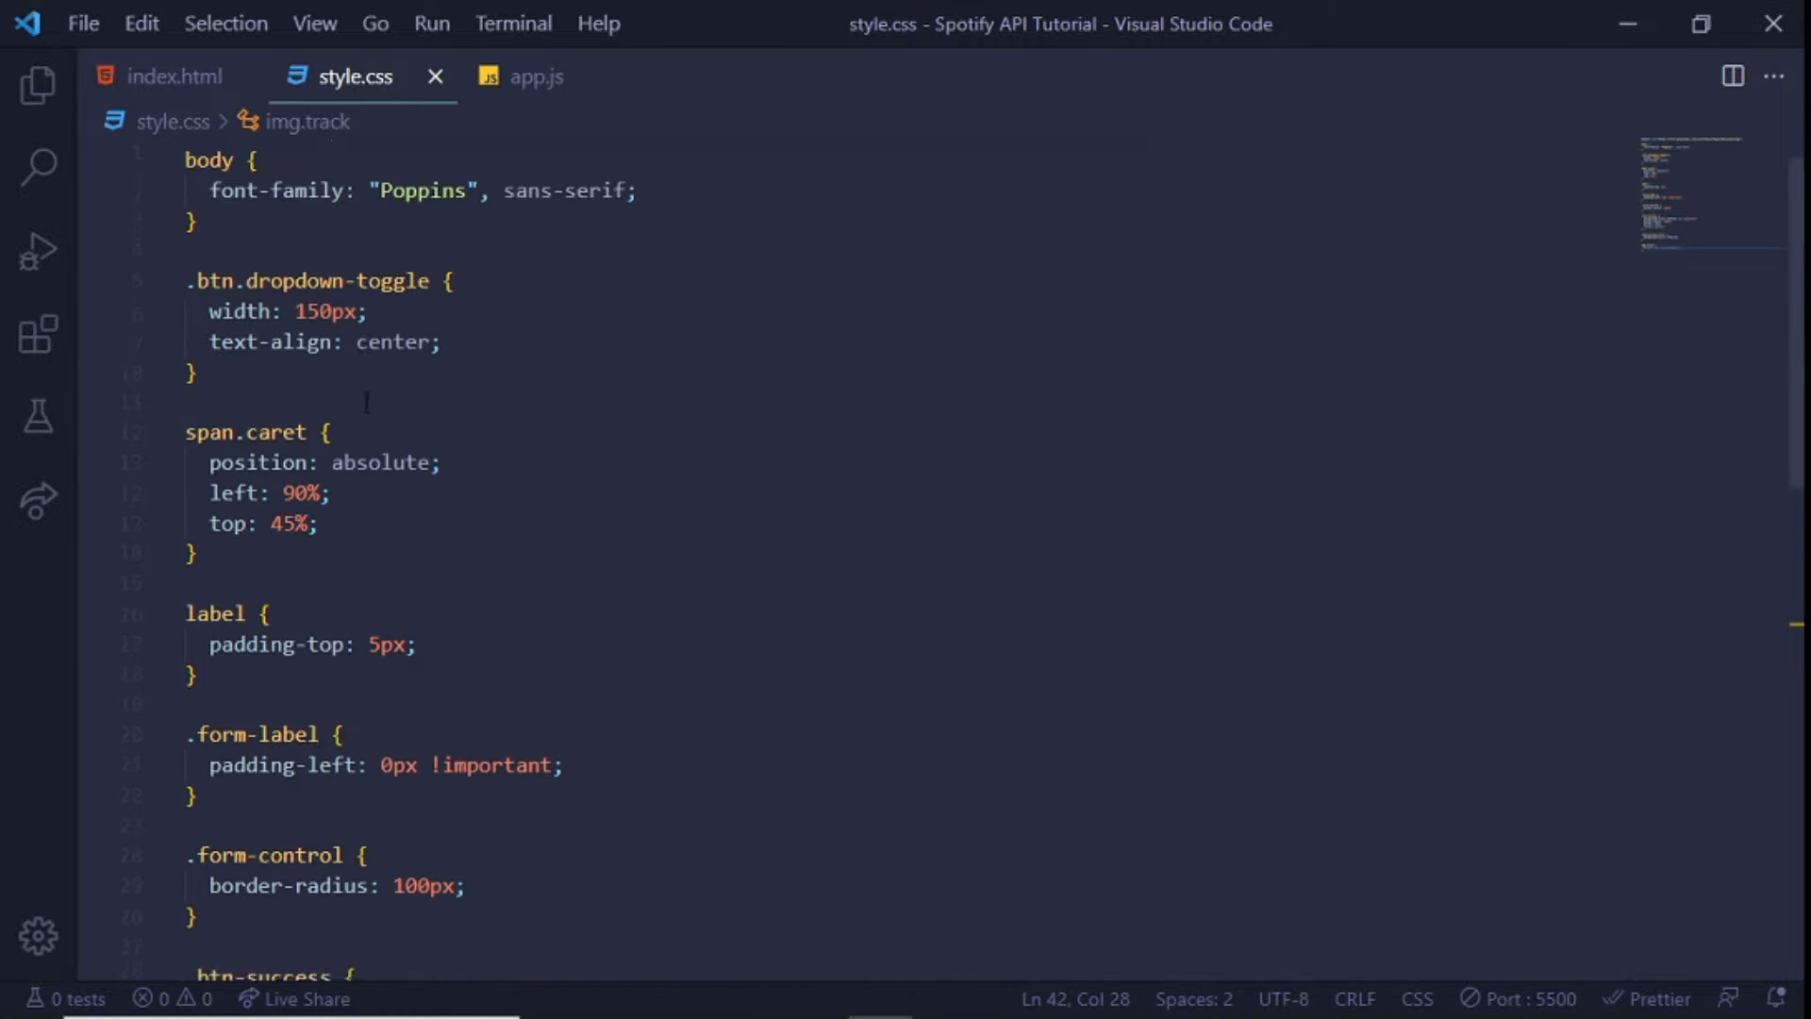
text(@import url("https://fonts.googleapis.com/css2?family=Poppins&display=swap");)
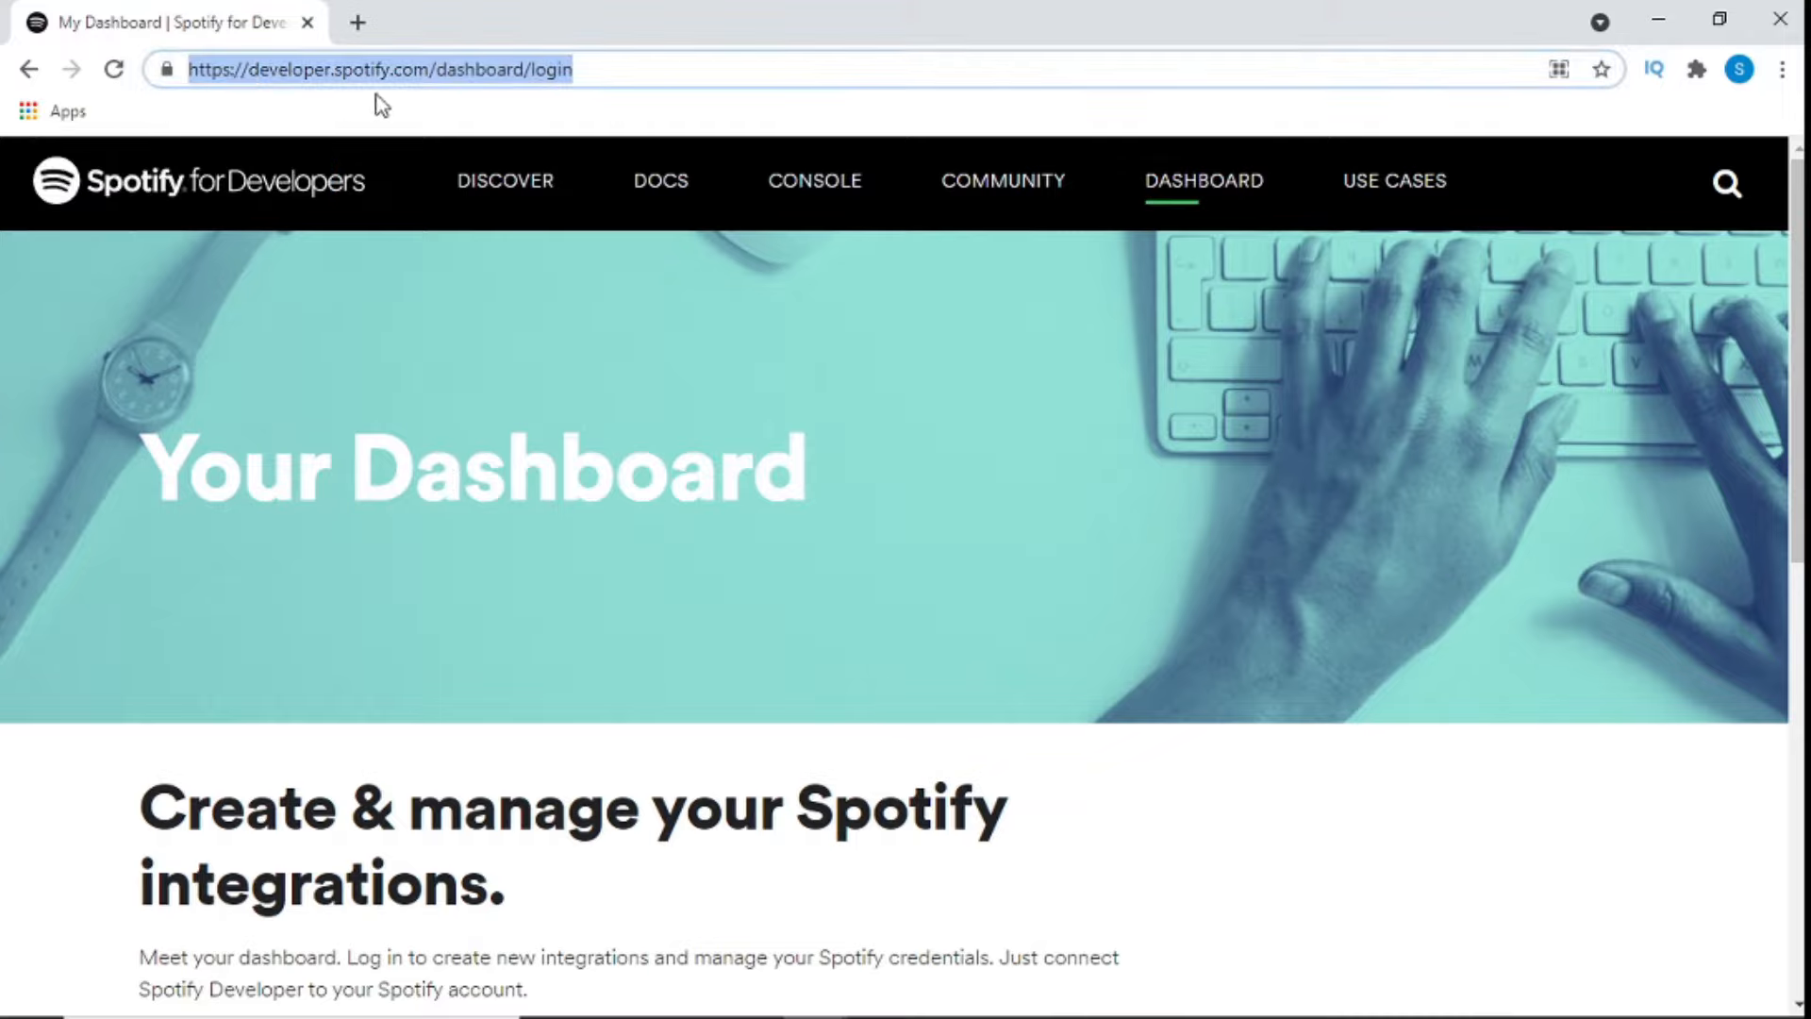
mouse_move(527, 83)
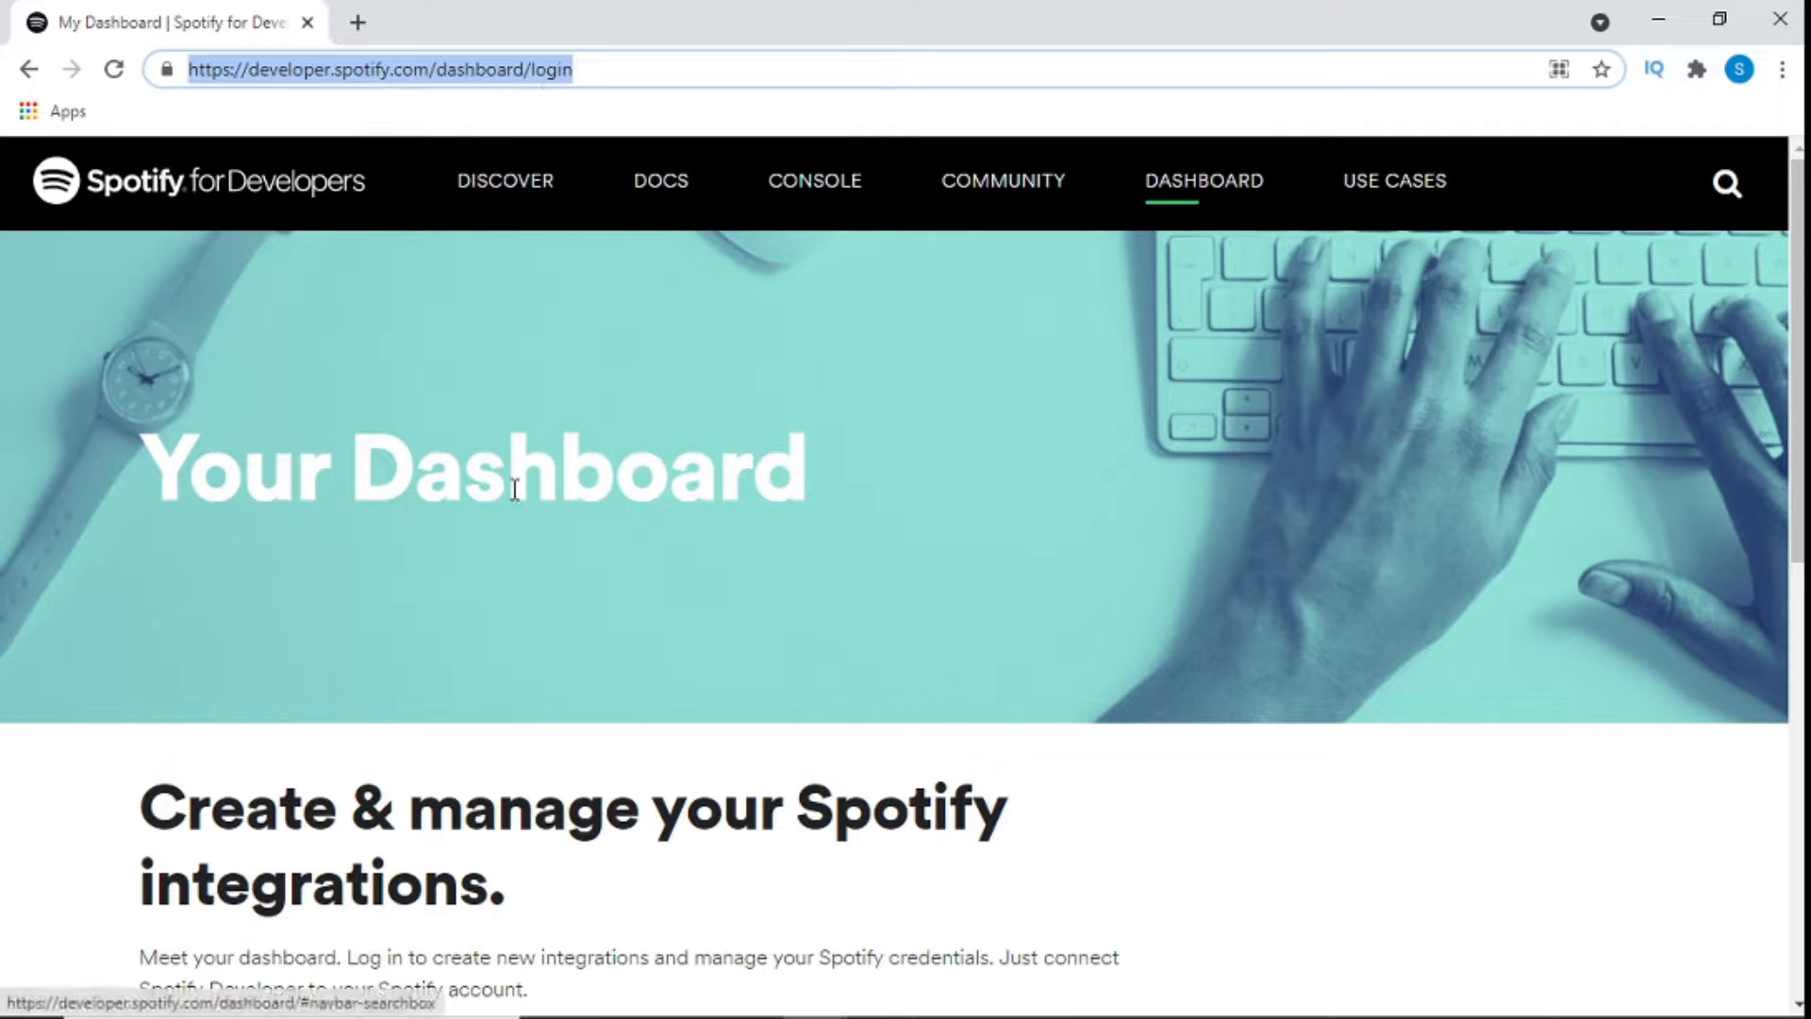
mouse_move(516, 668)
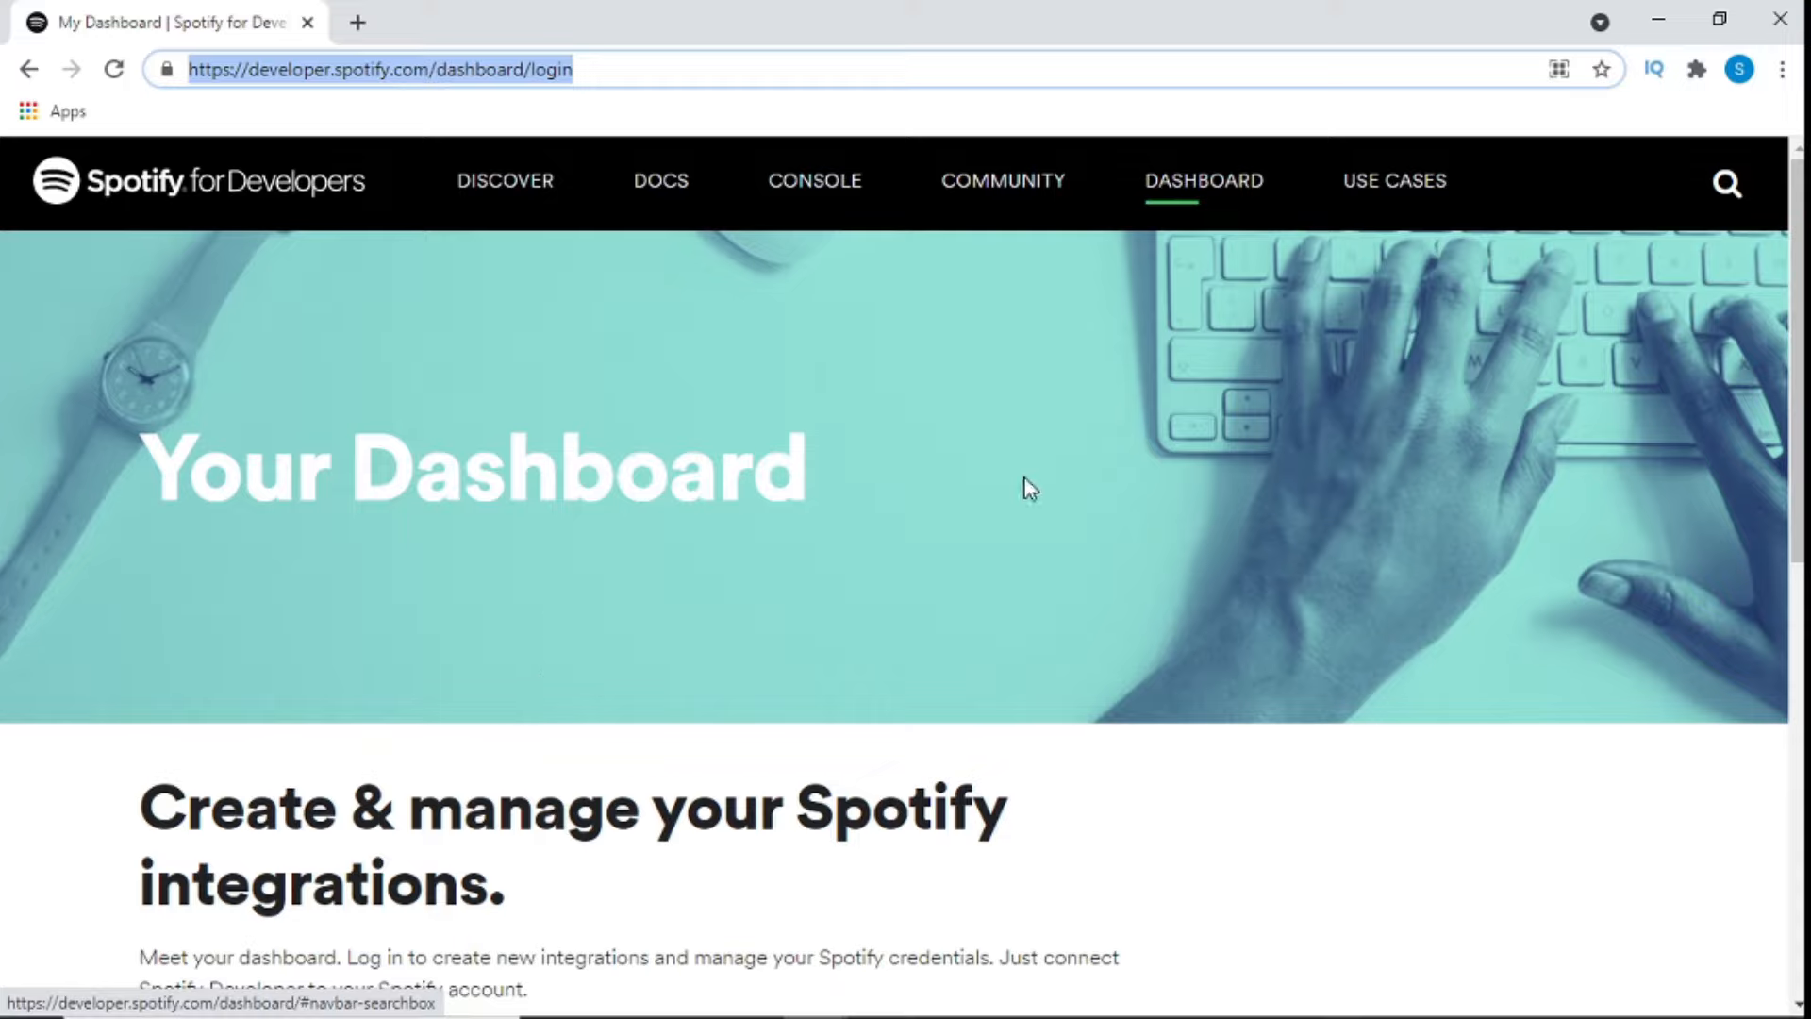
mouse_move(790, 602)
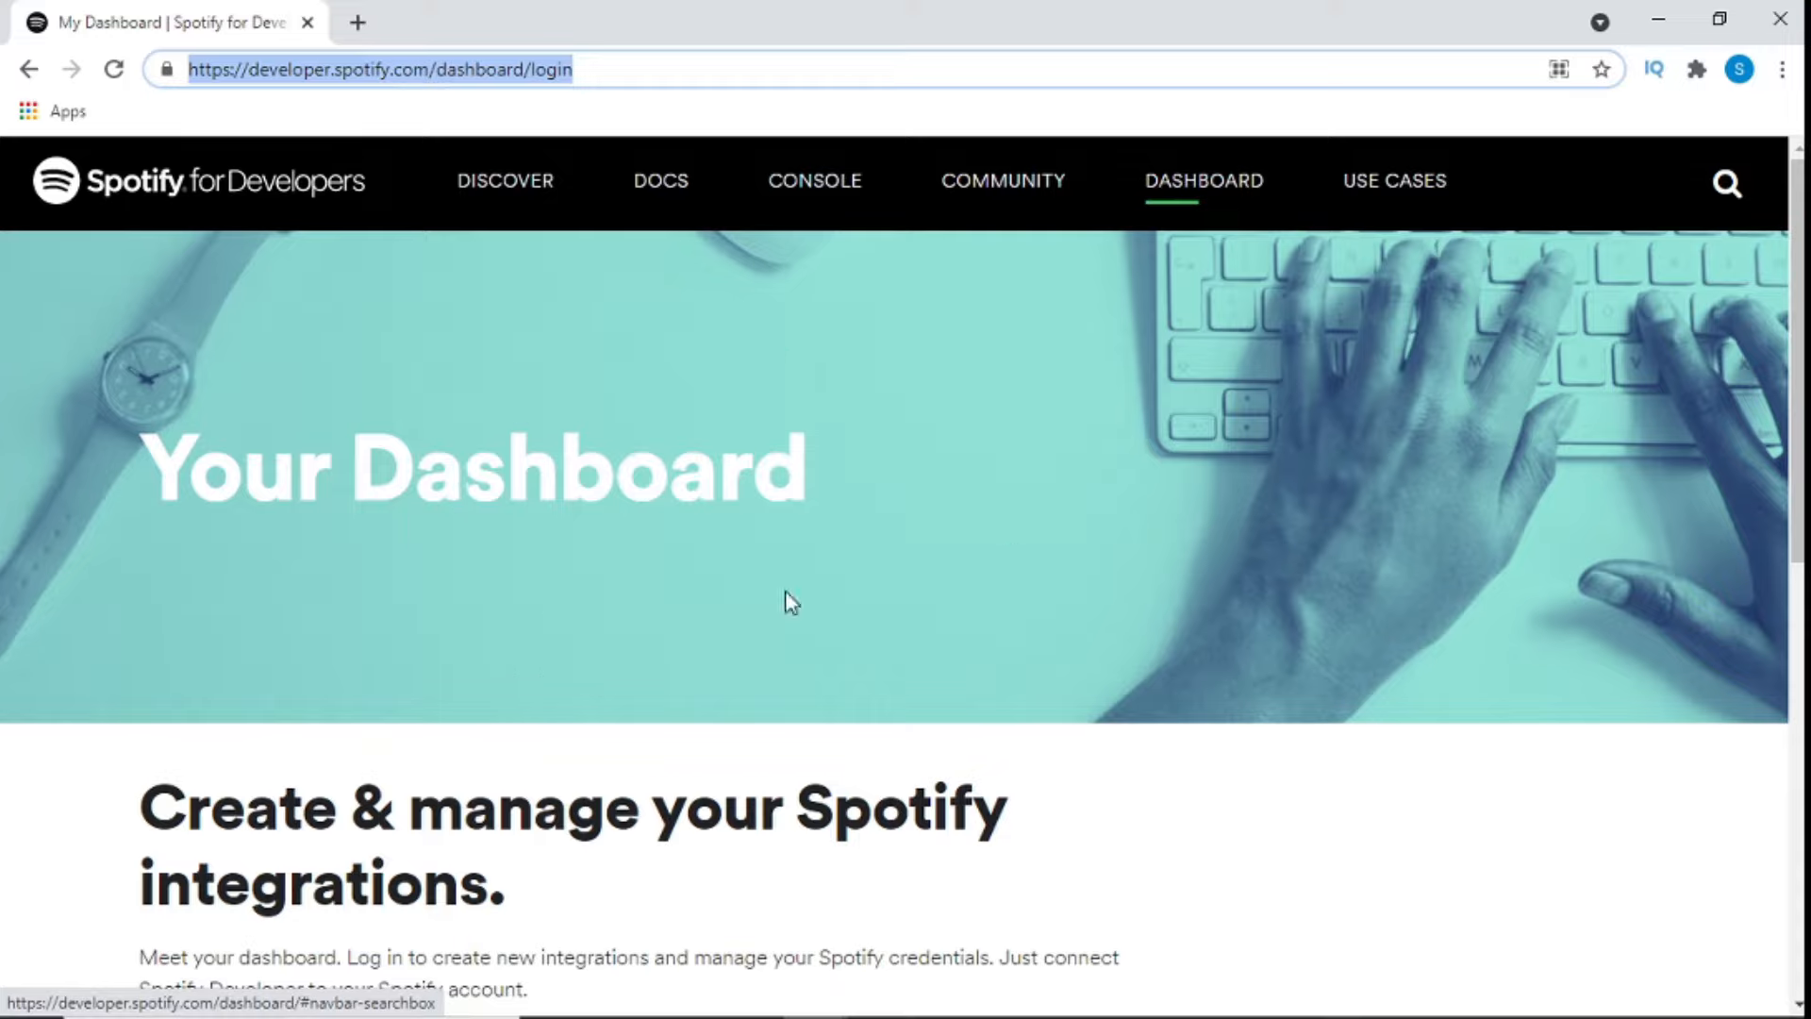
mouse_move(691, 597)
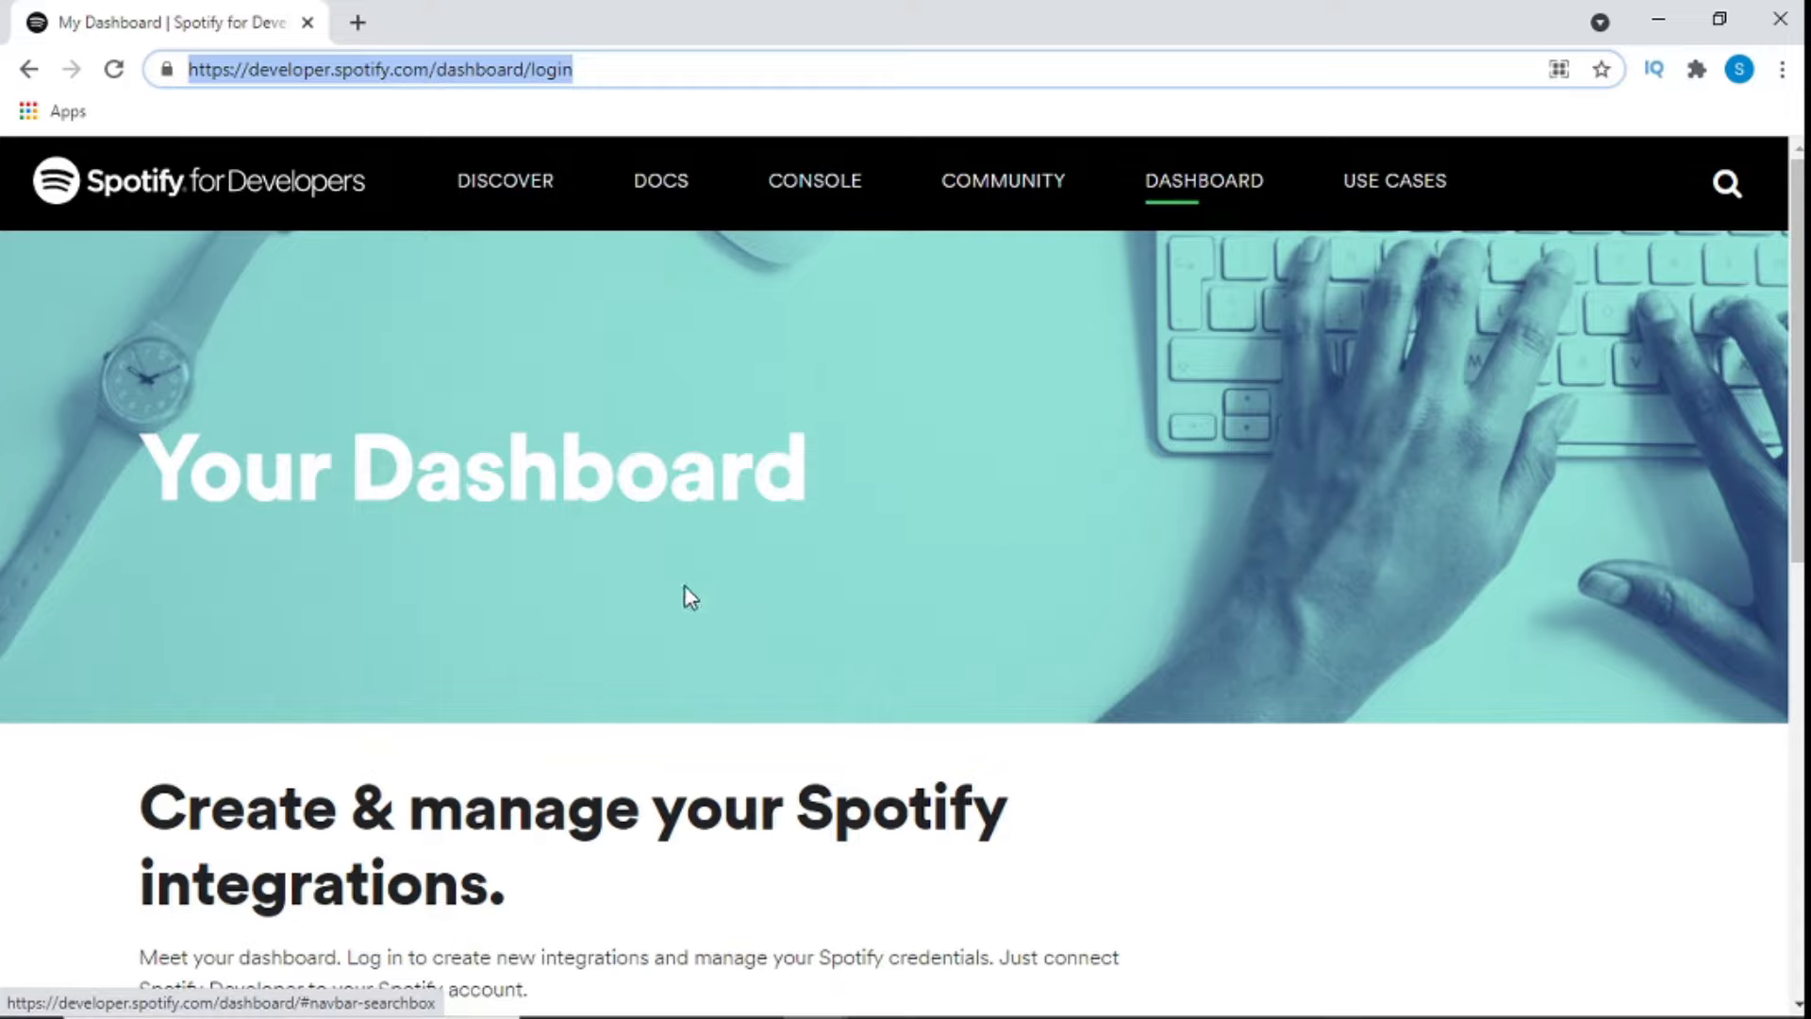
Log in to the Spotify developer dashboard and start creating a new app.
scroll(down, 3)
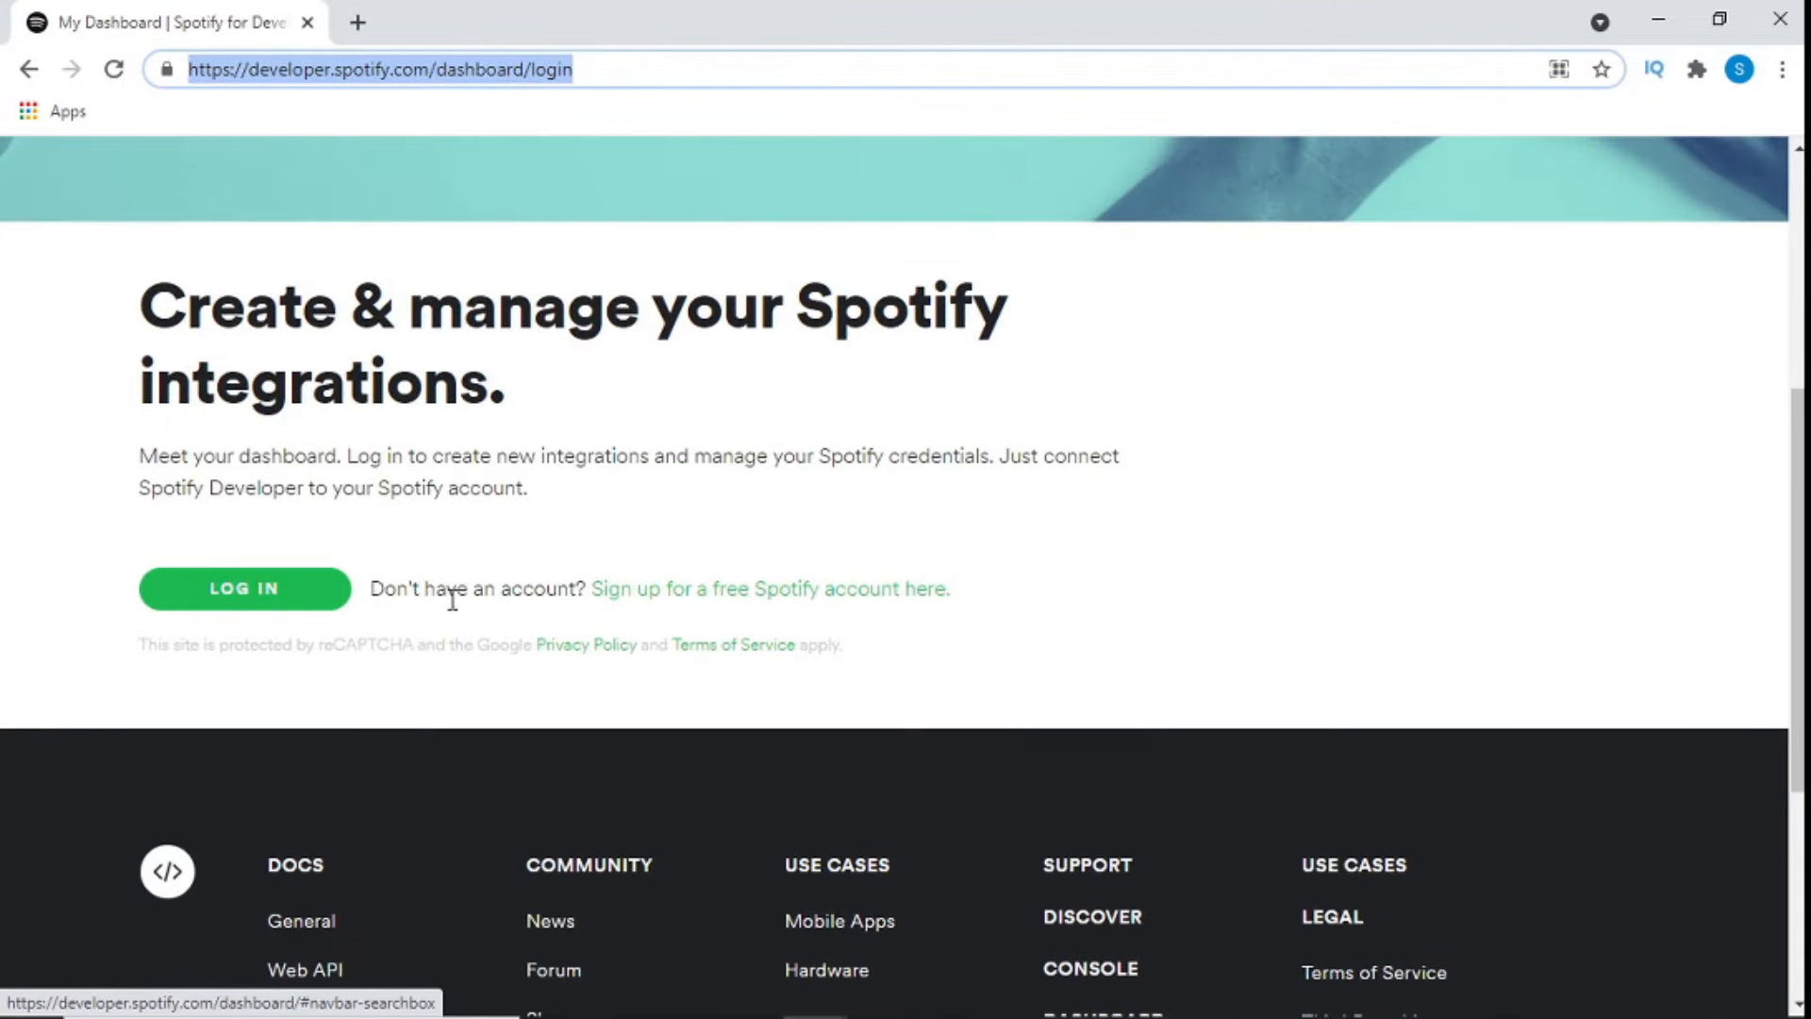
mouse_move(817, 600)
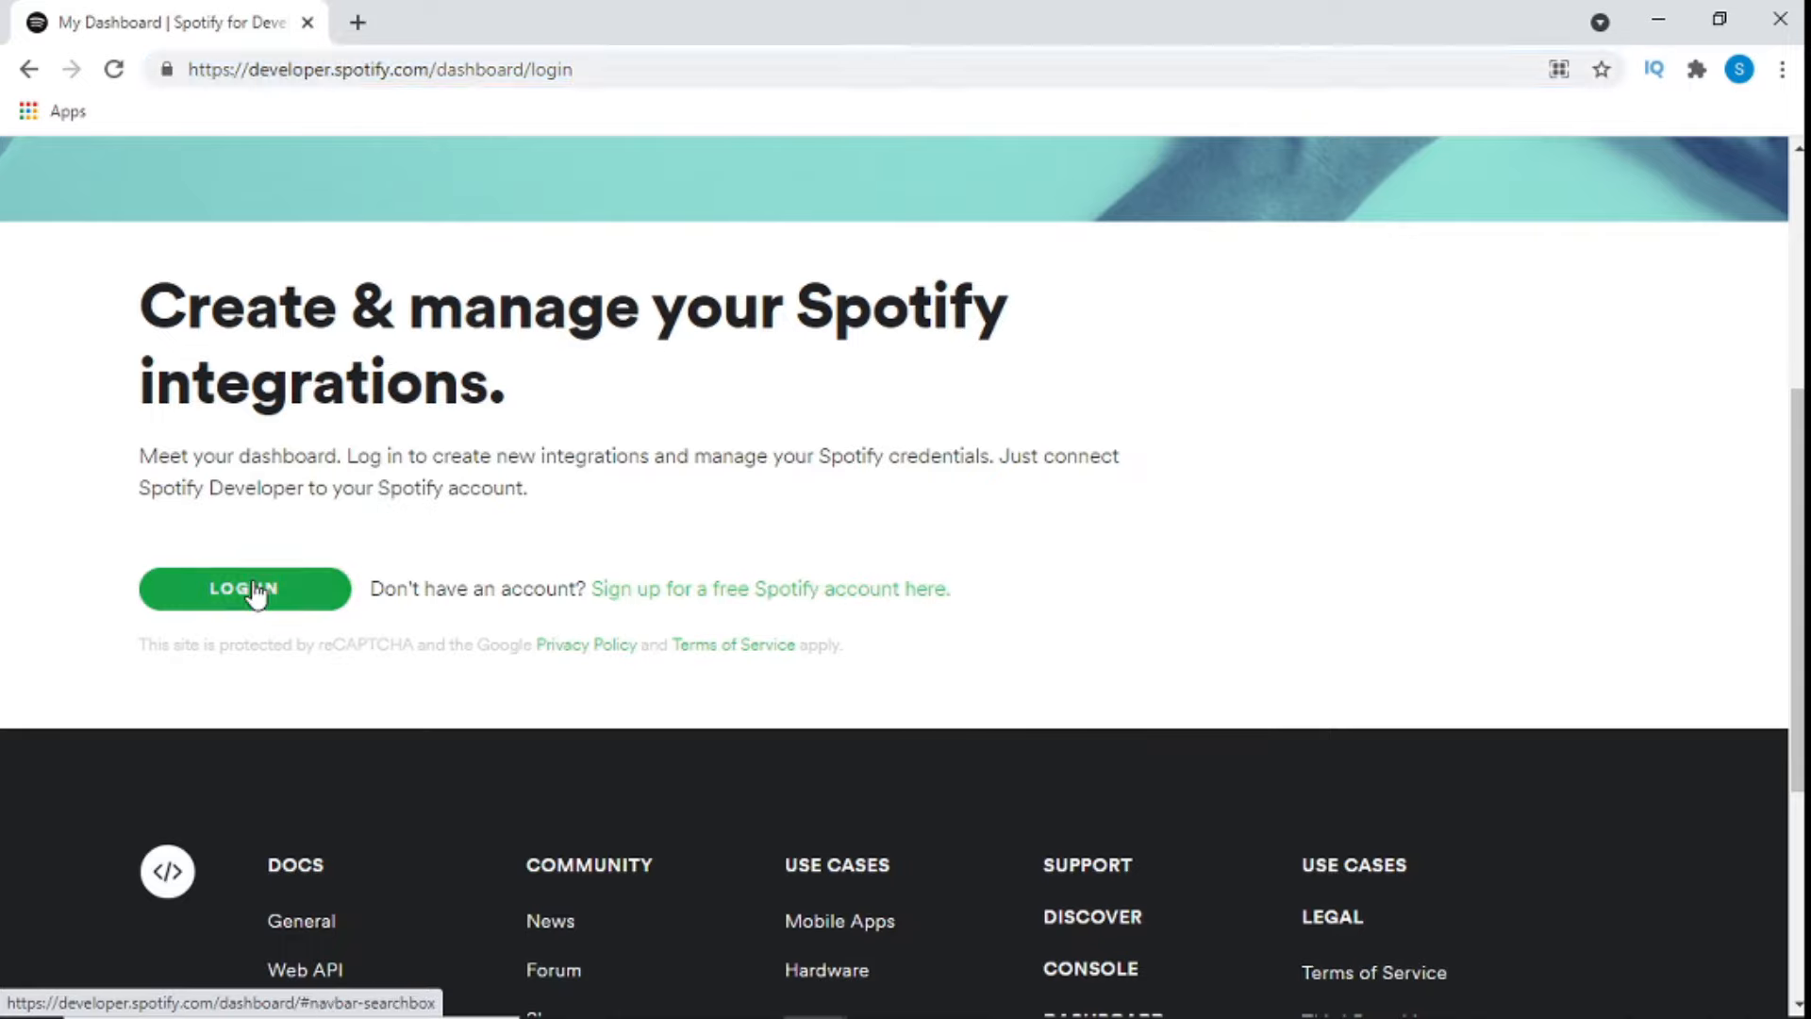
click(245, 588)
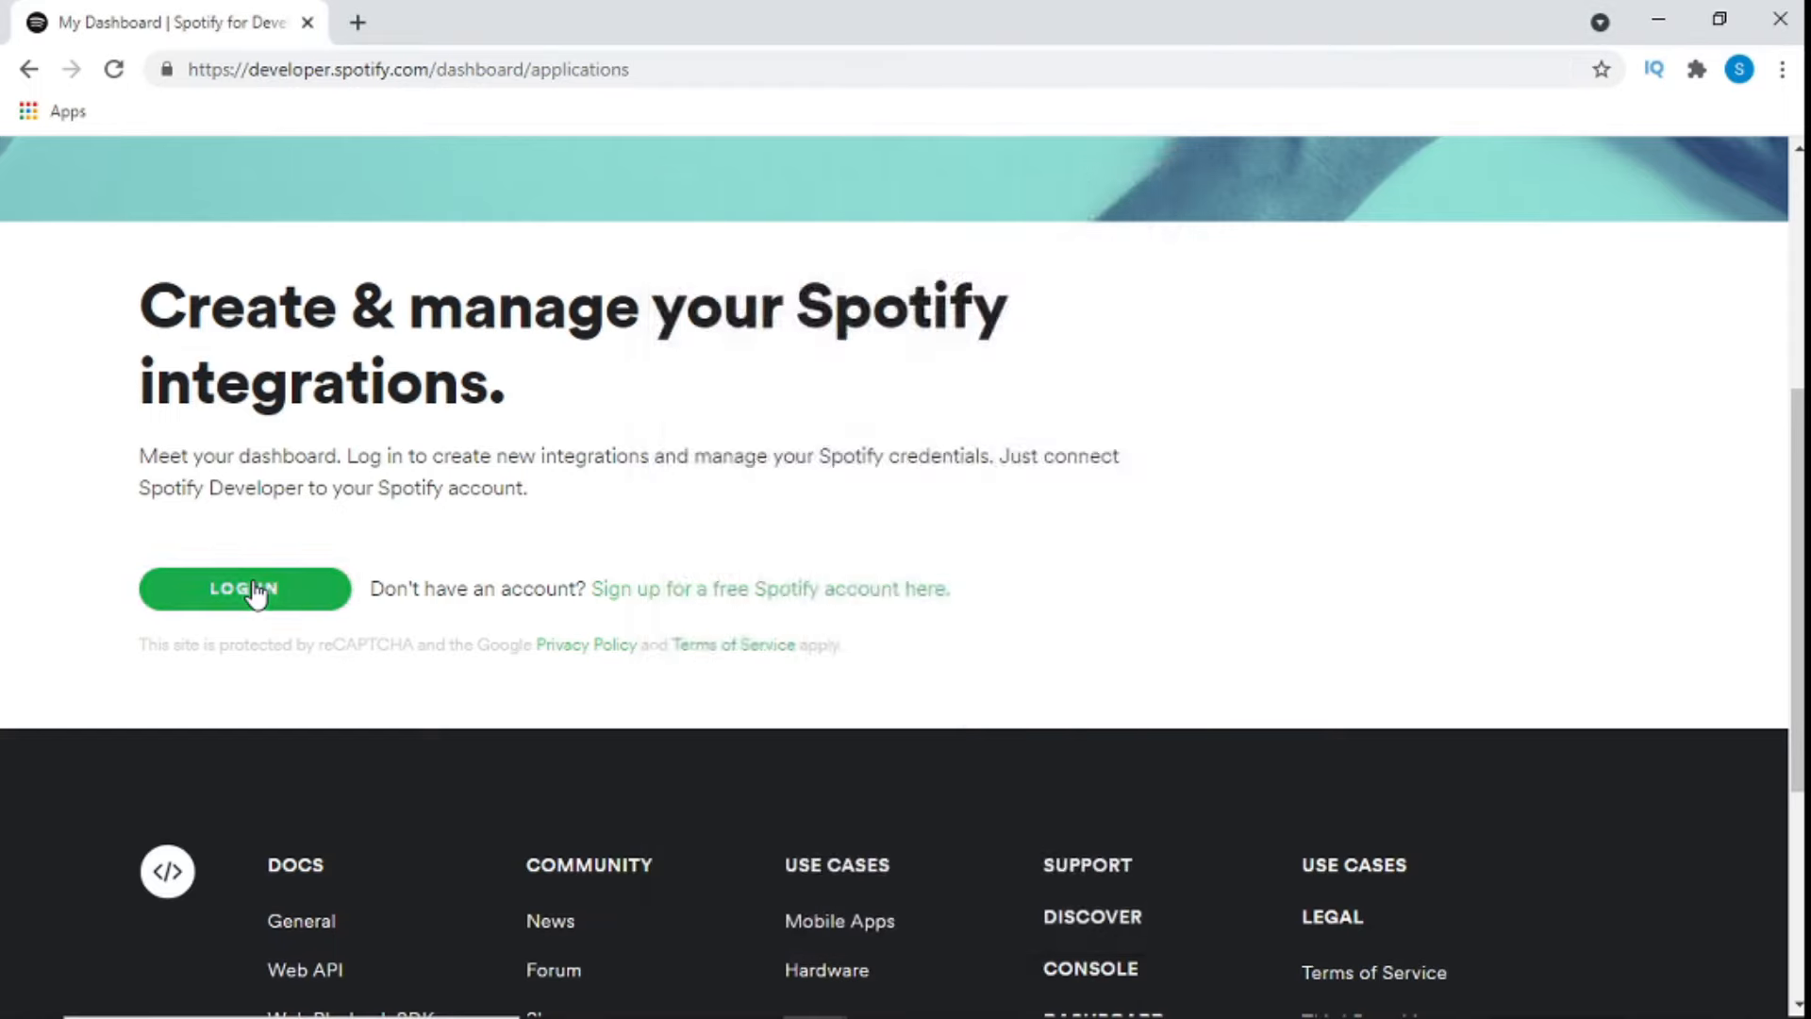
click(244, 589)
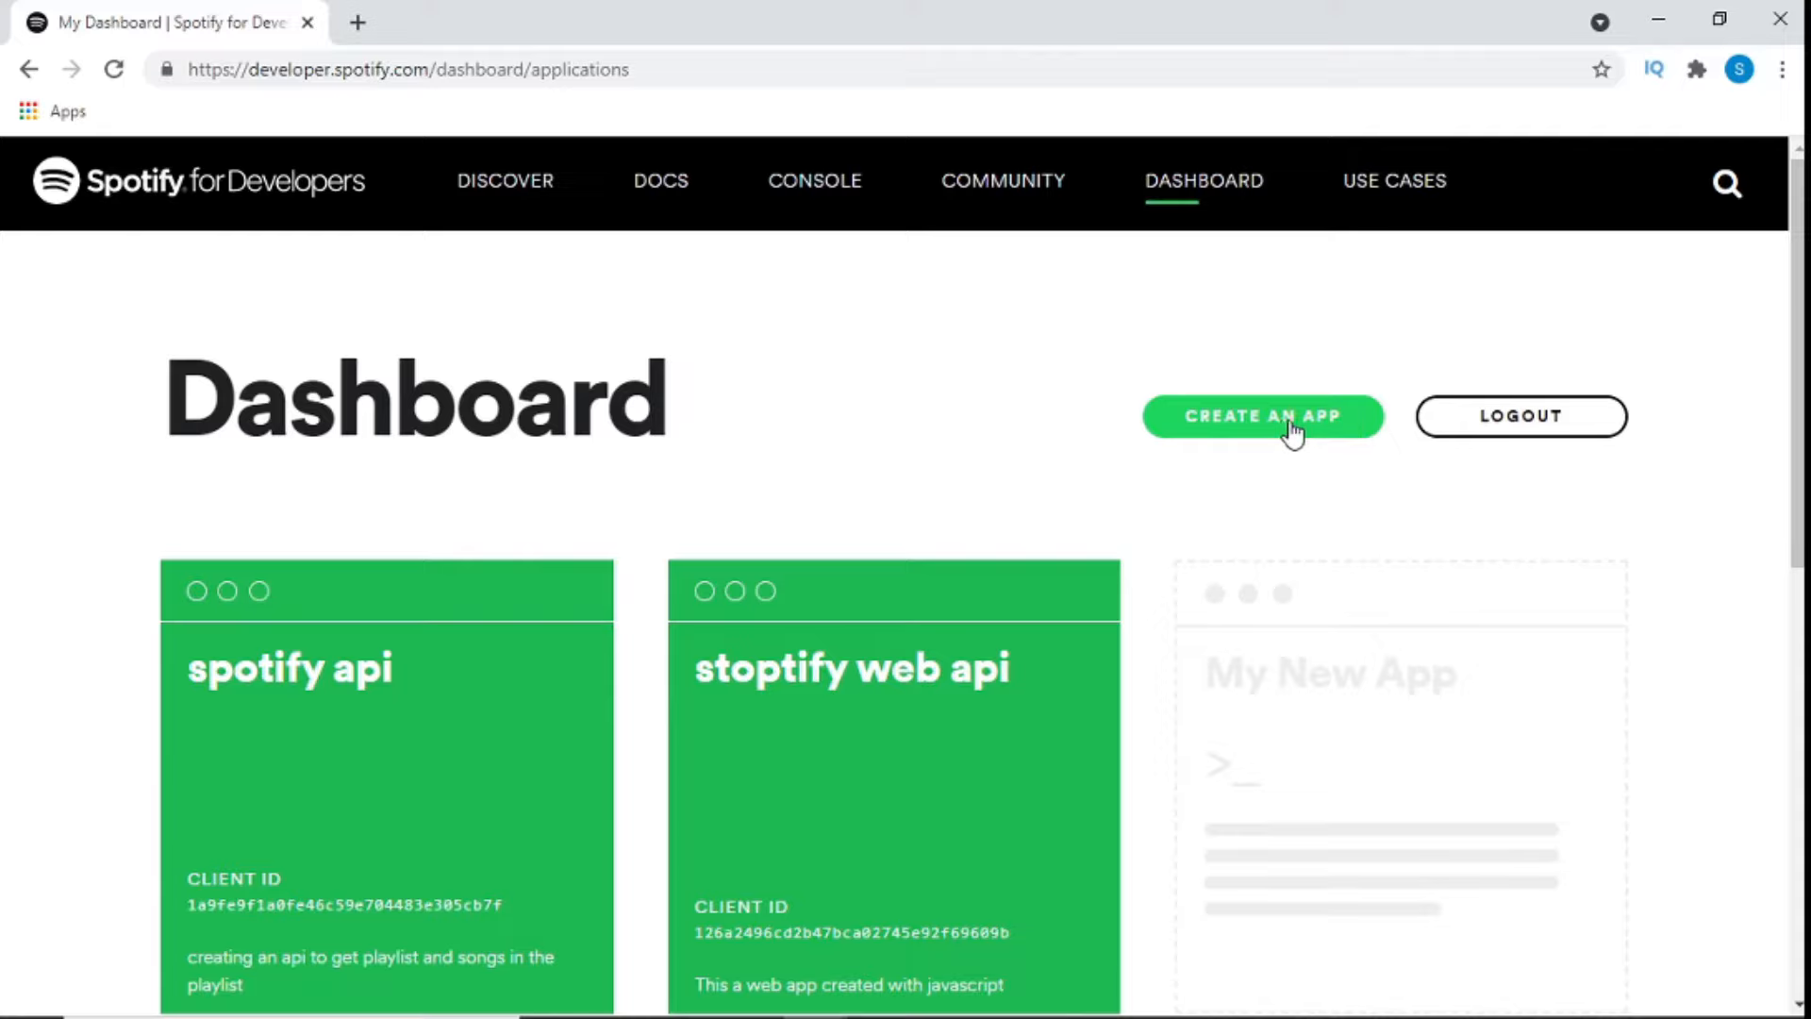
click(1263, 415)
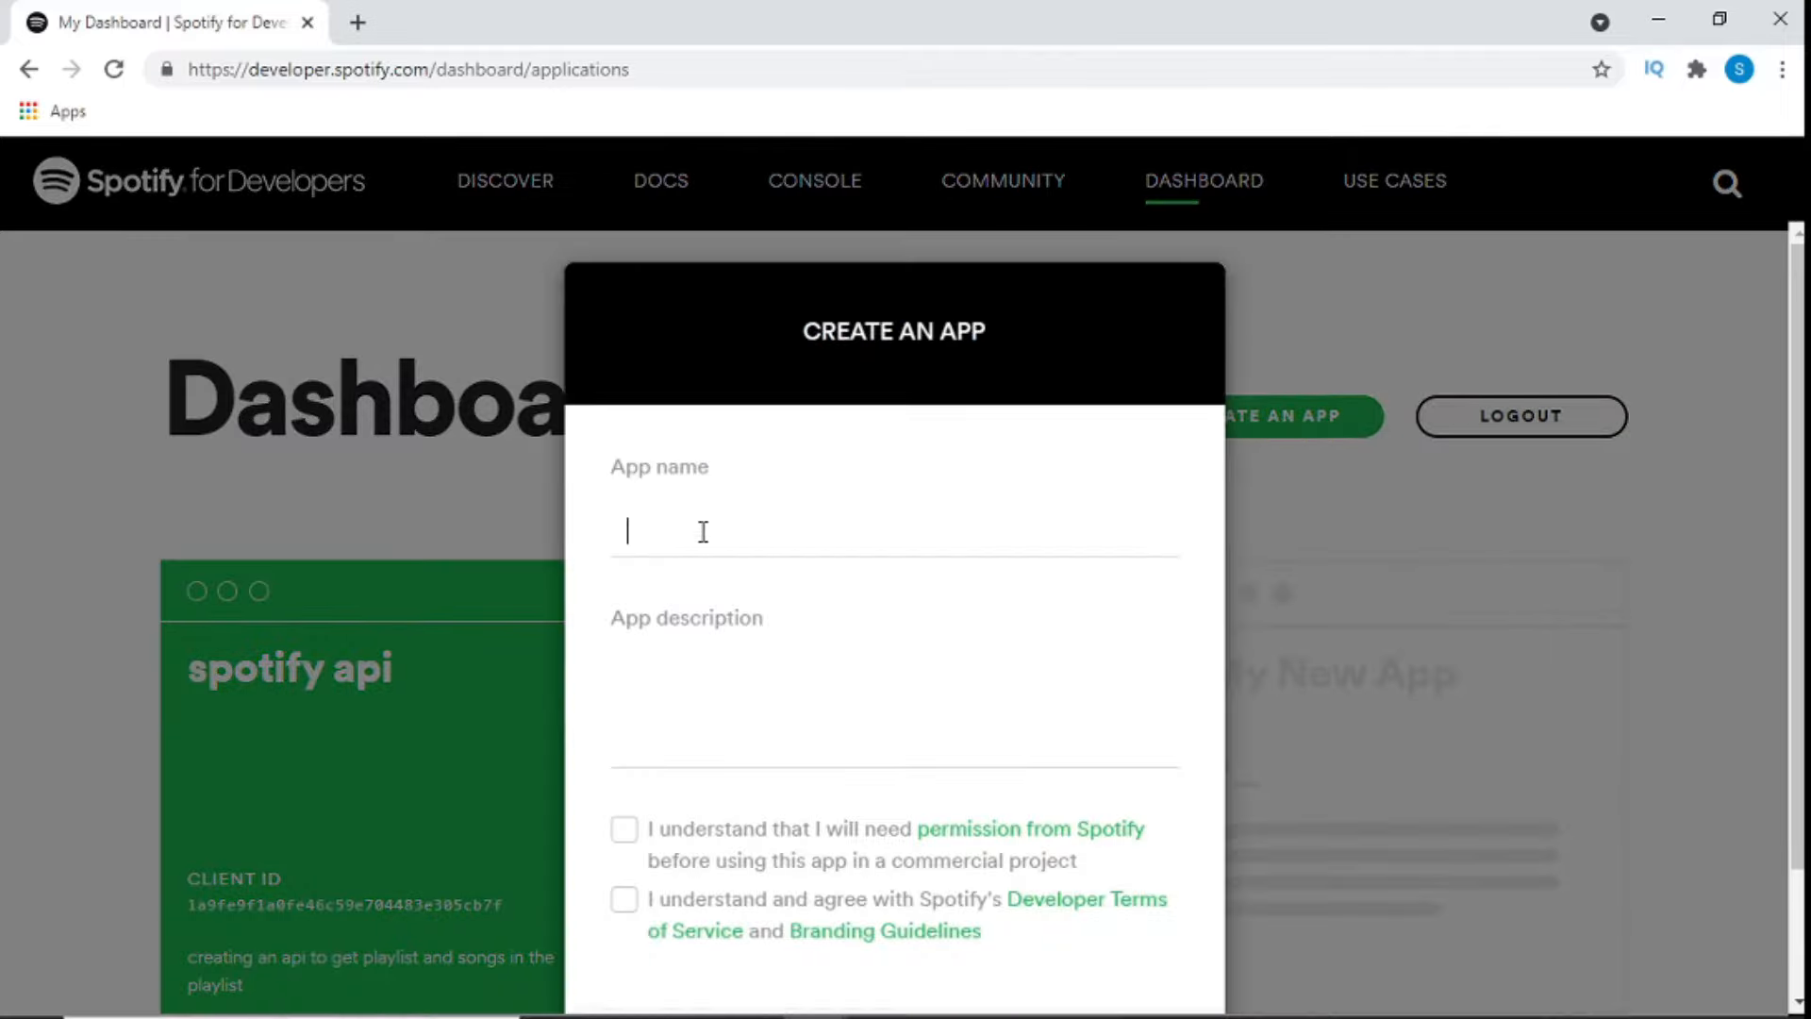
Create the app "APP Spotify" described as "Spotify web application", accepting the terms.
text(APP)
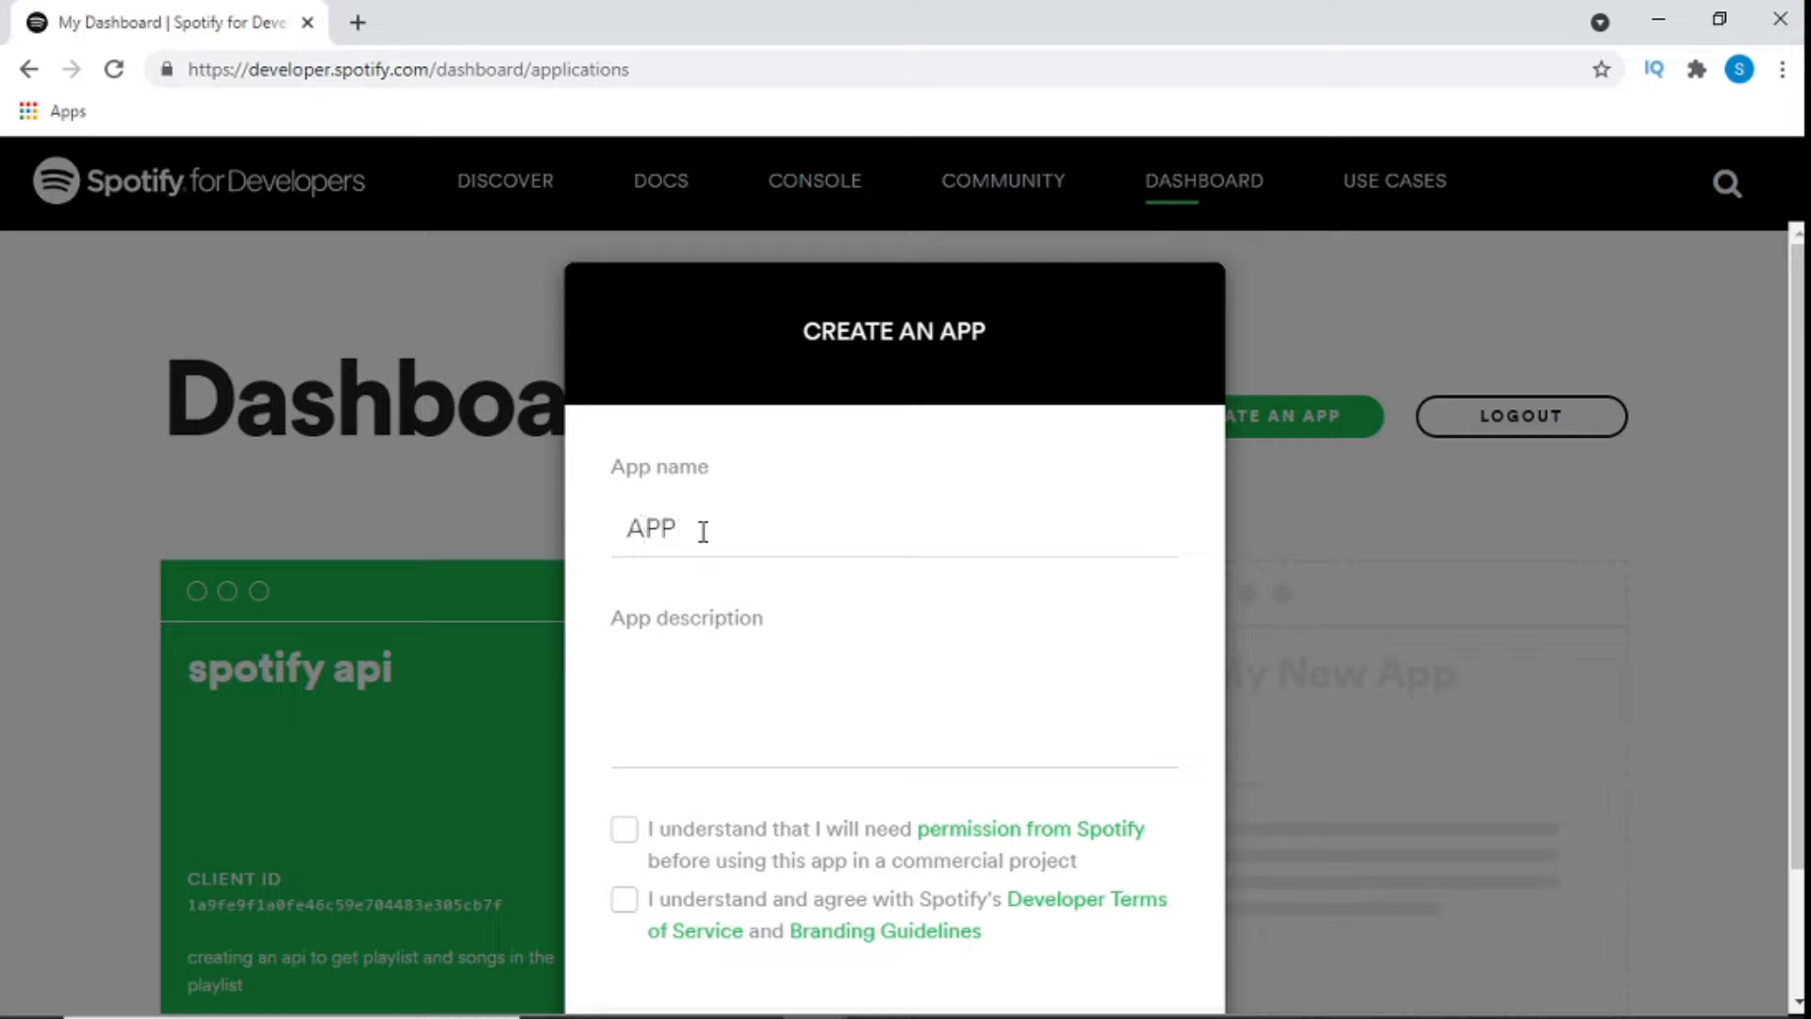
text(s)
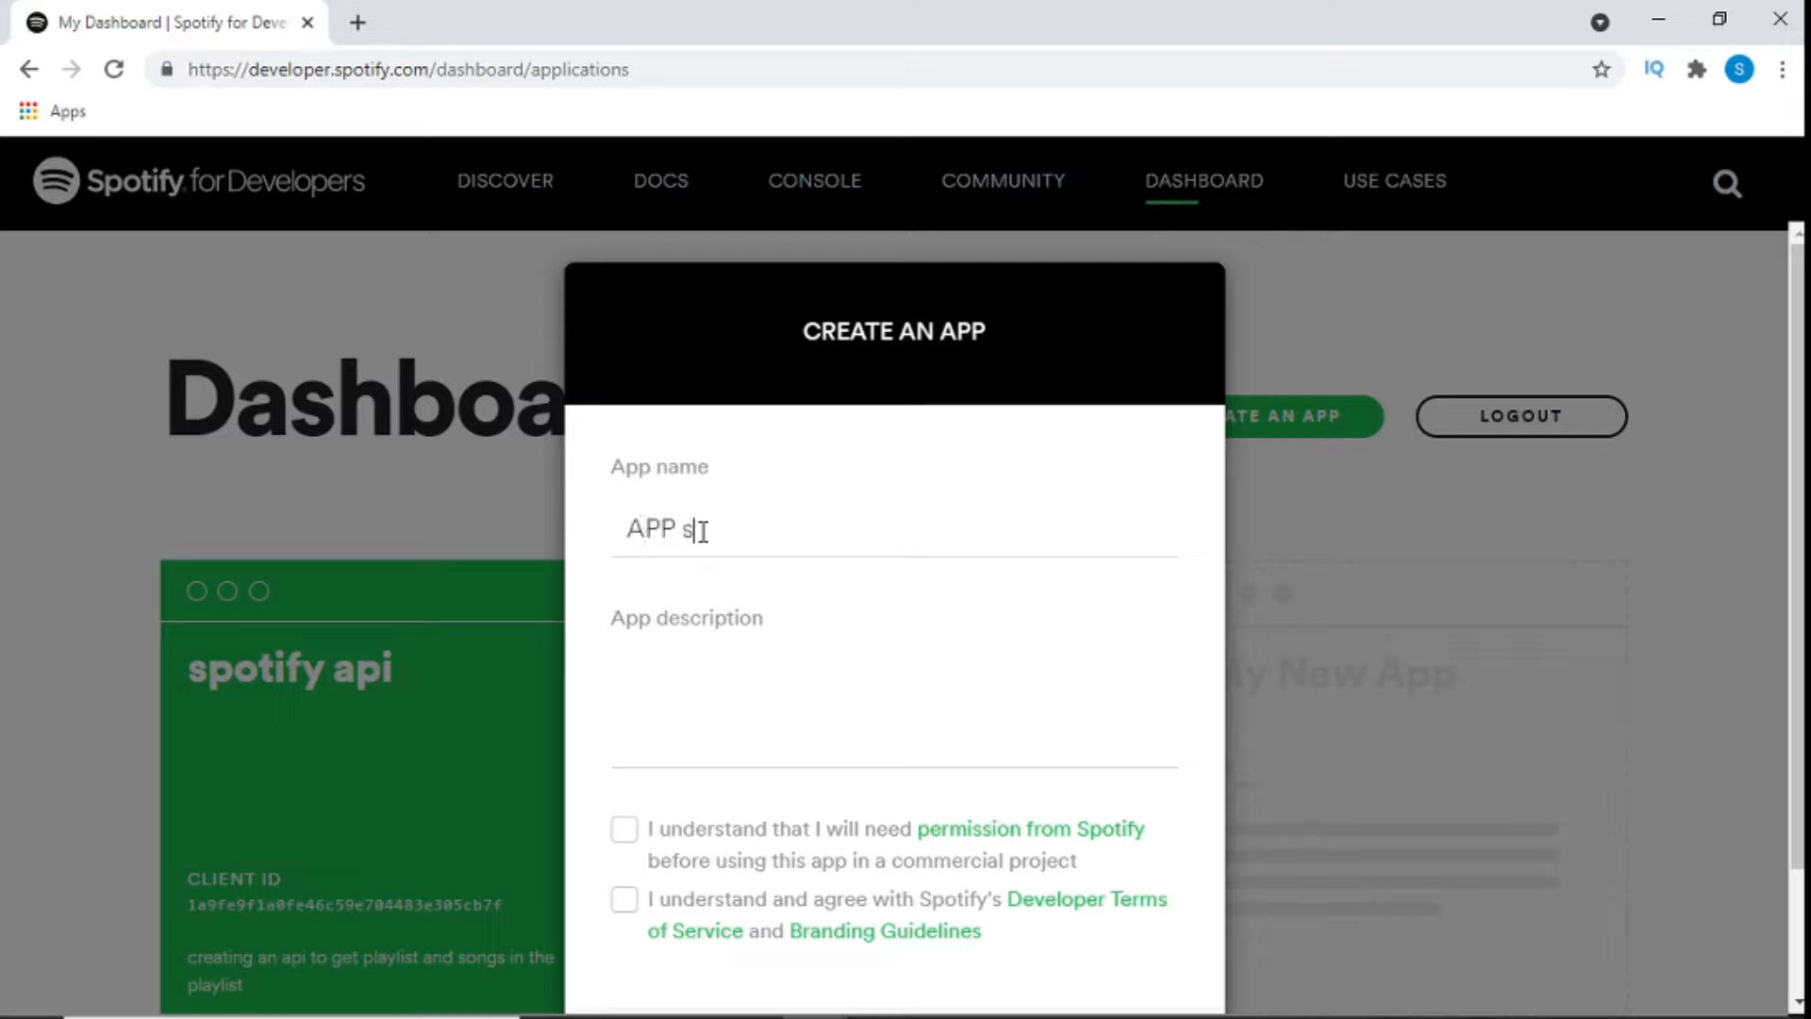
text(S)
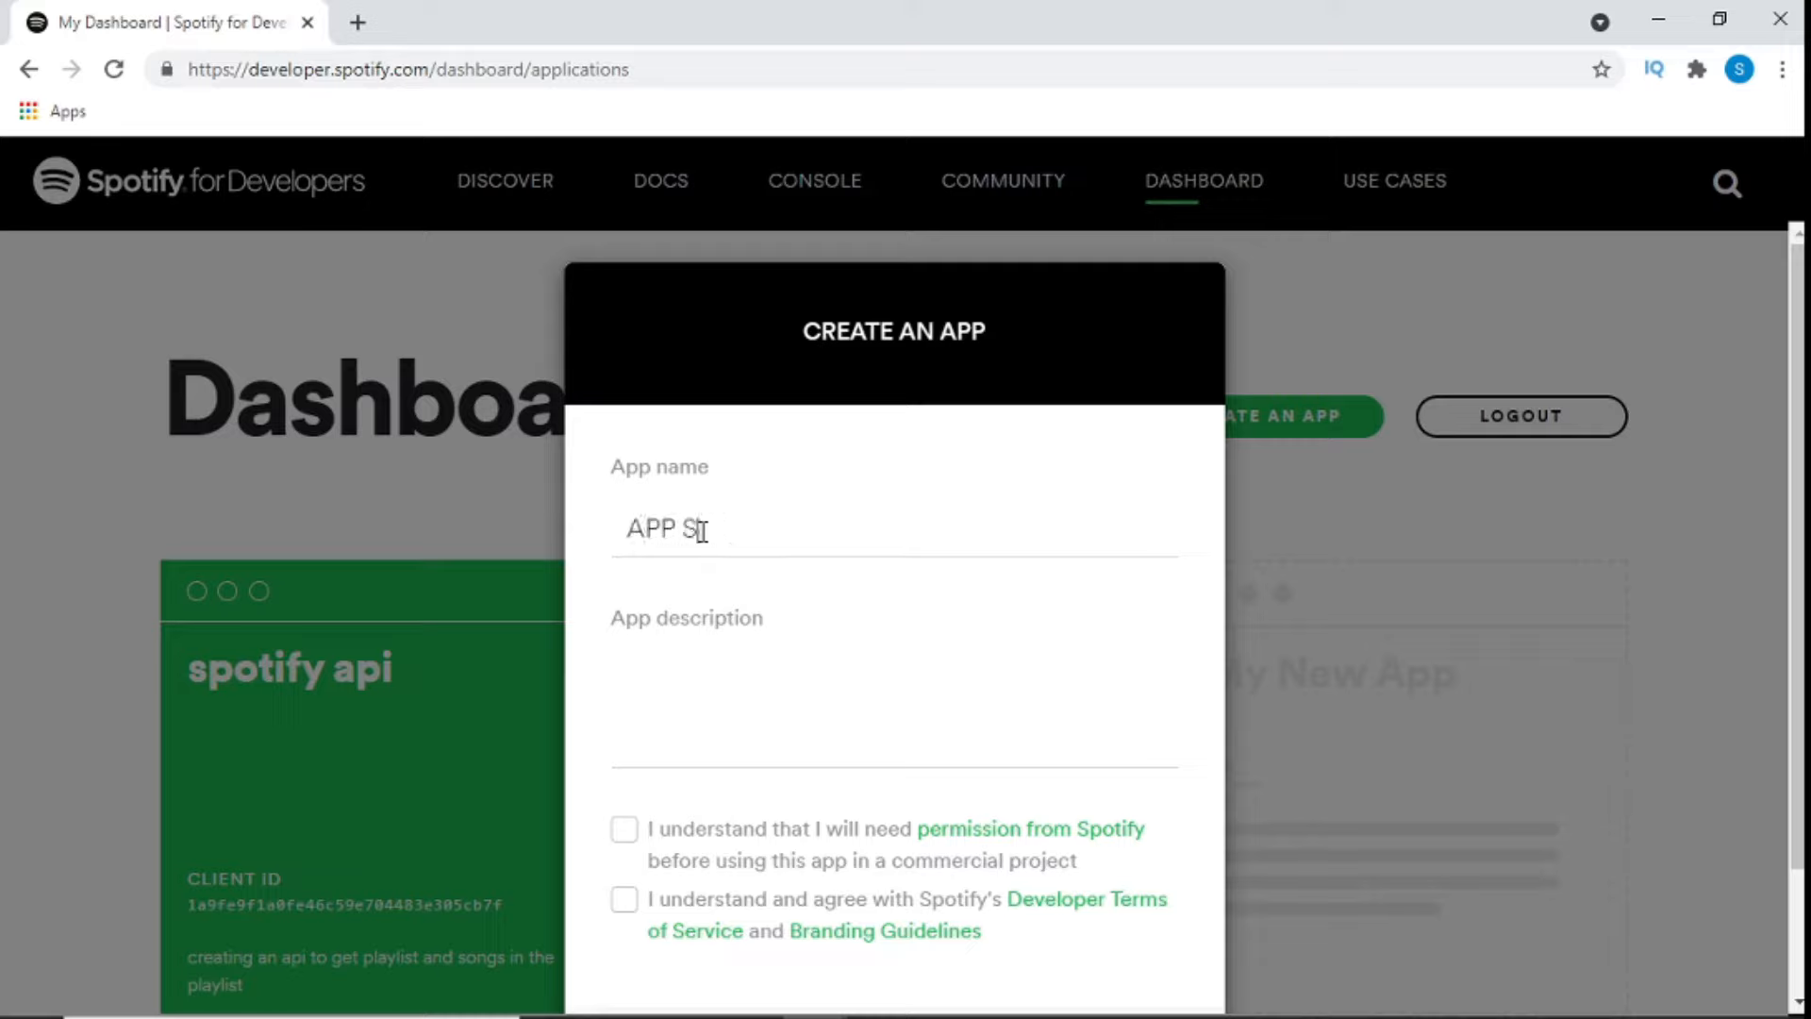
text(po)
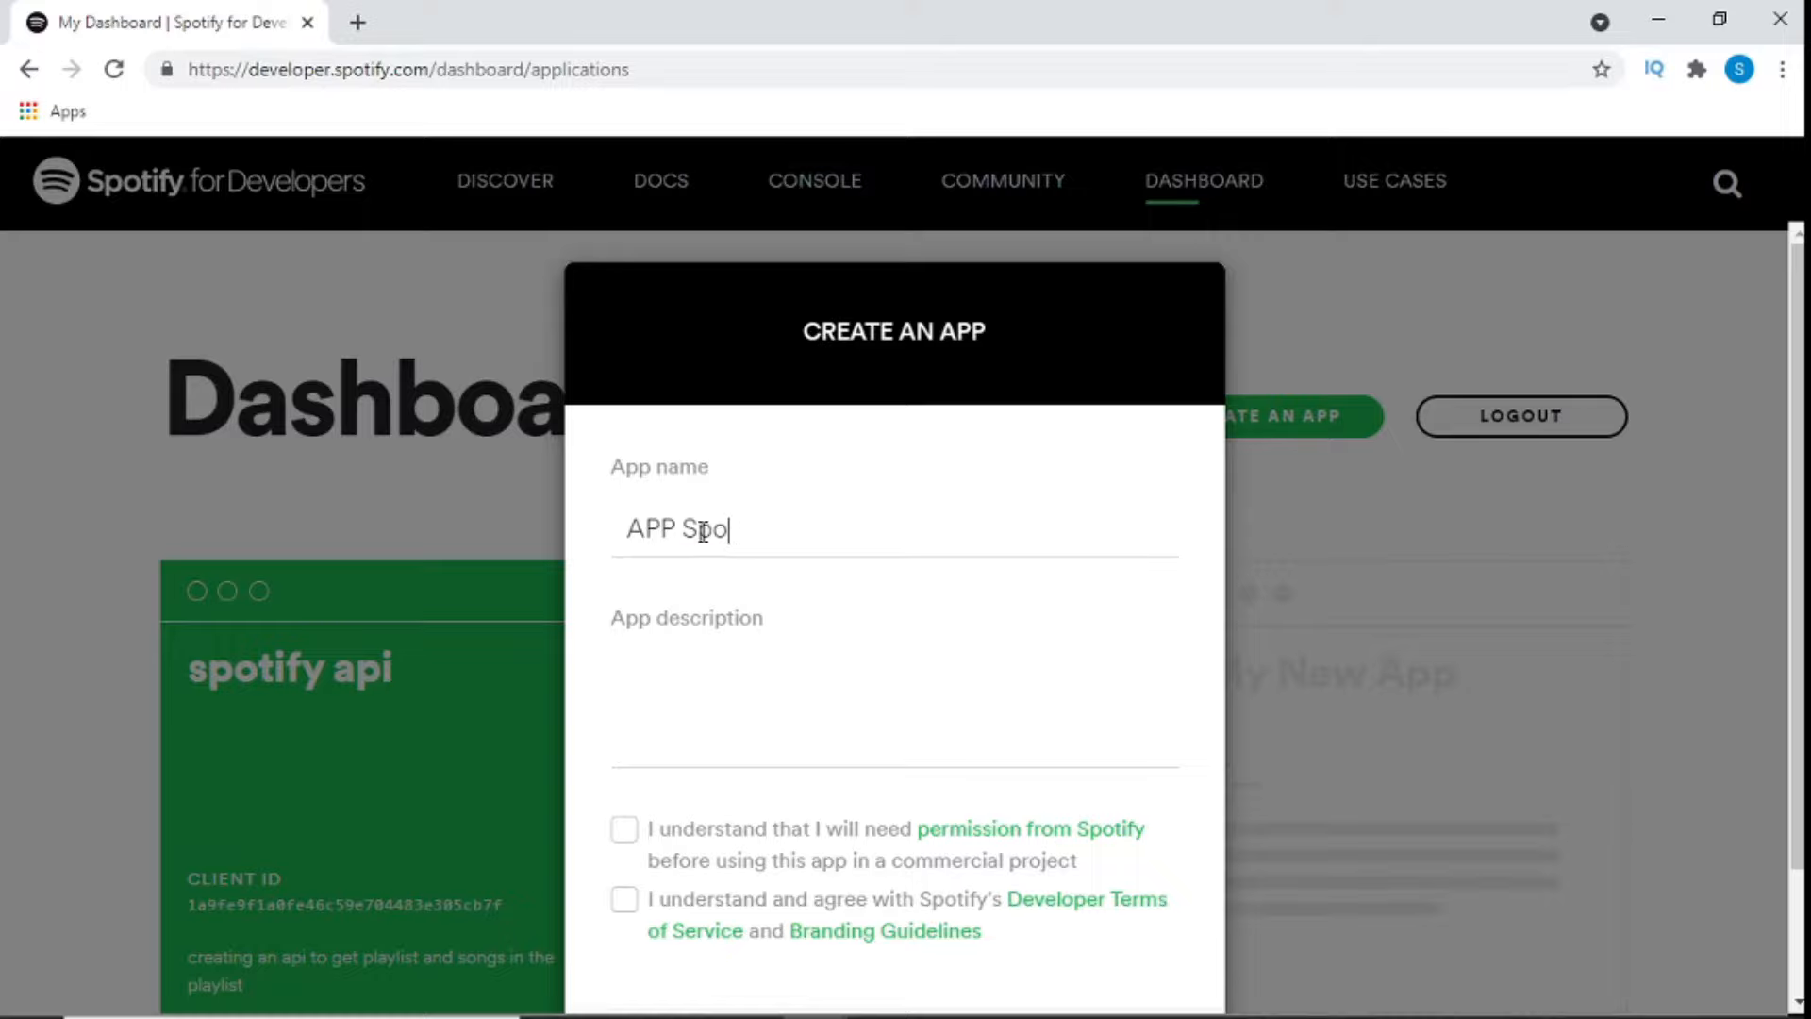
text(tify)
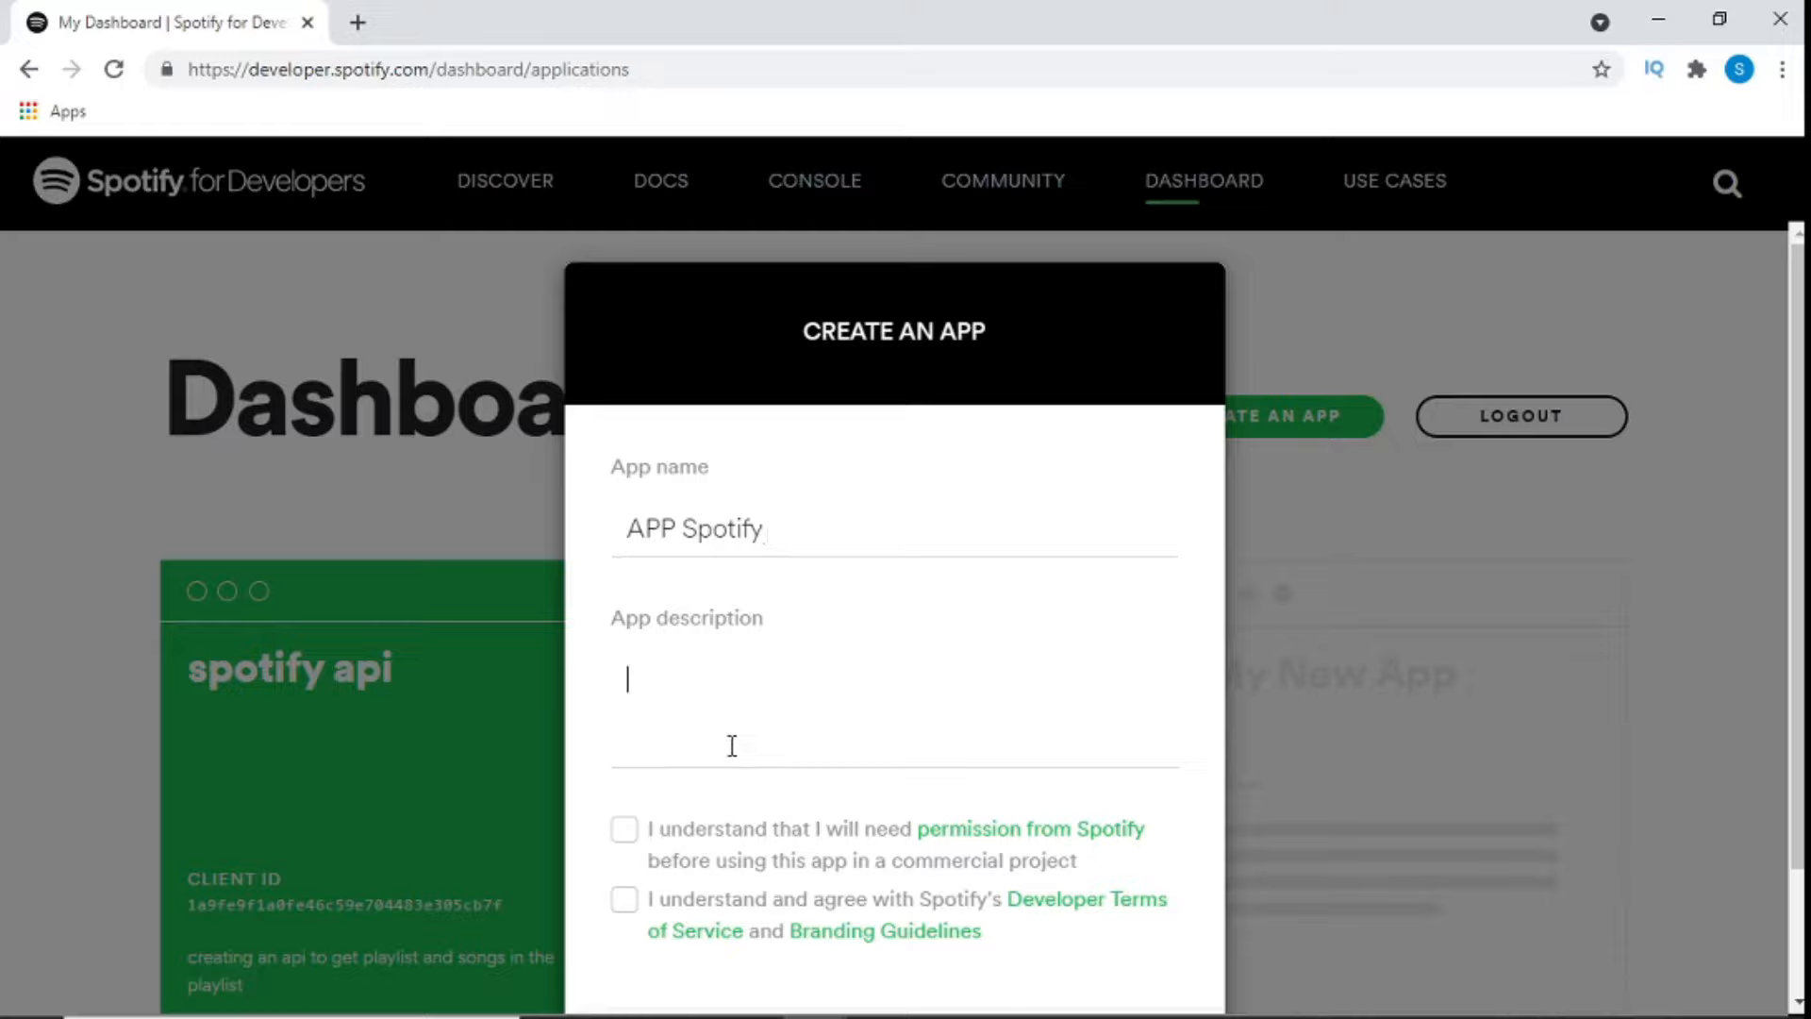
text(Stop)
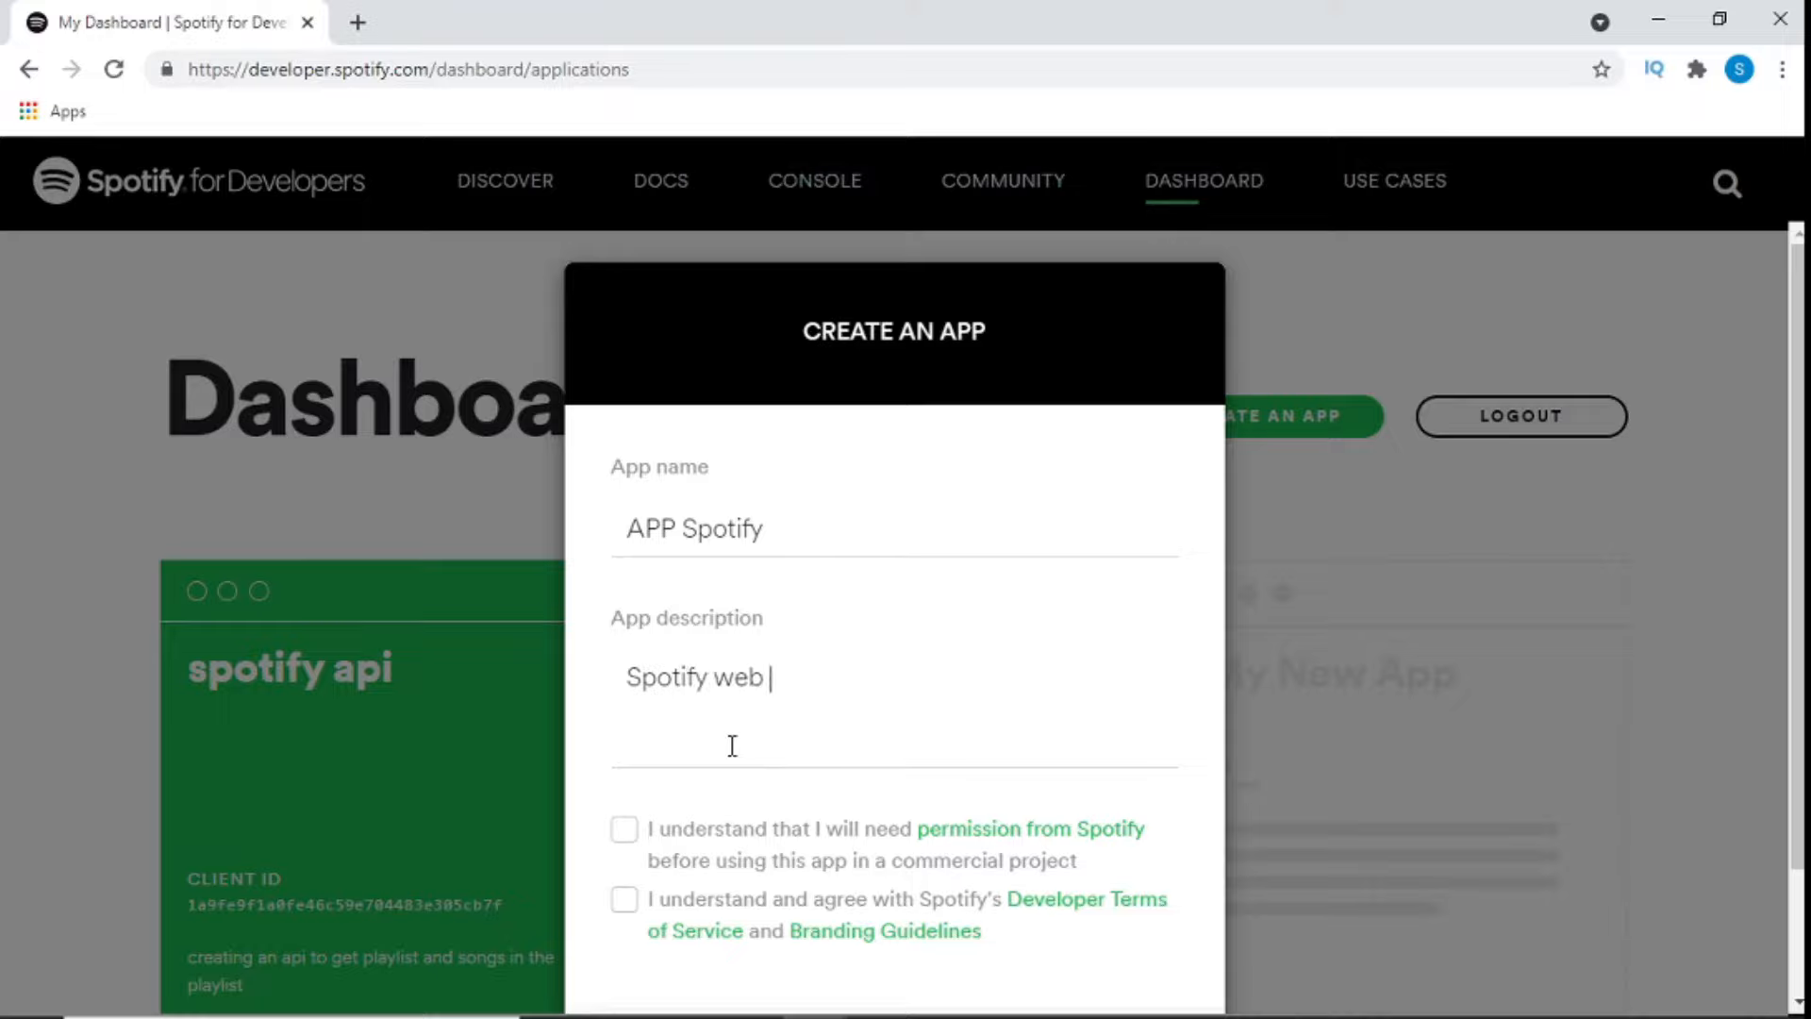
text(application)
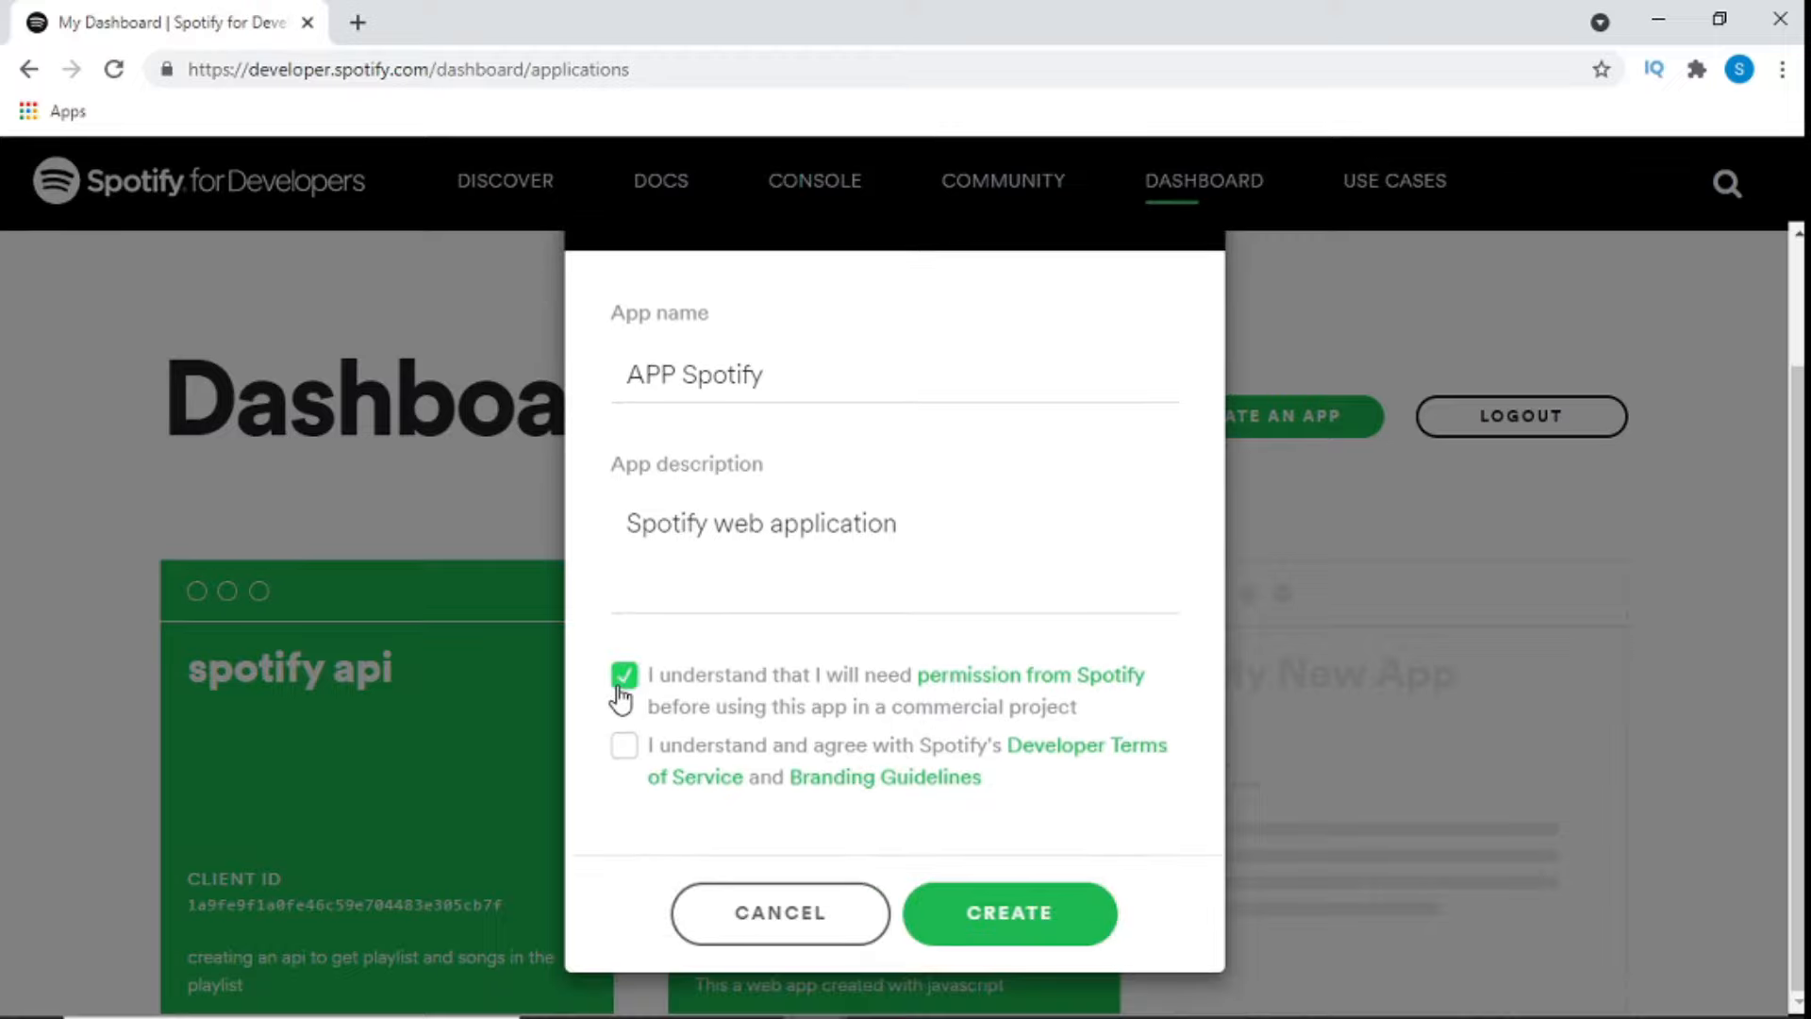
click(625, 746)
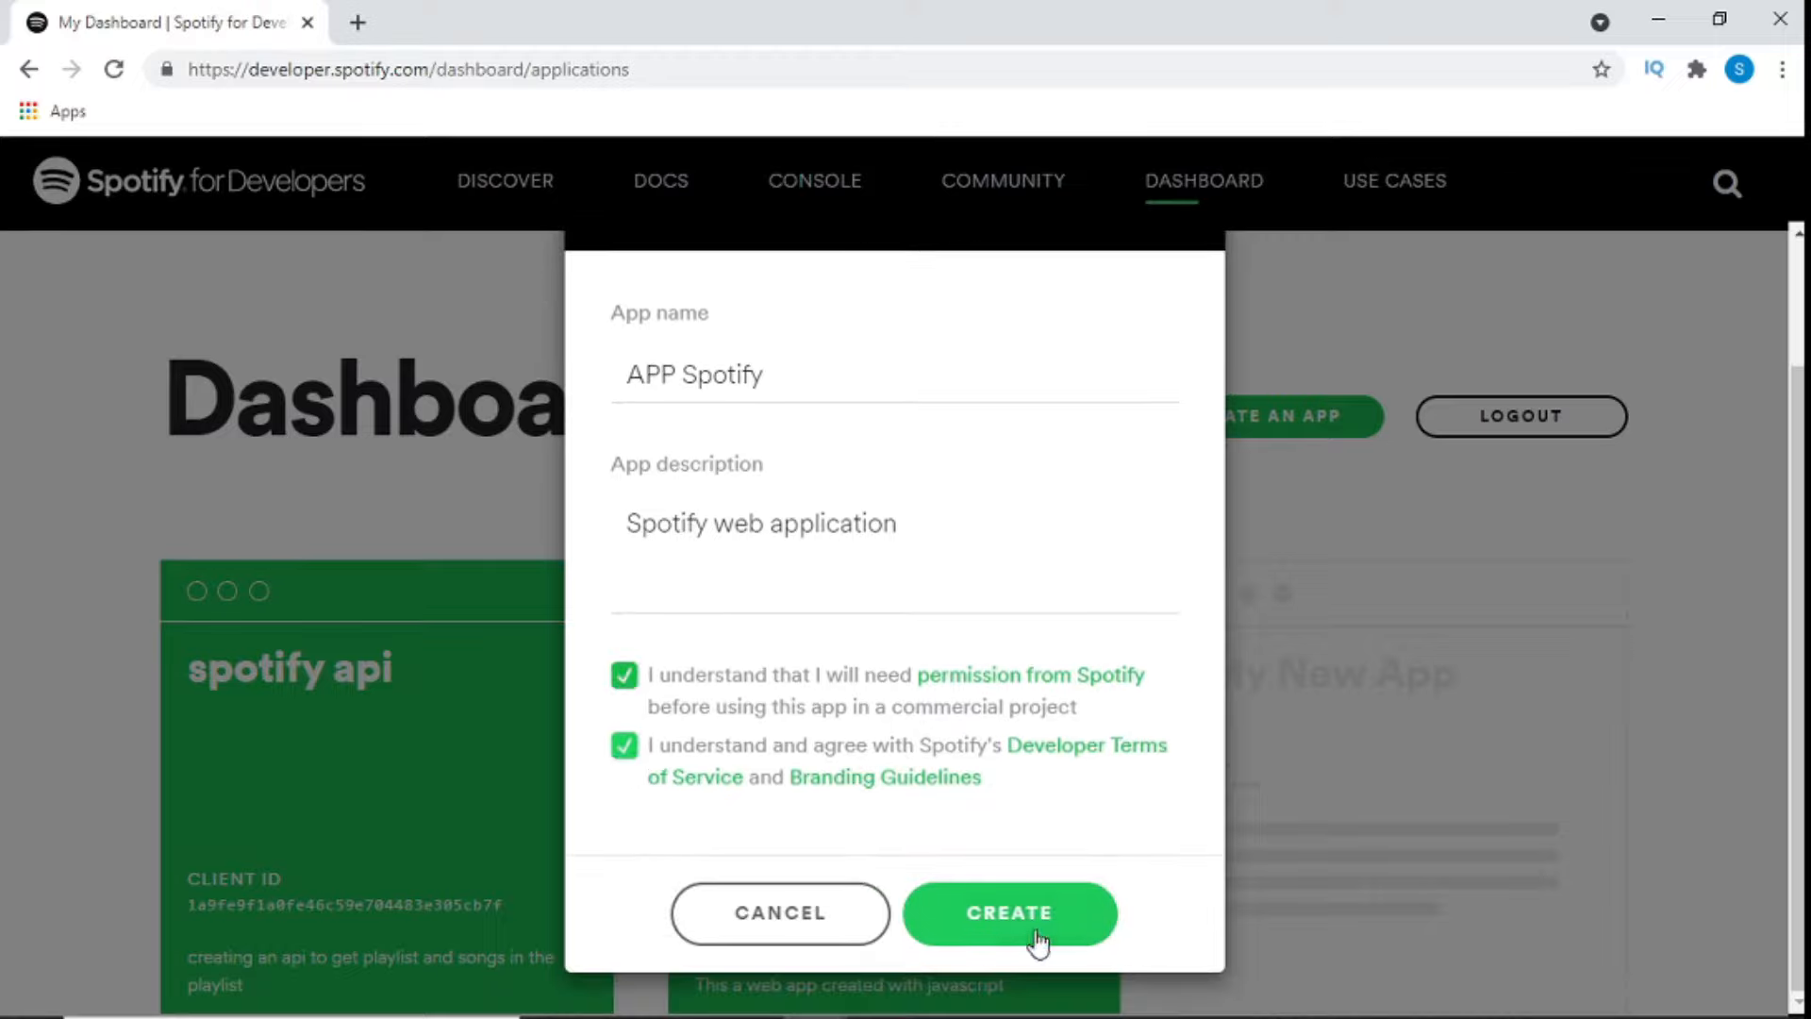
click(1007, 913)
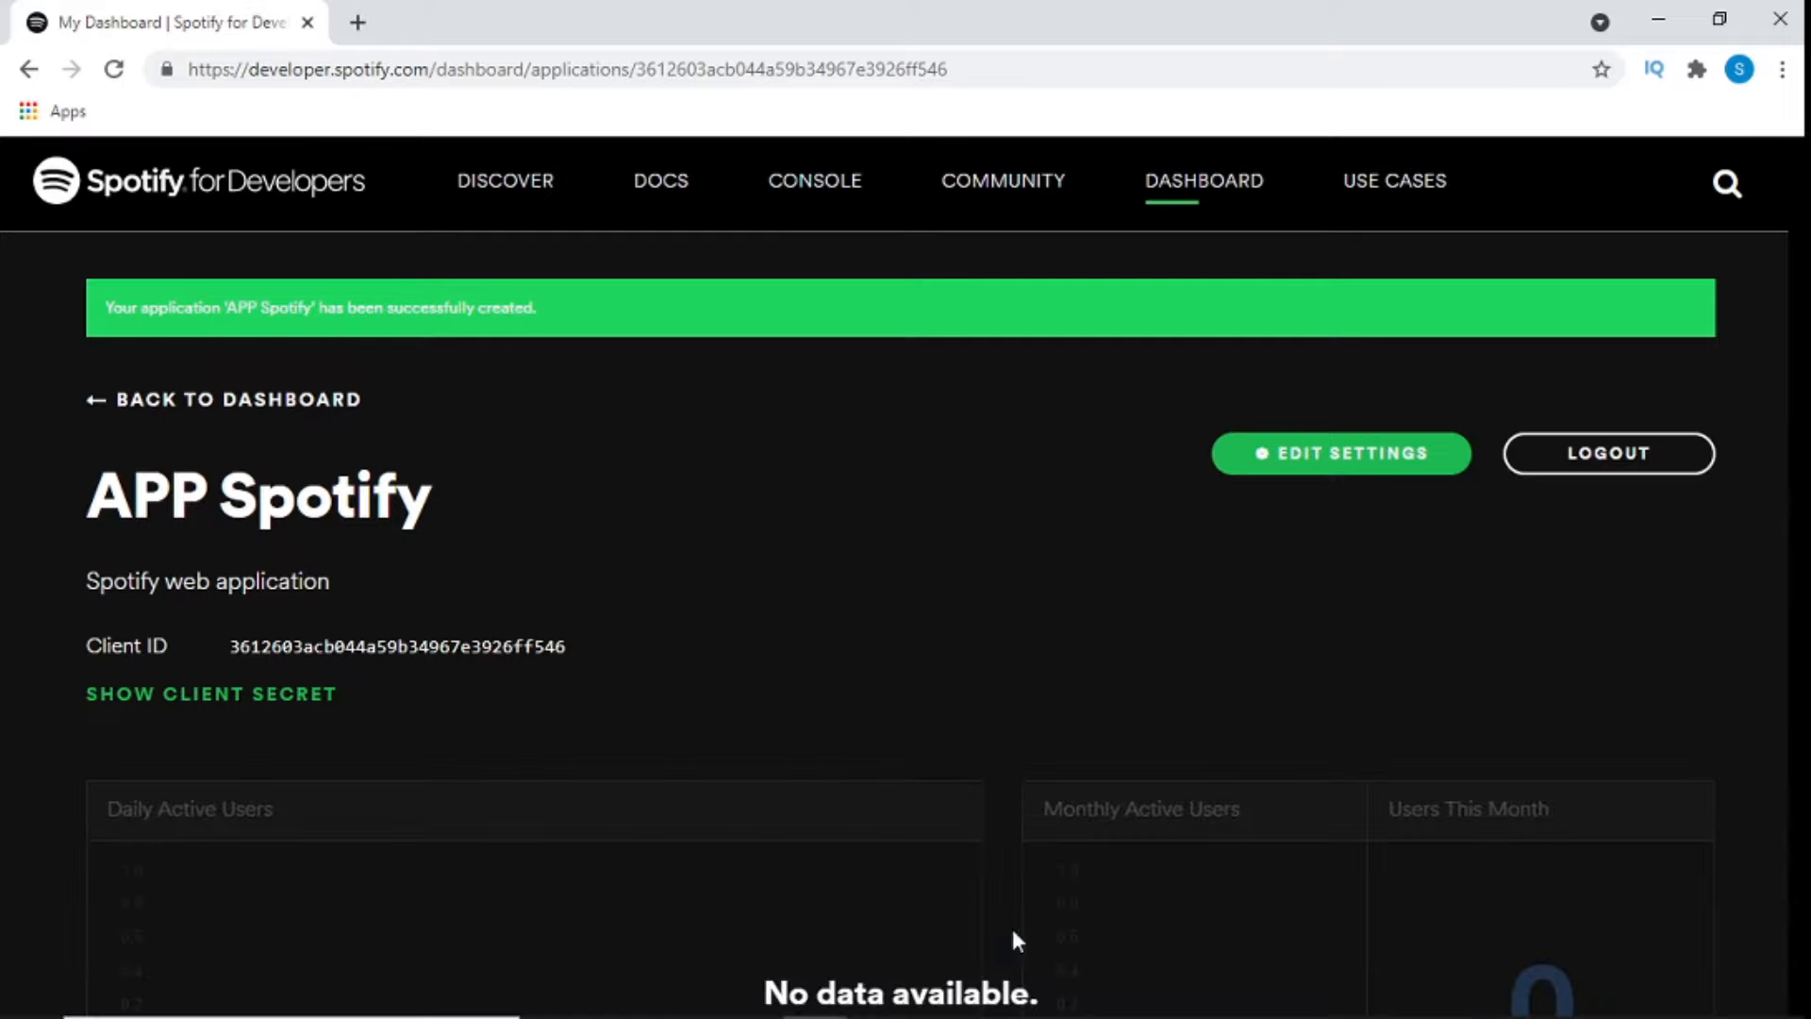
mouse_move(840, 553)
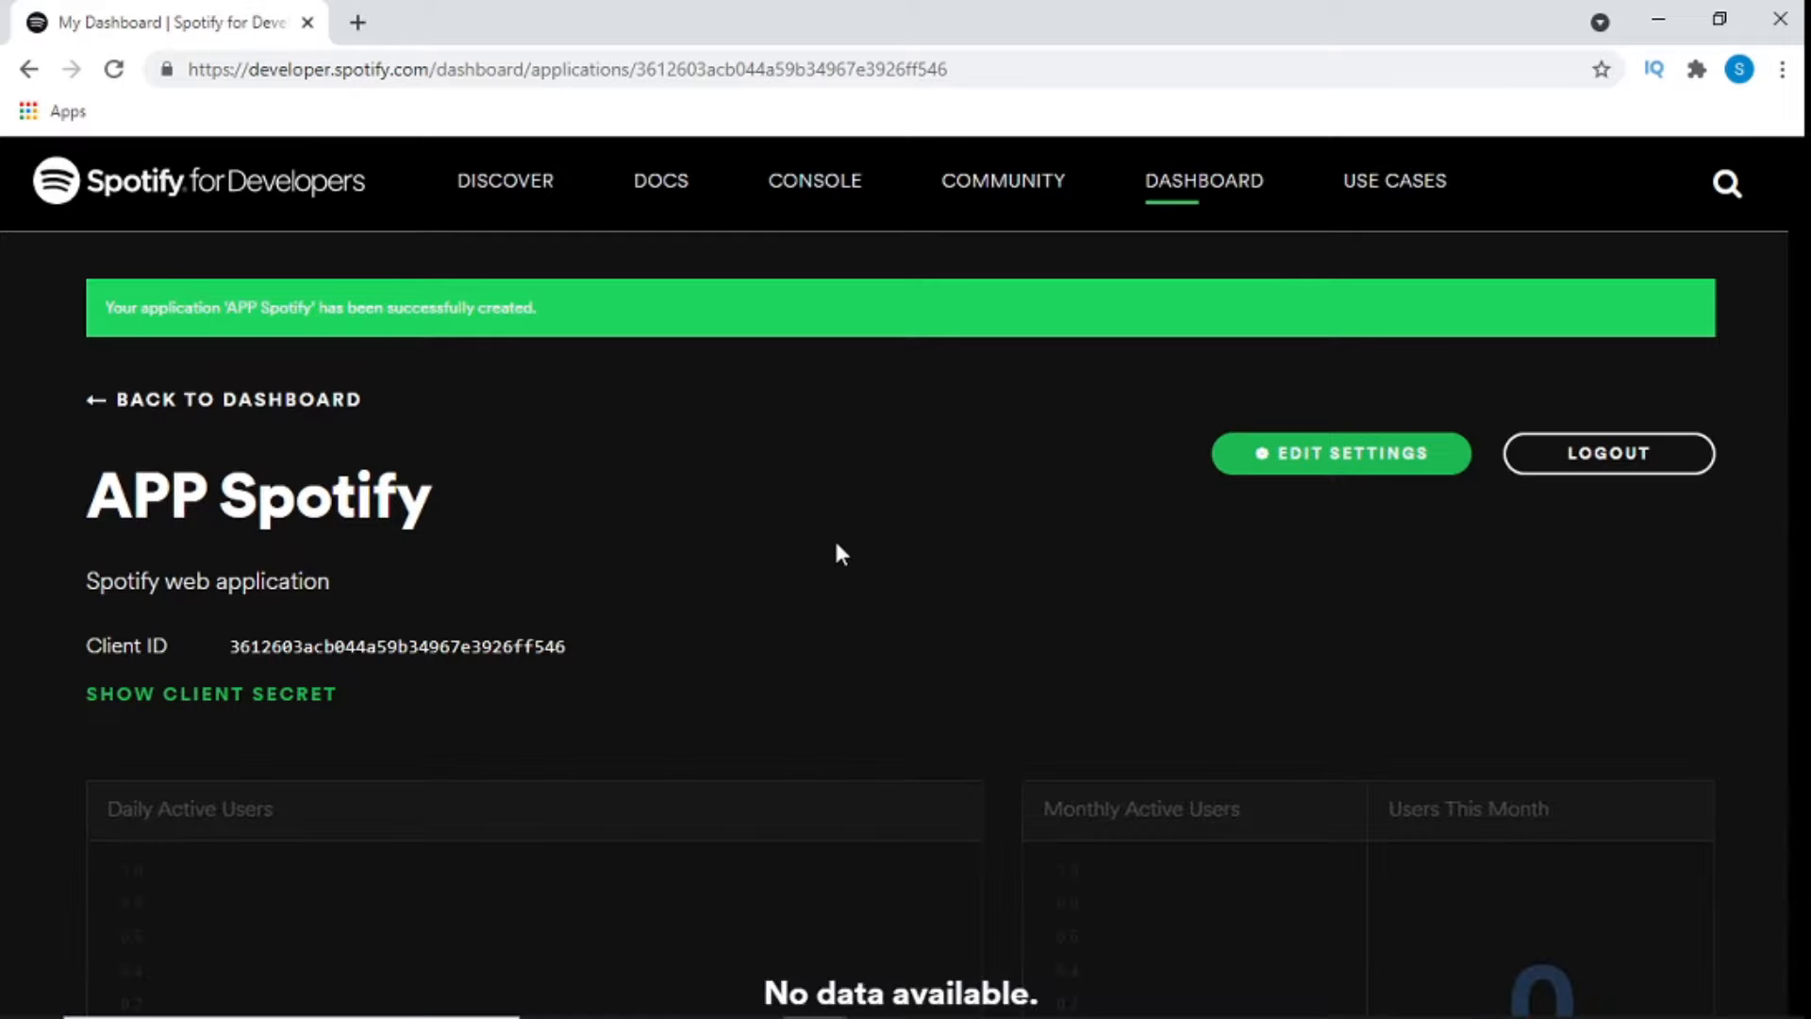
mouse_move(194, 668)
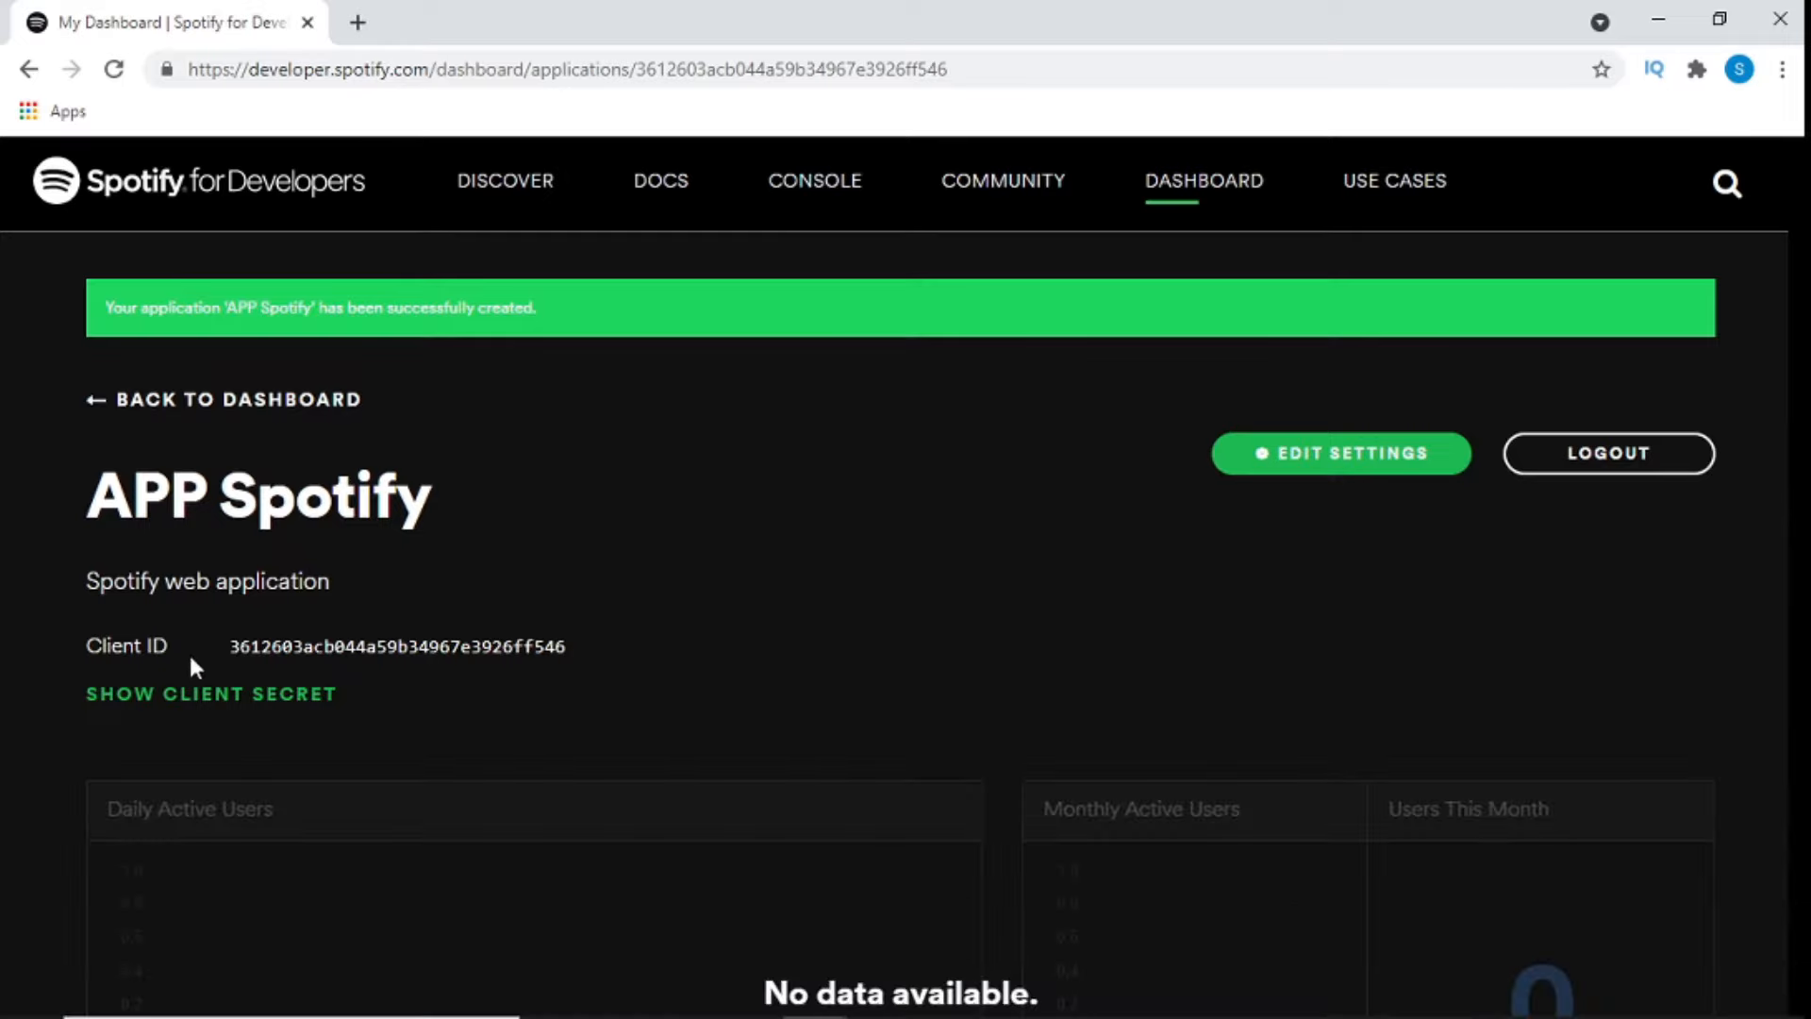
double_click(126, 645)
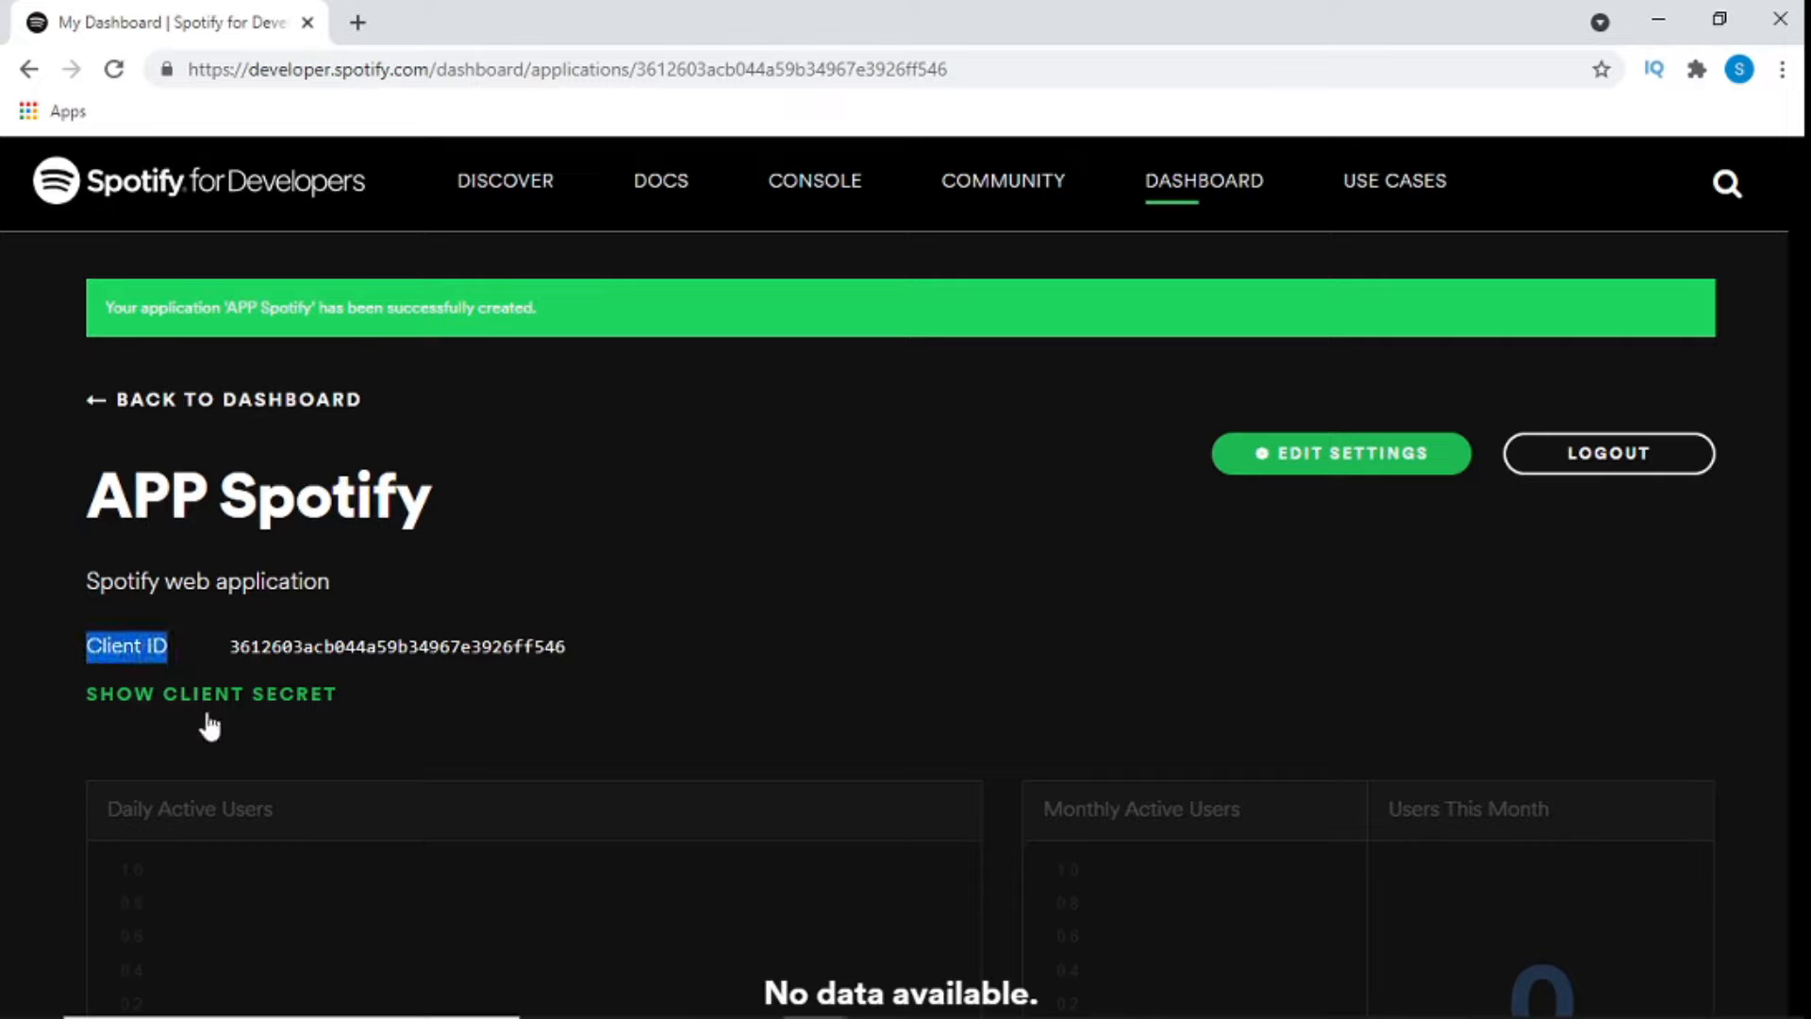
click(212, 692)
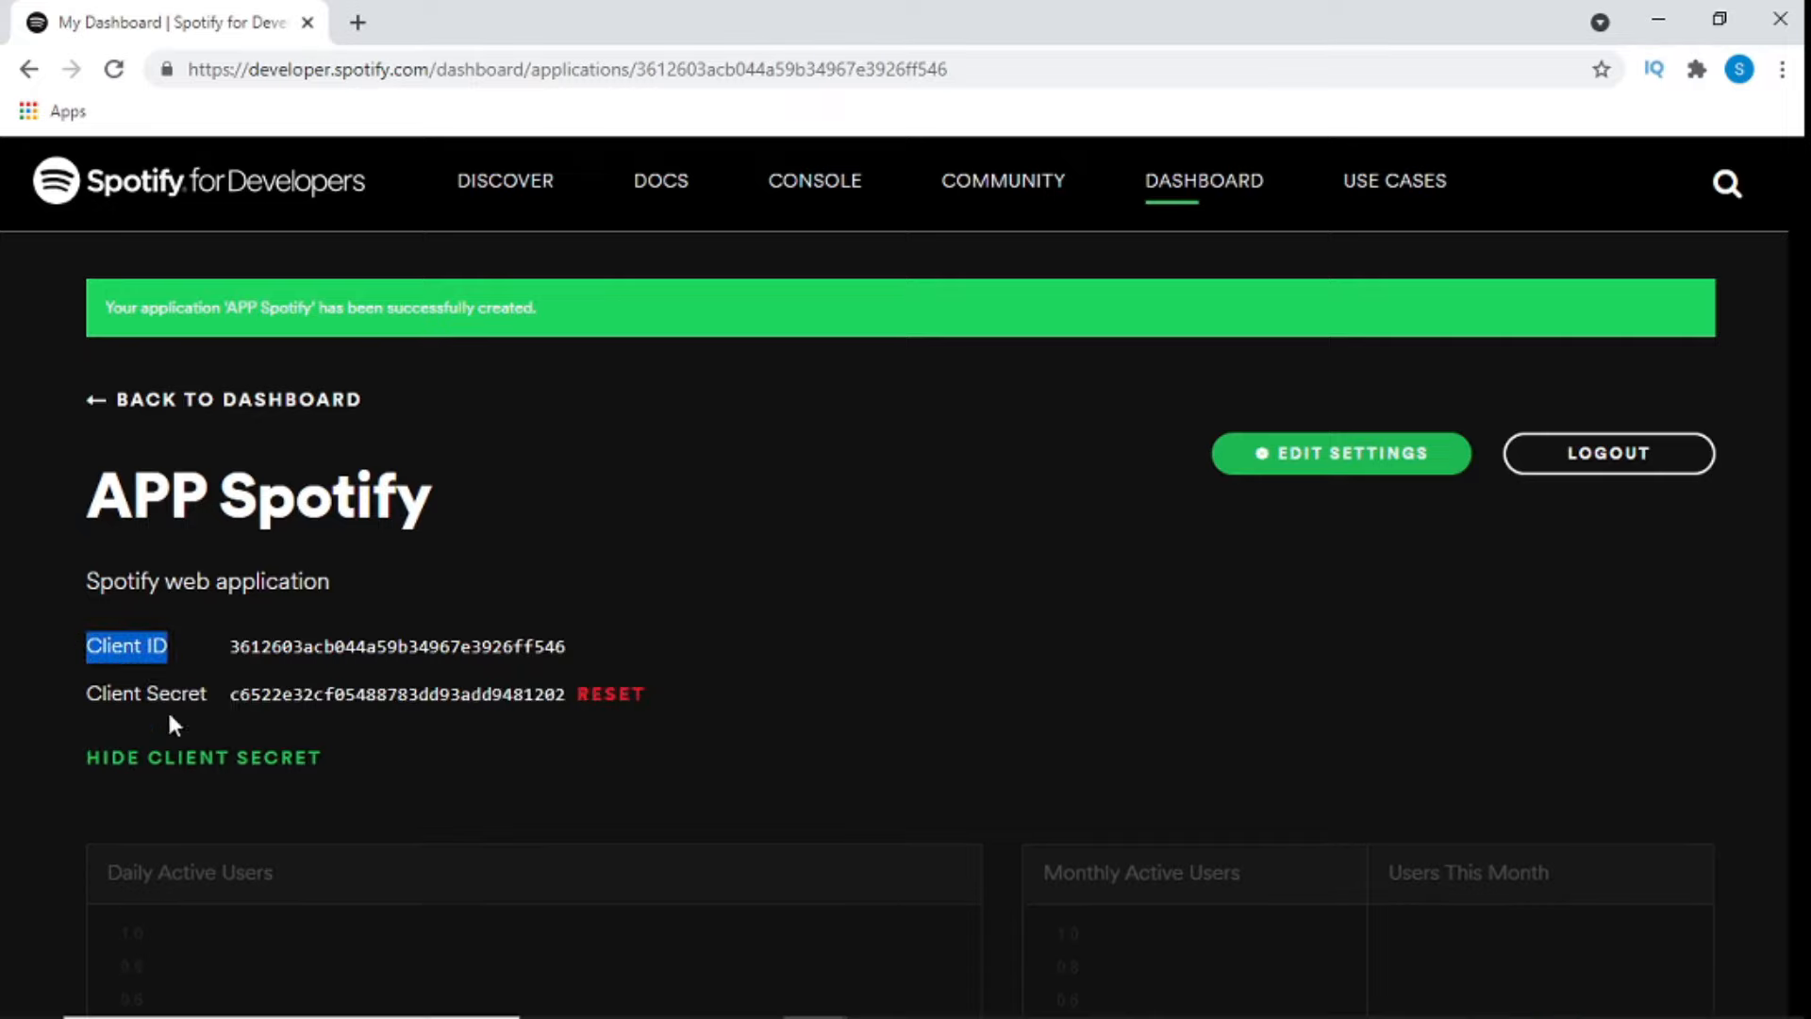
click(204, 757)
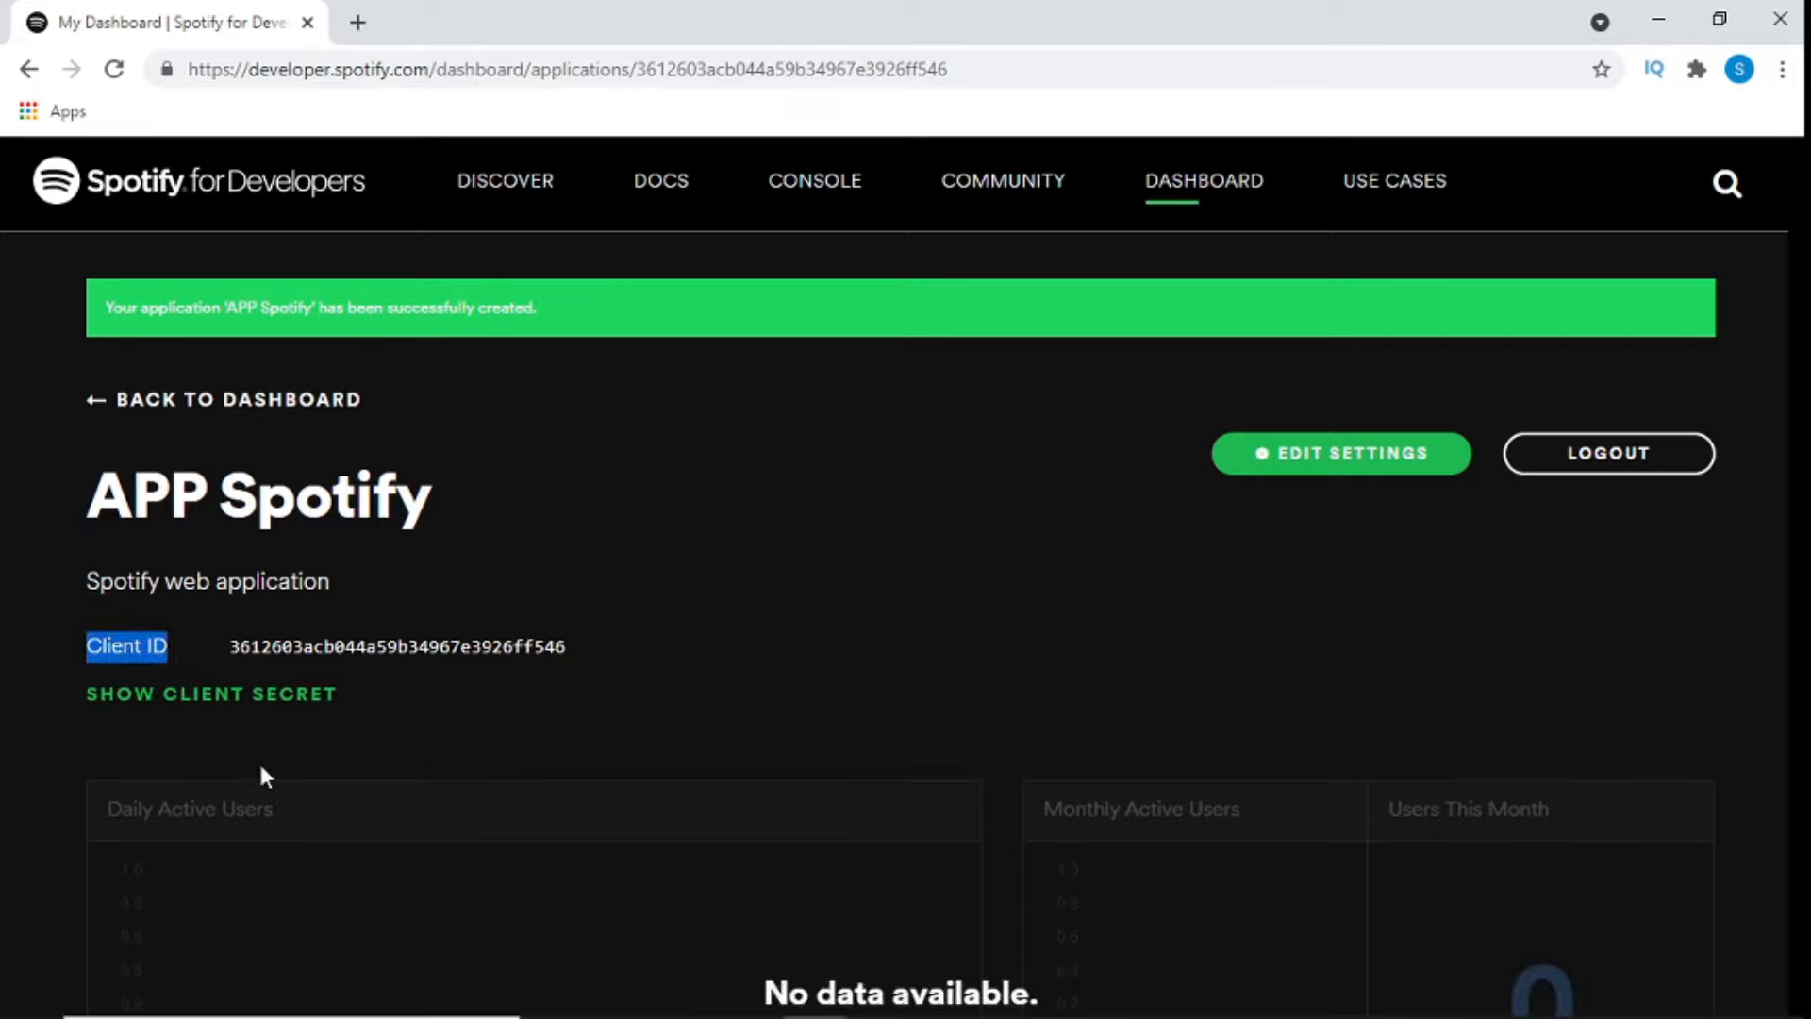
mouse_move(836, 673)
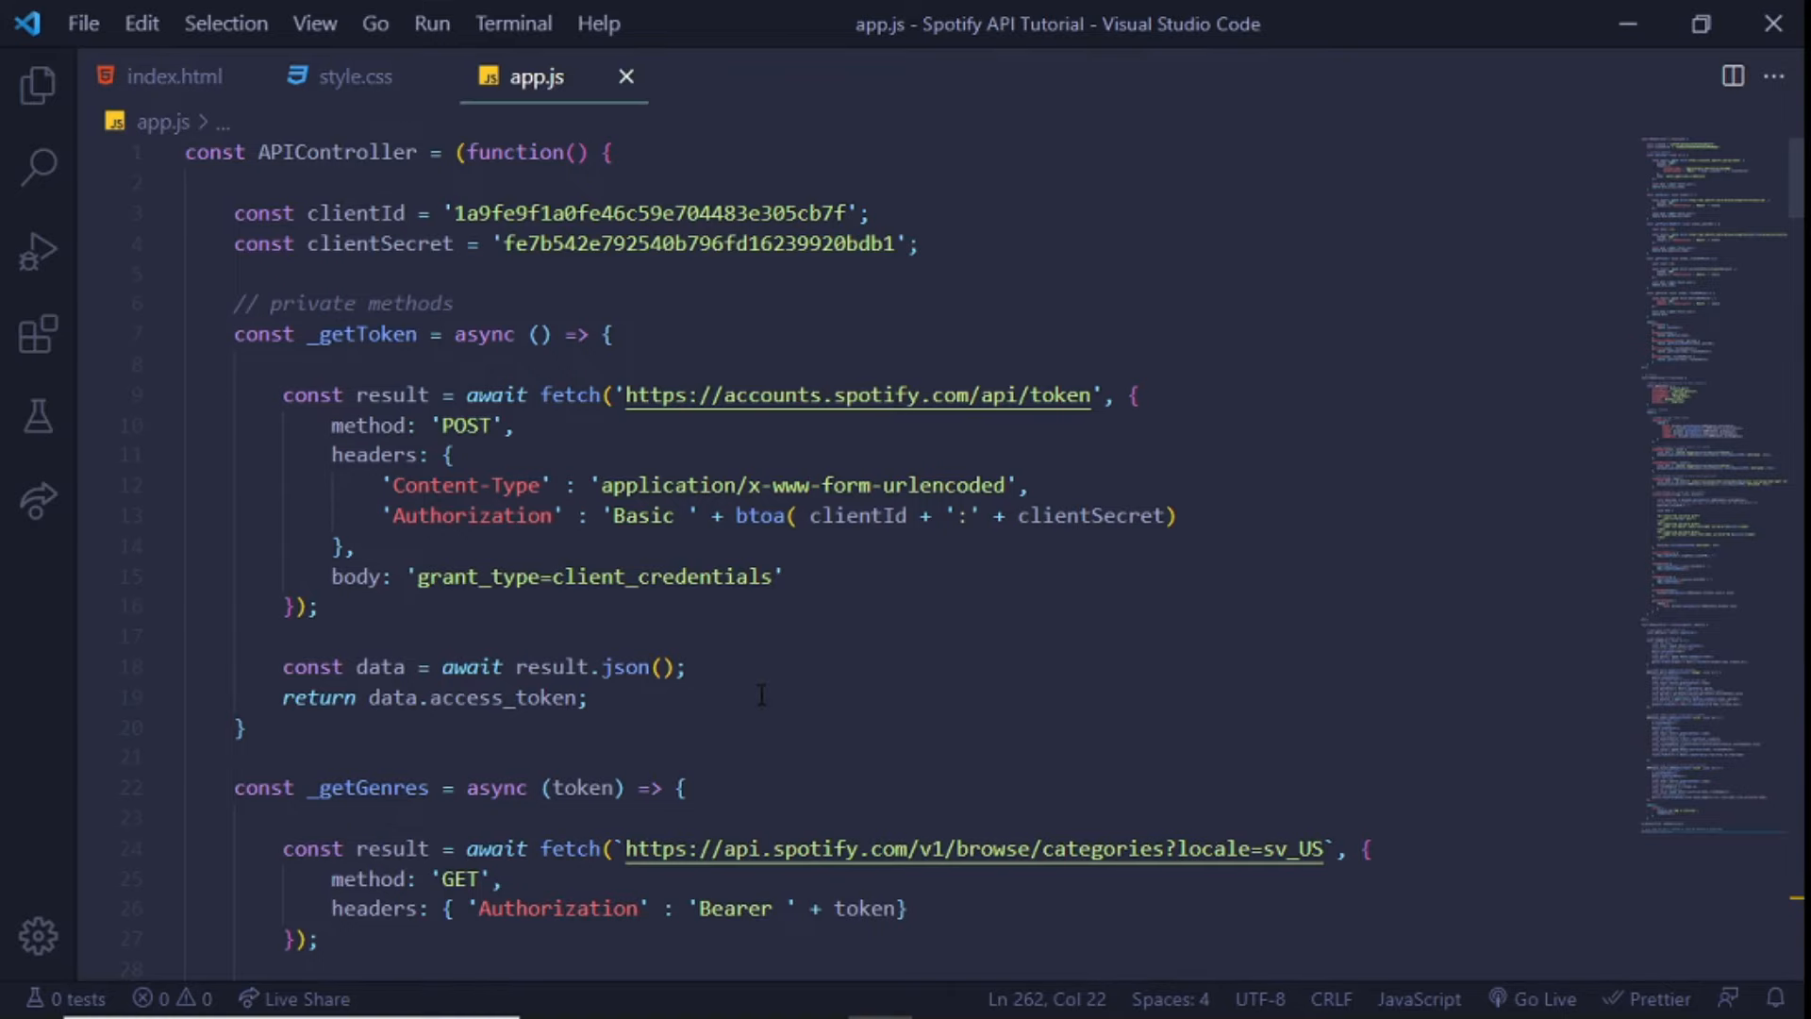
scroll(down, 3)
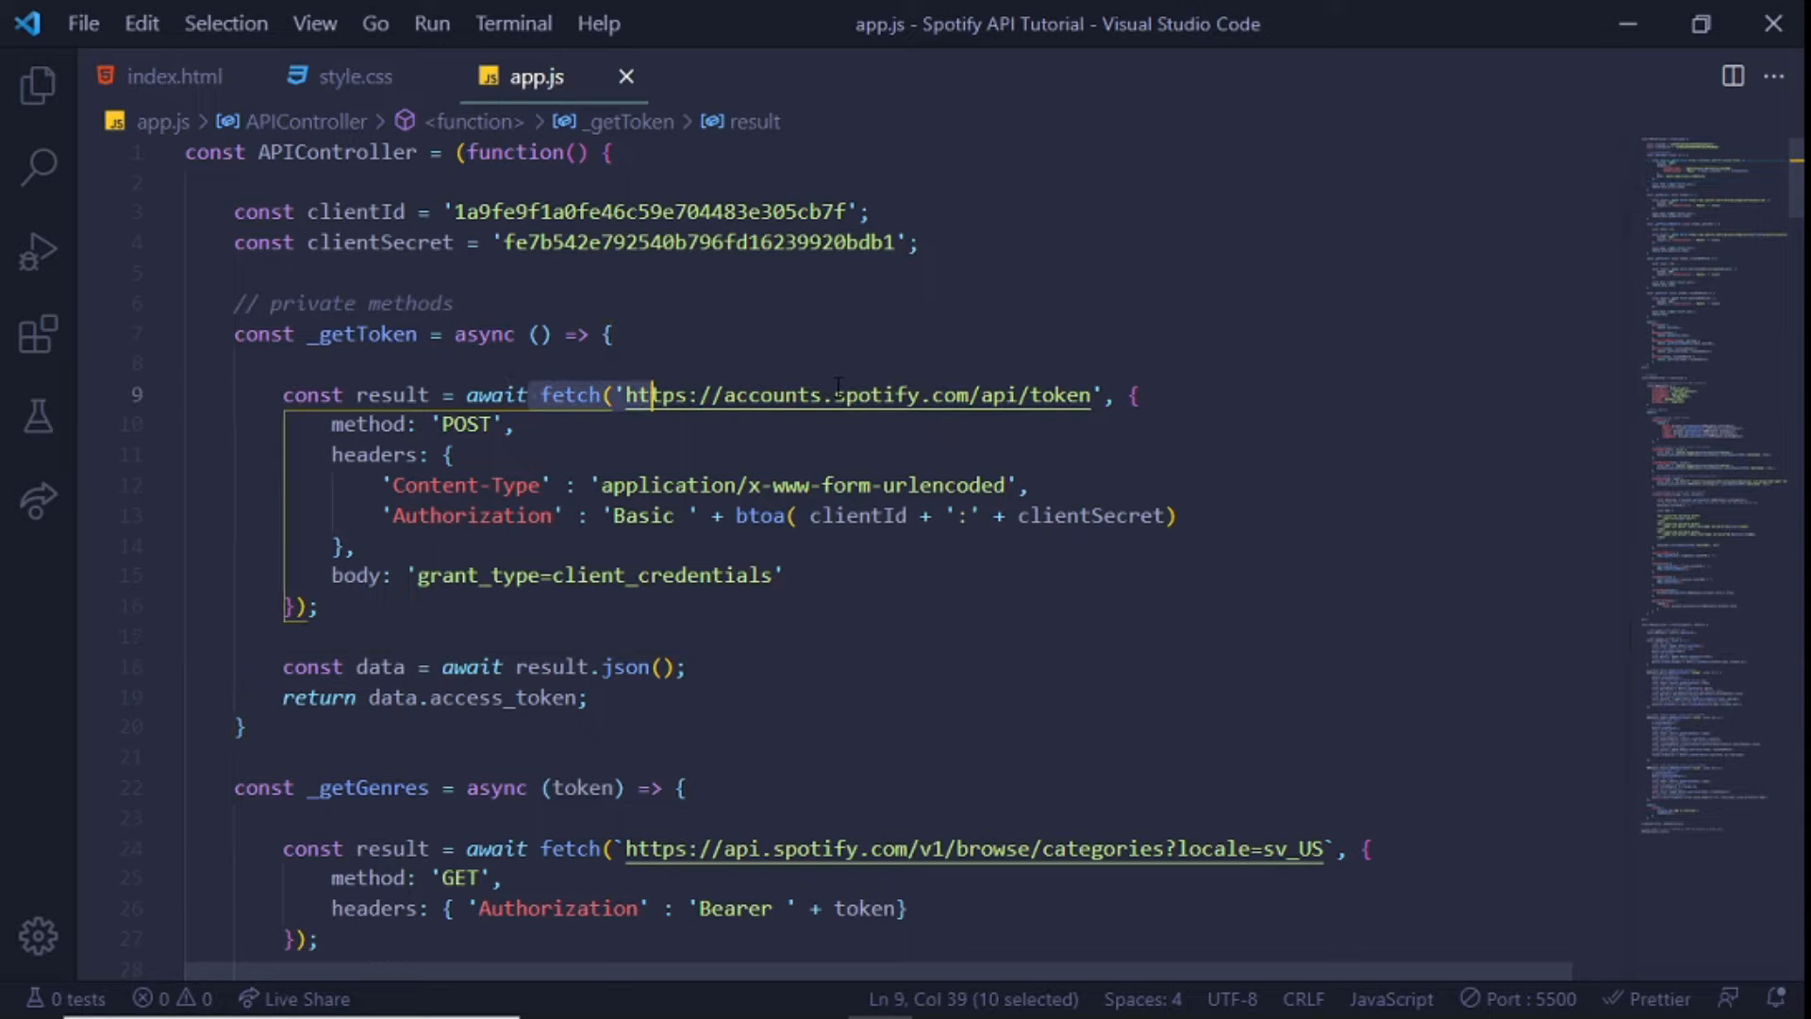
drag(653, 394, 1107, 394)
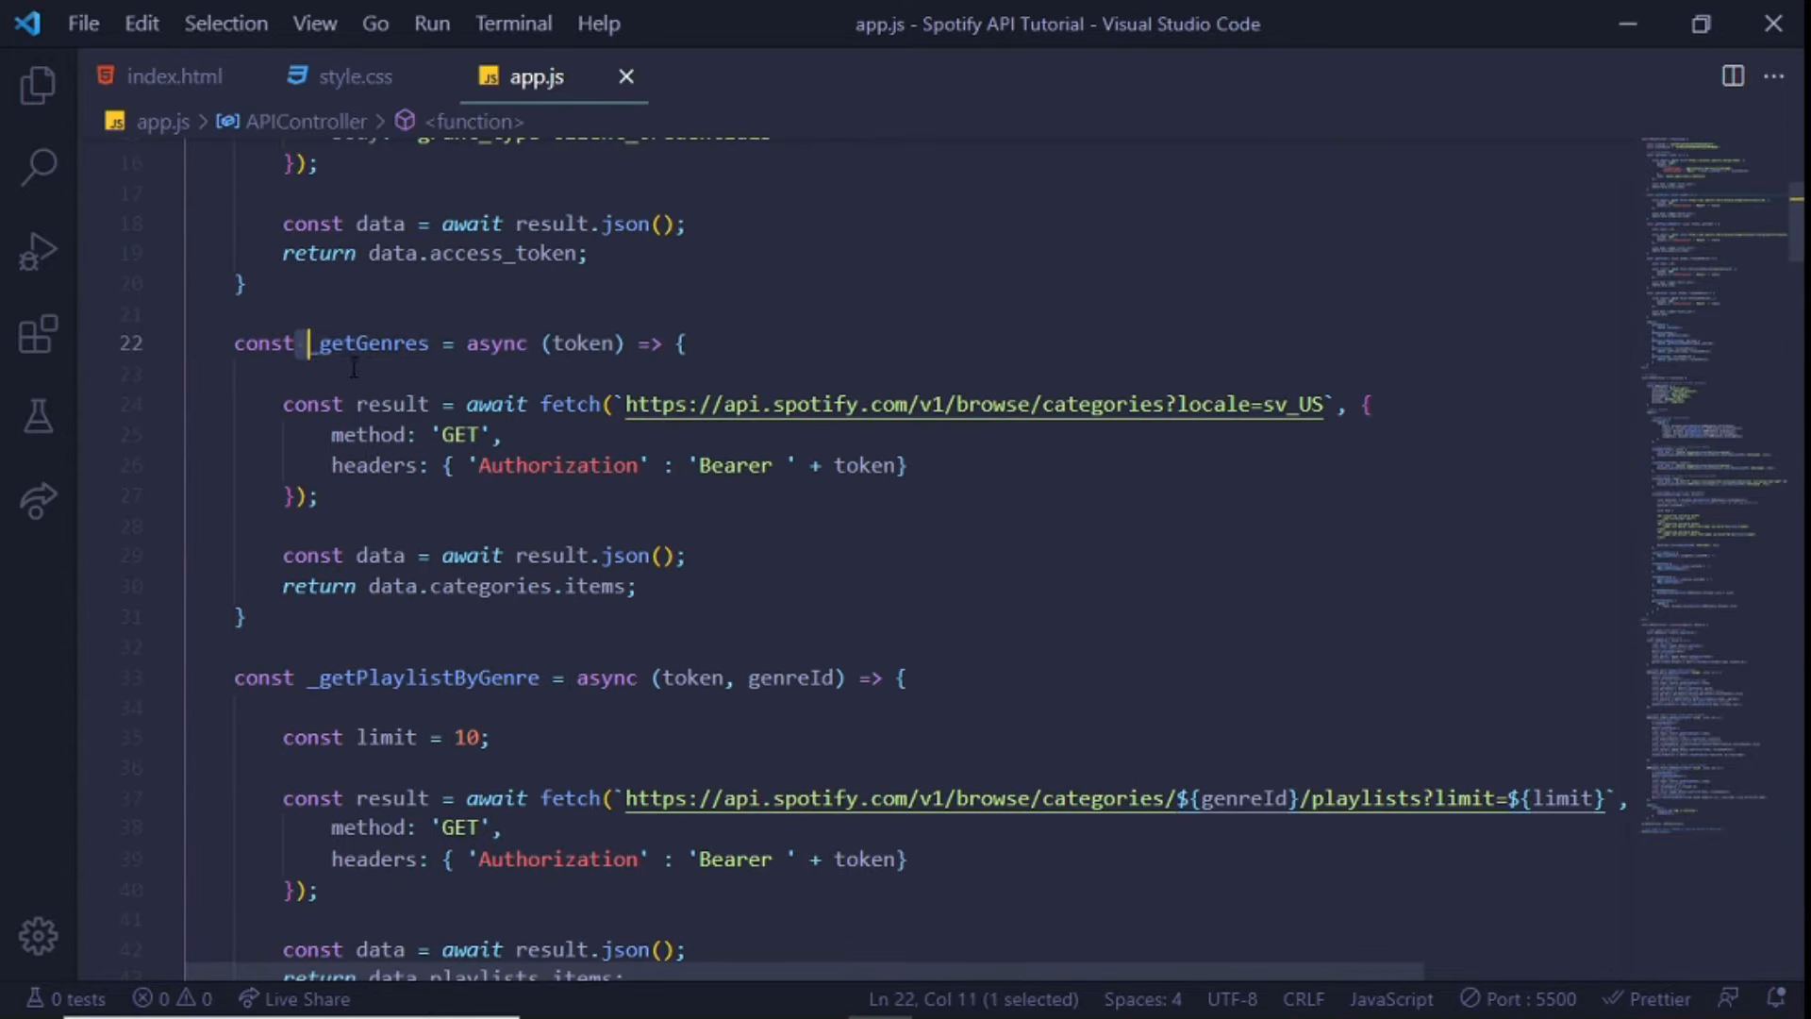
double_click(372, 343)
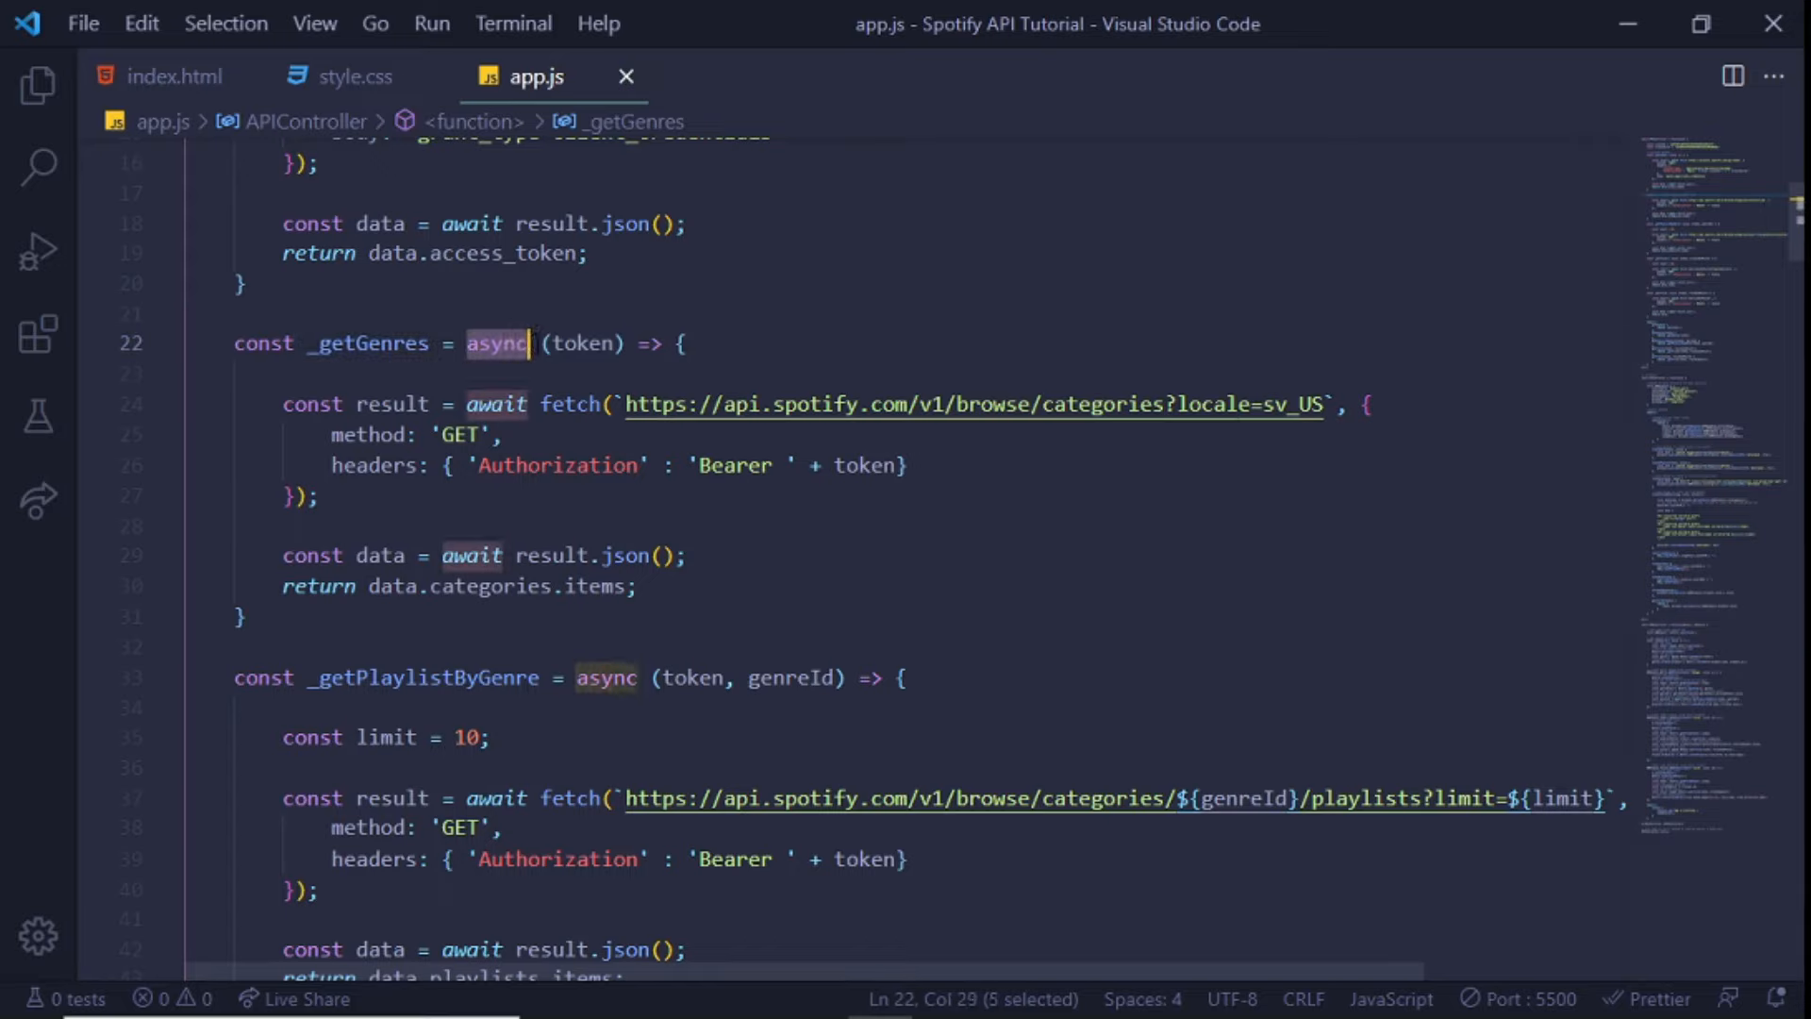
drag(498, 343, 624, 344)
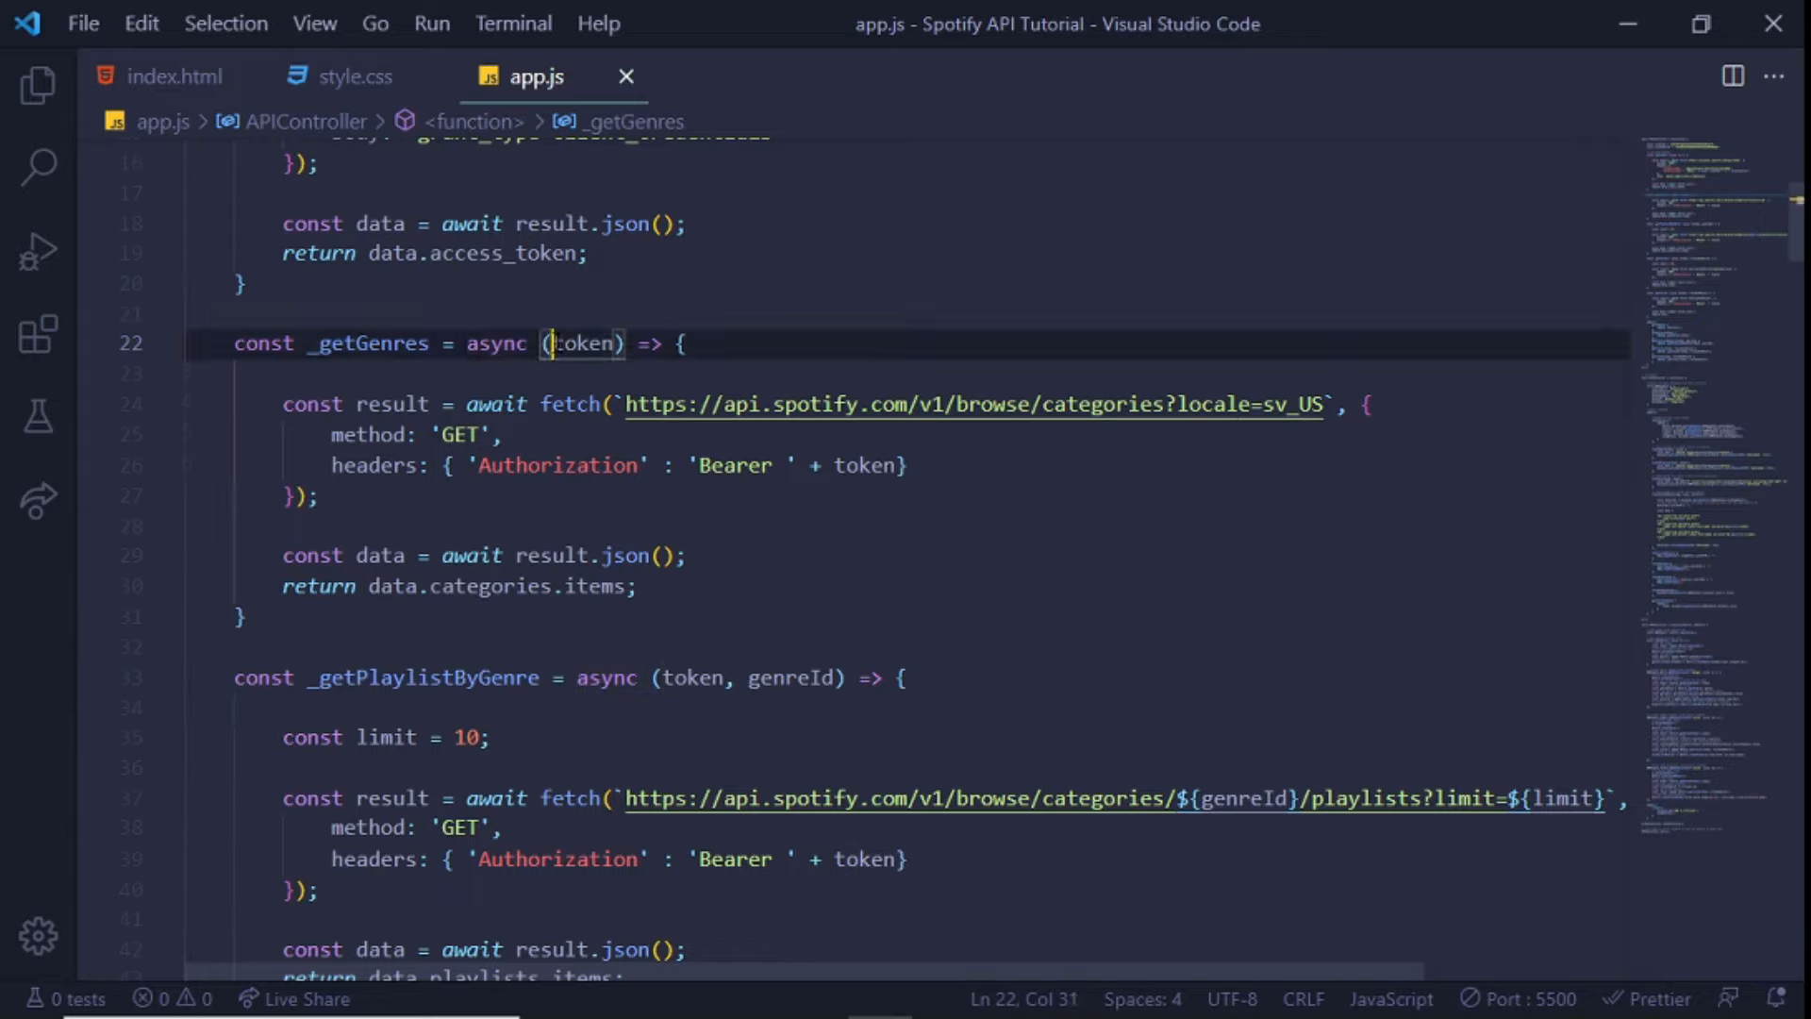
double_click(581, 344)
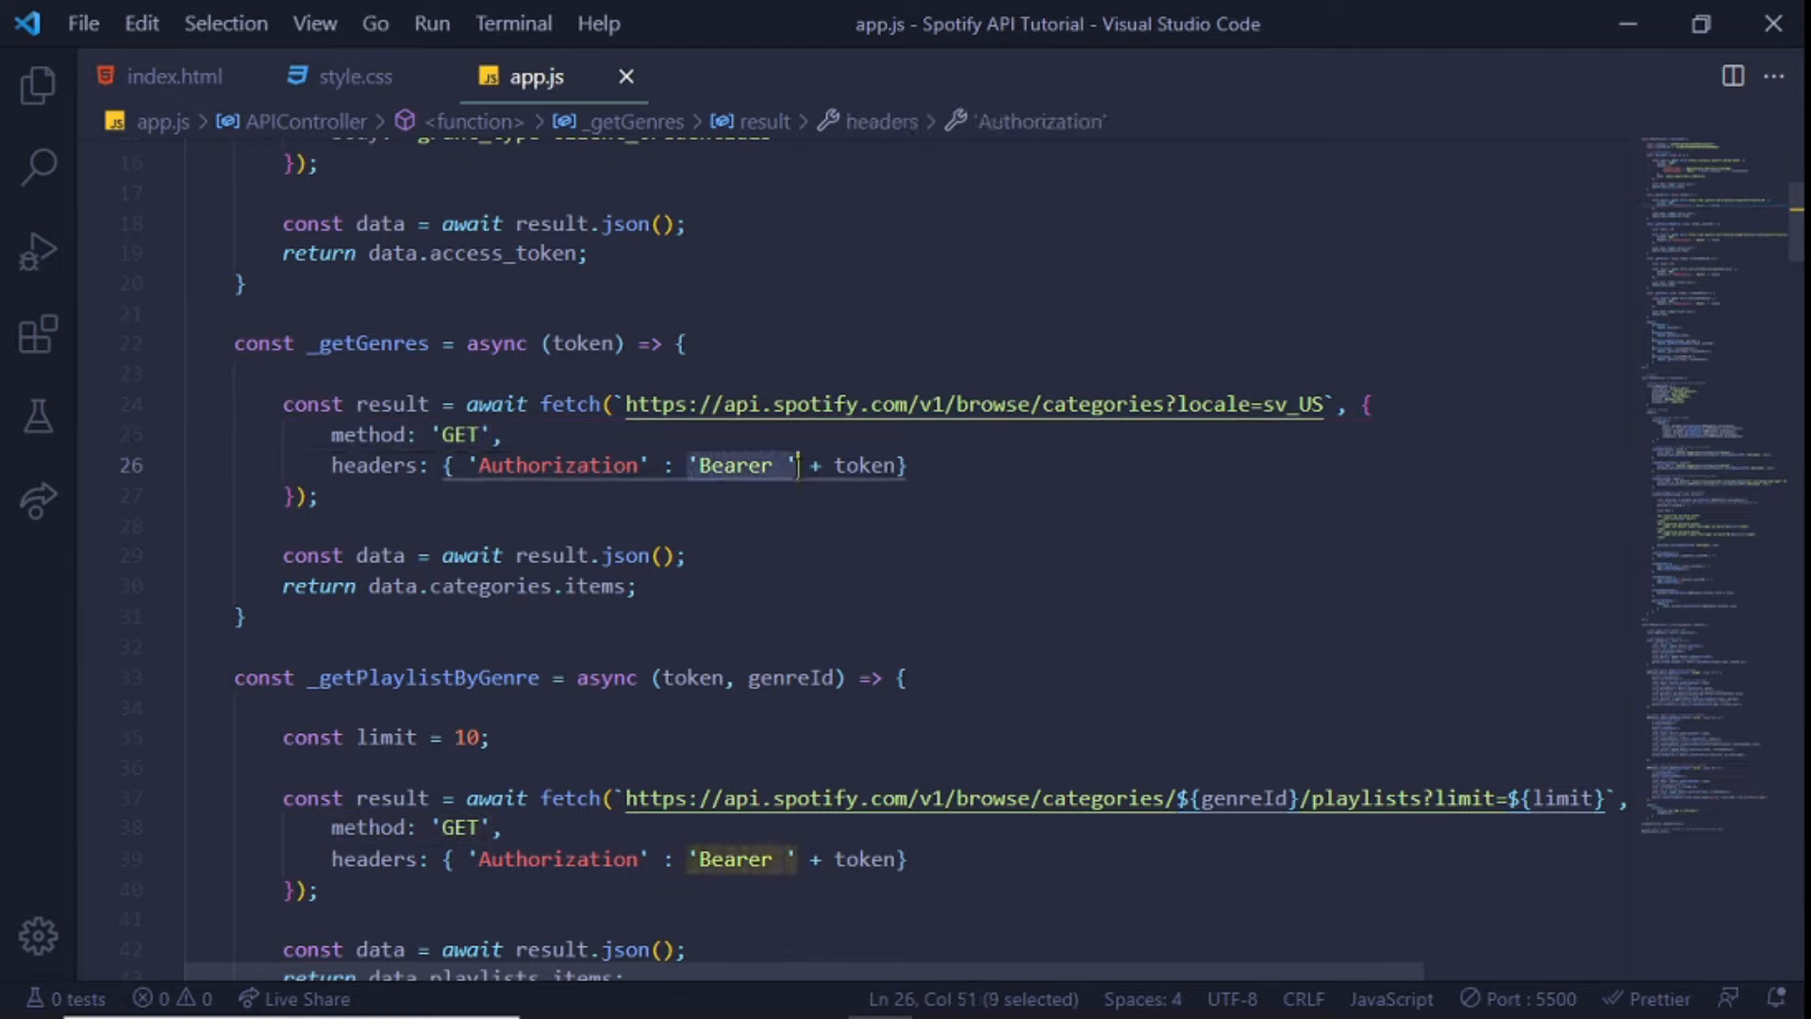
scroll(down, 3)
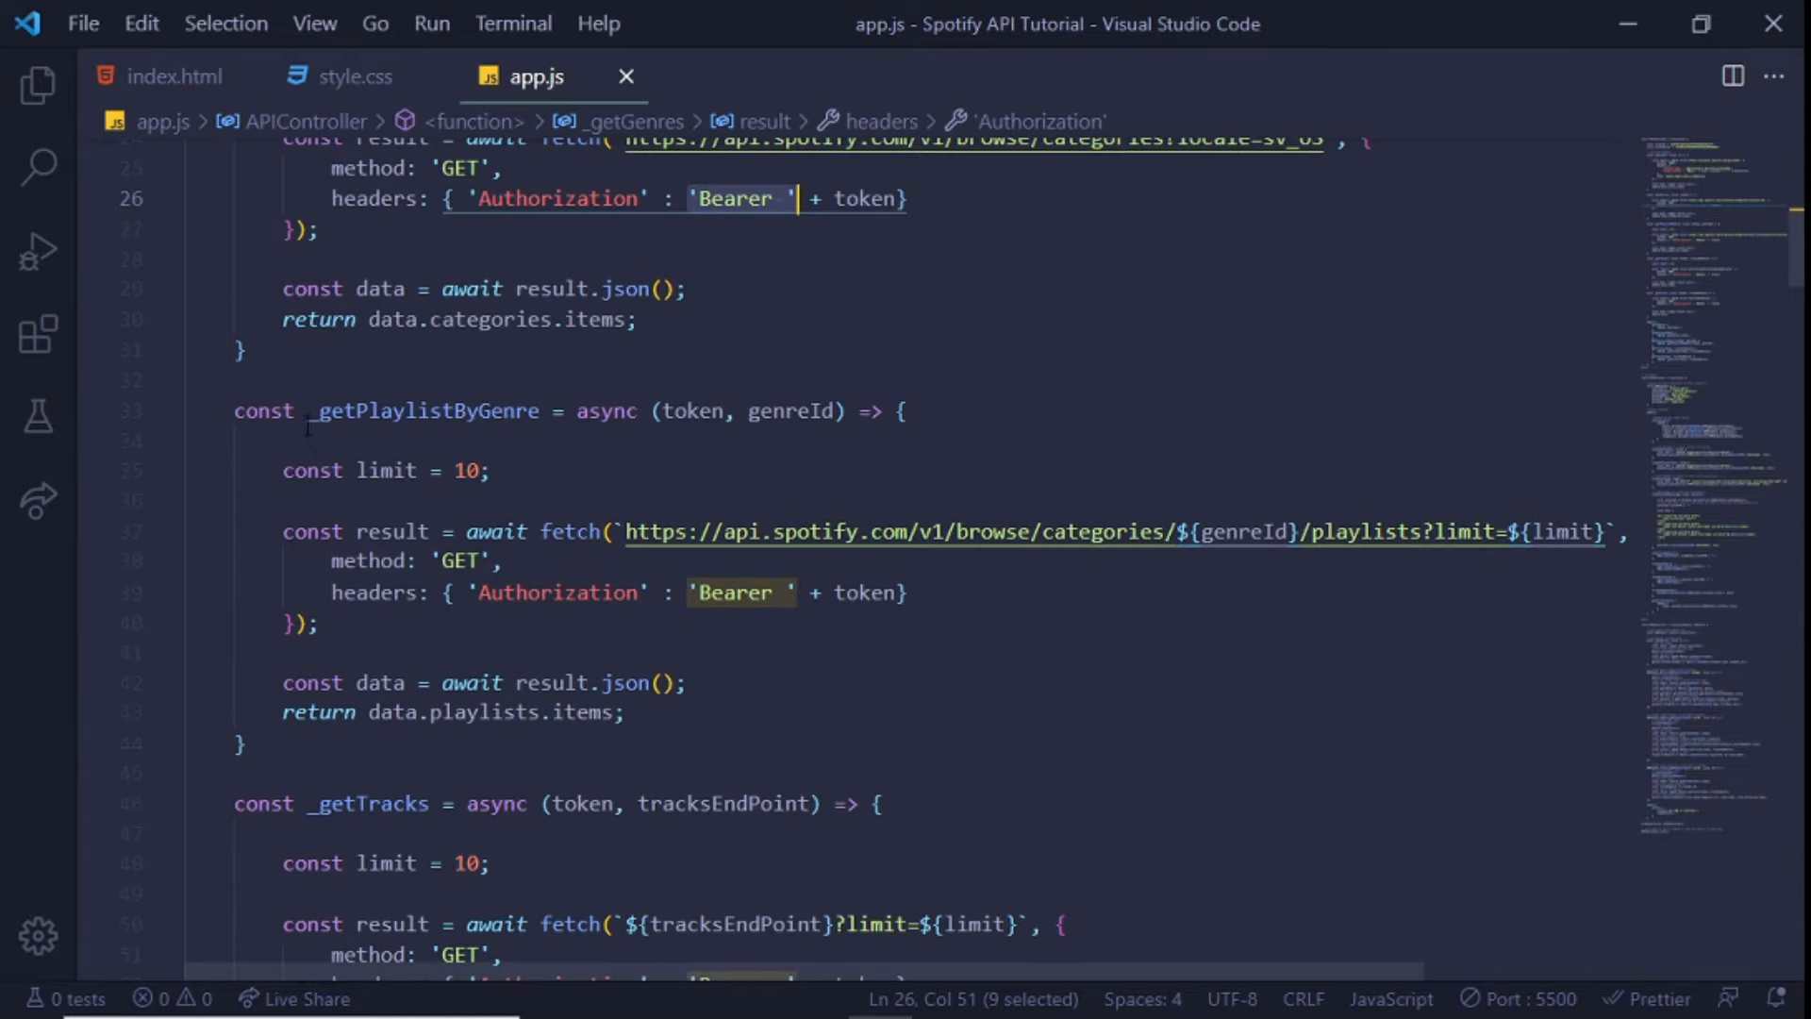
double_click(423, 411)
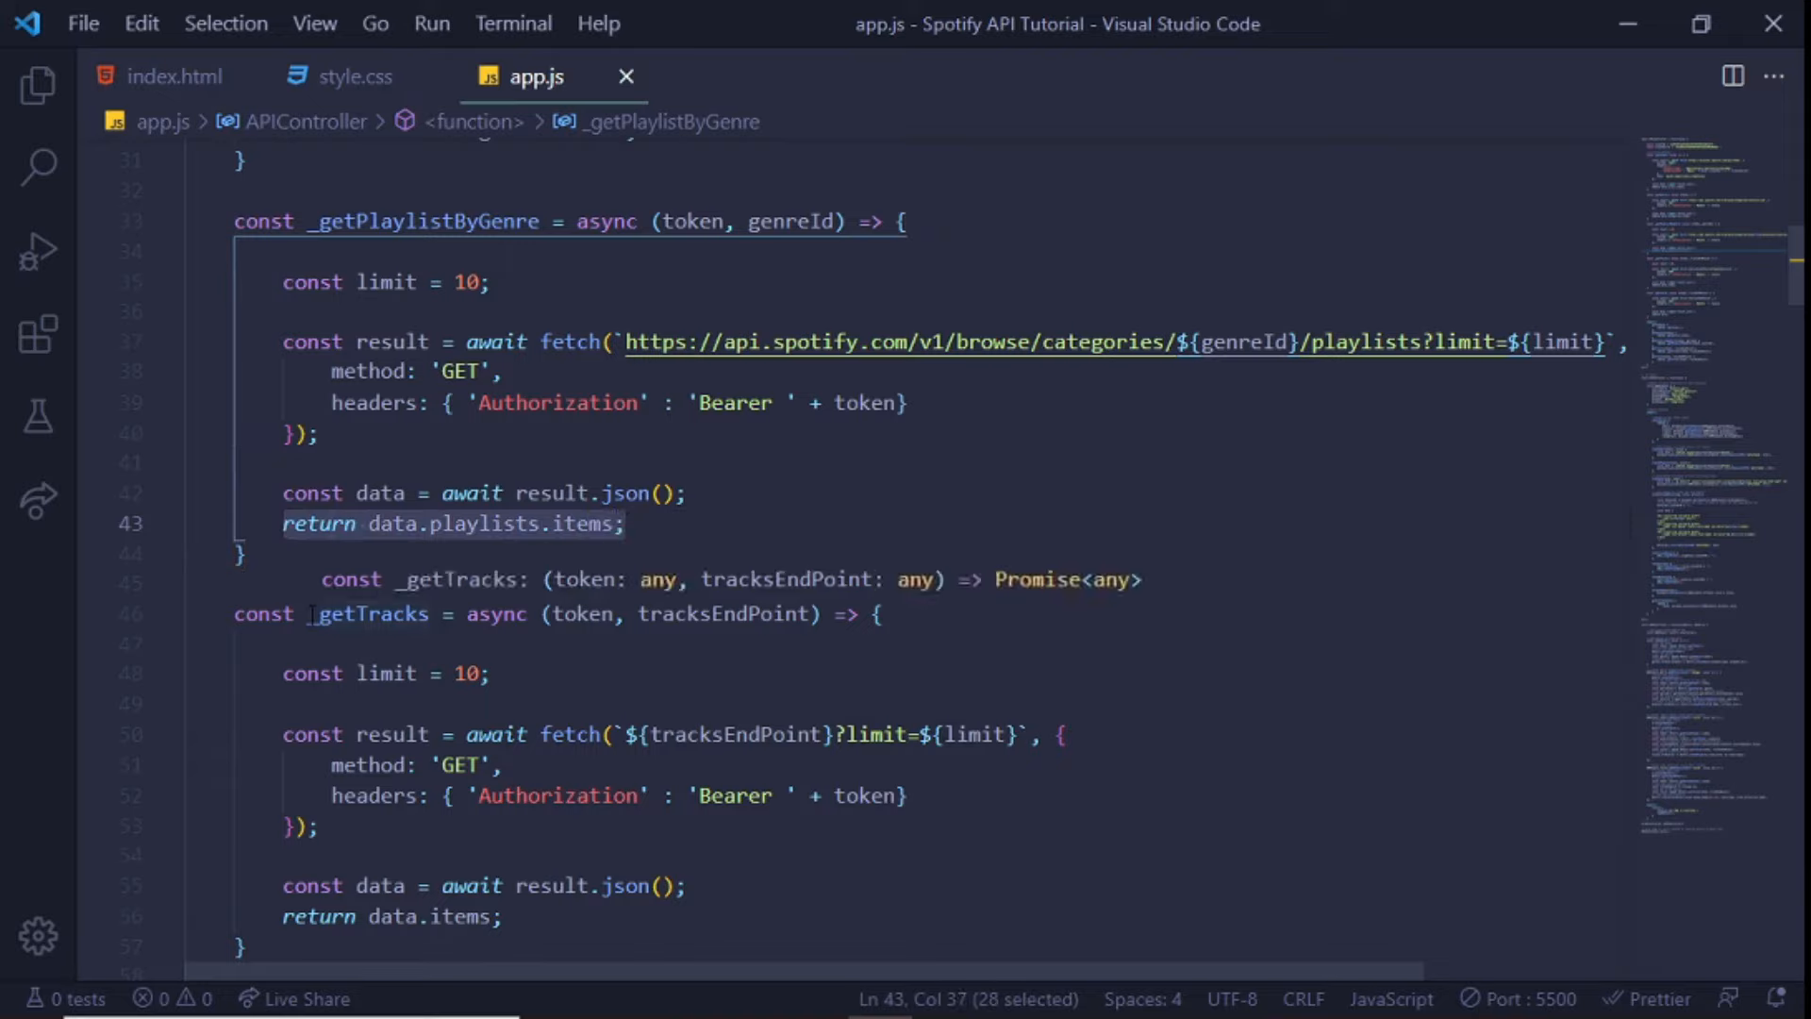
double_click(368, 613)
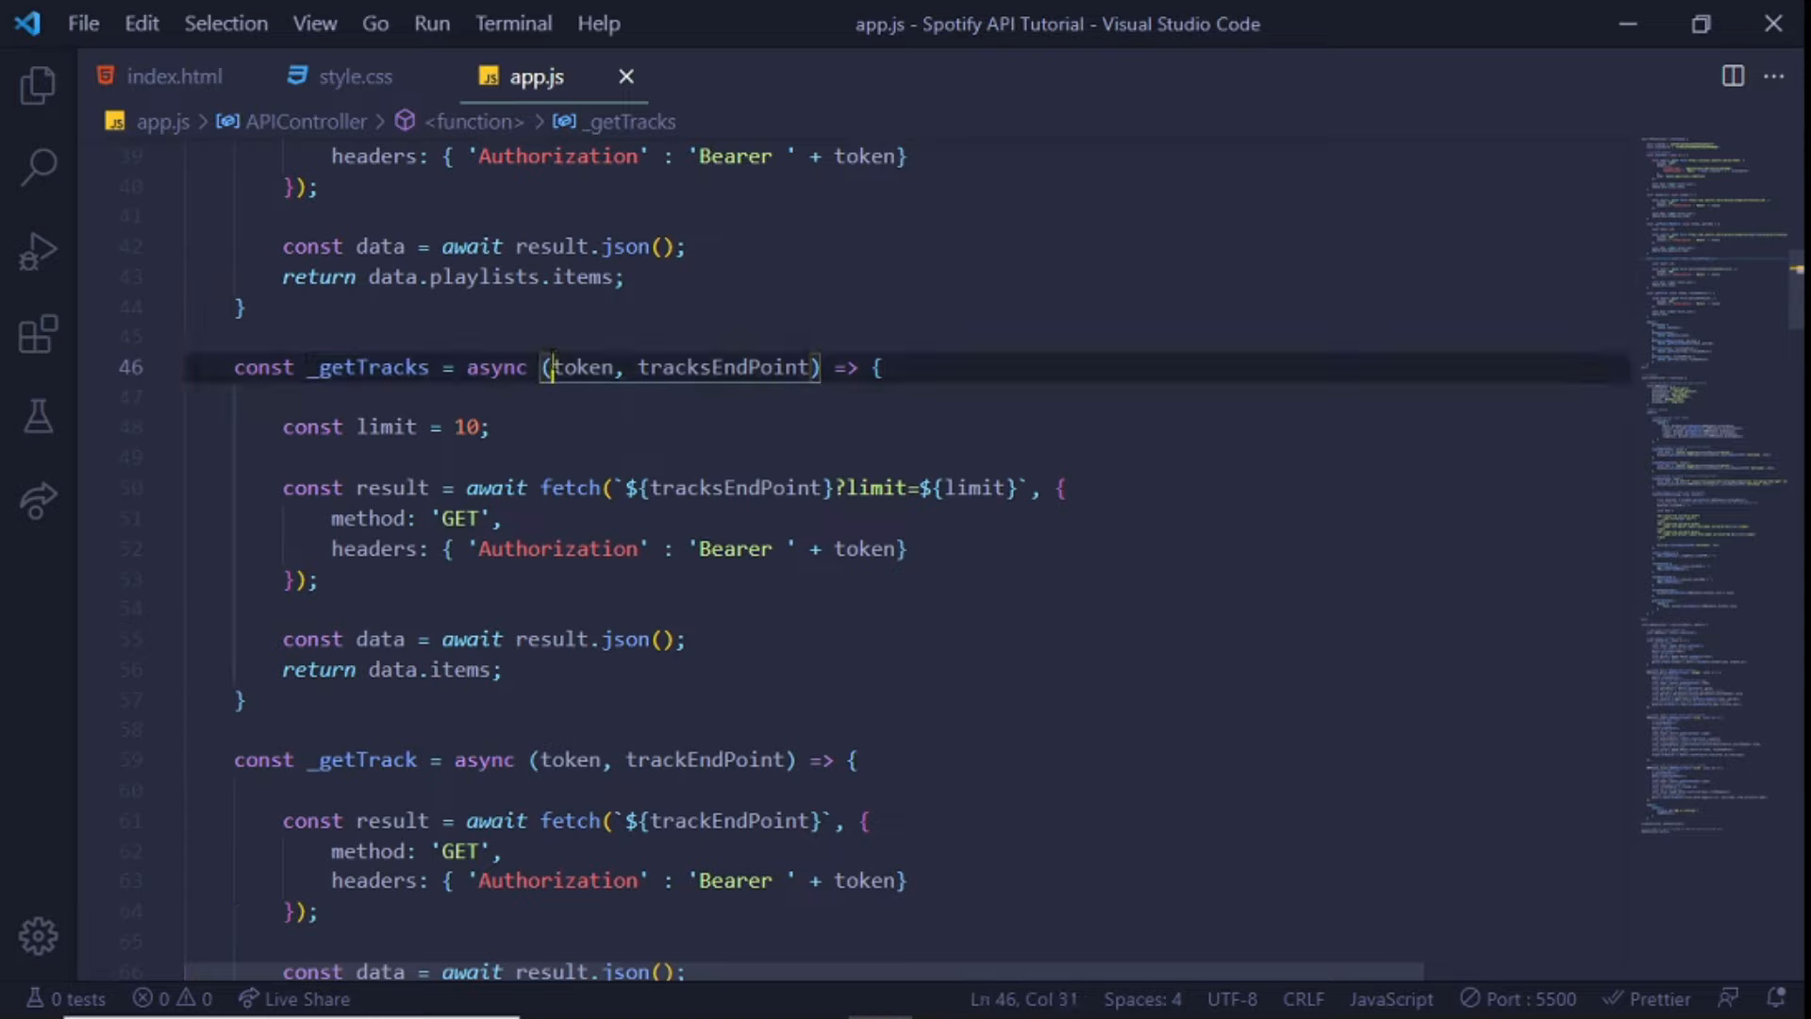
drag(549, 368, 815, 368)
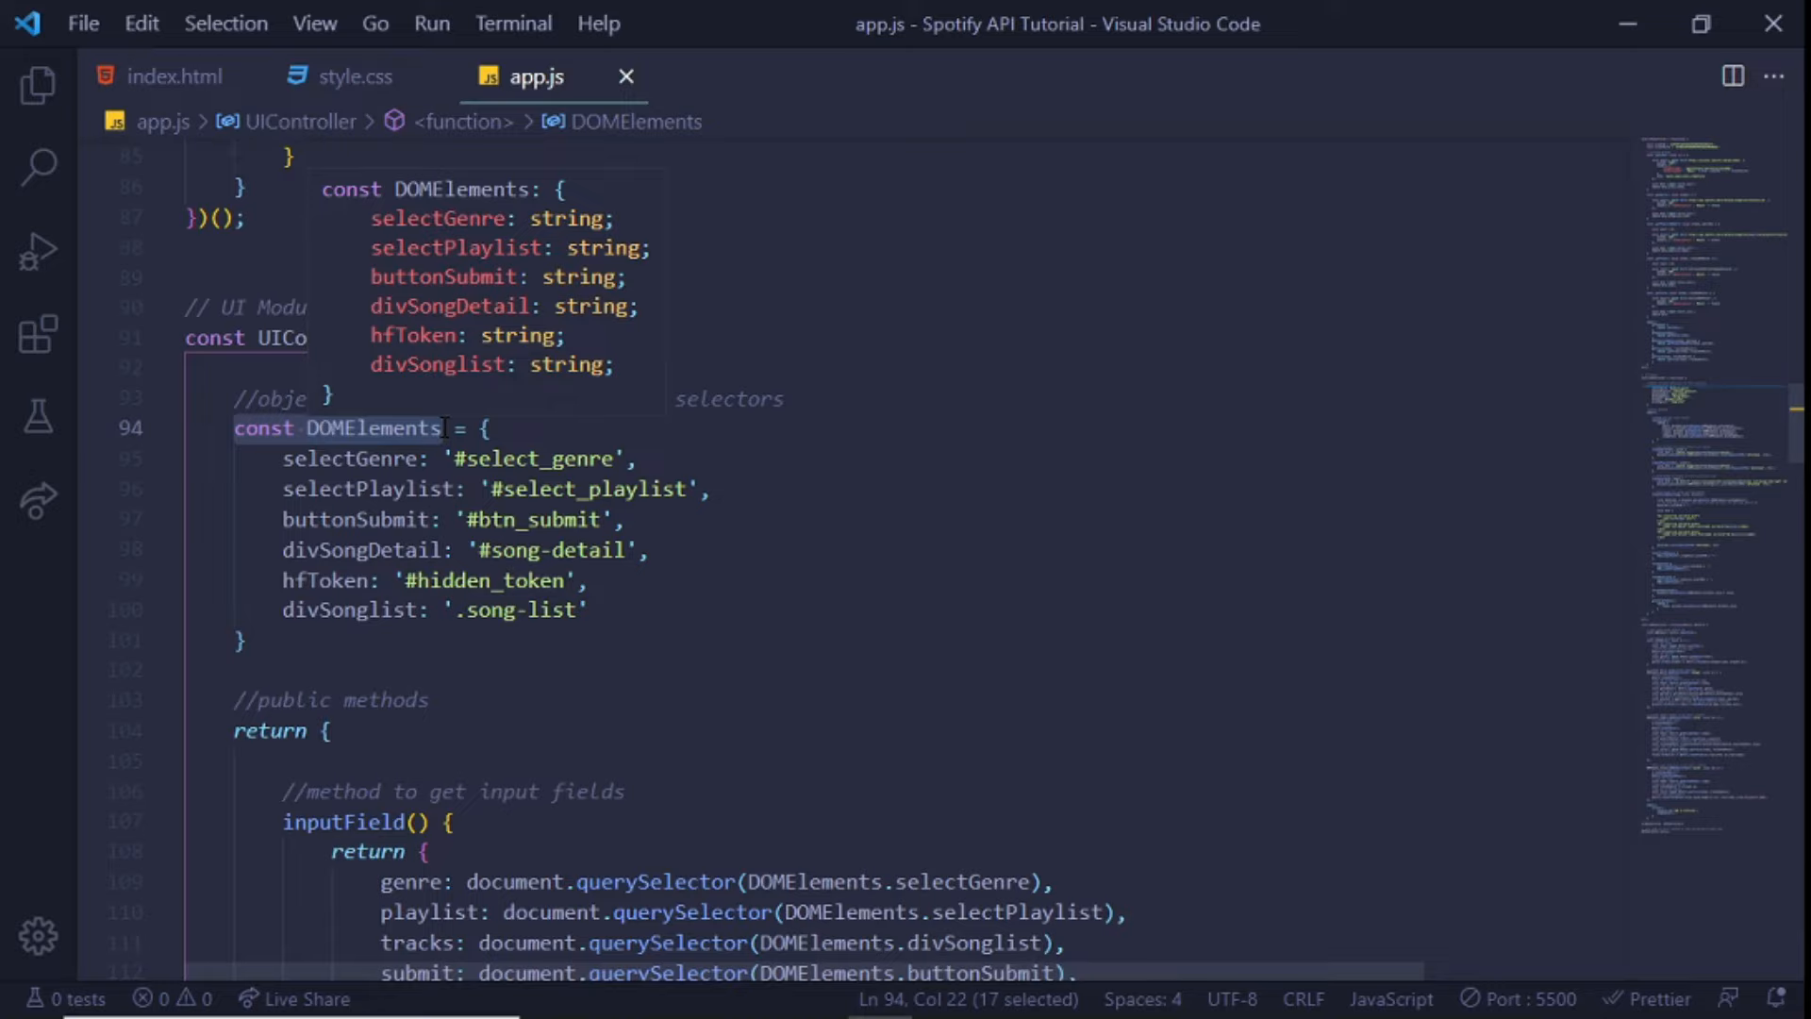
mouse_move(440, 385)
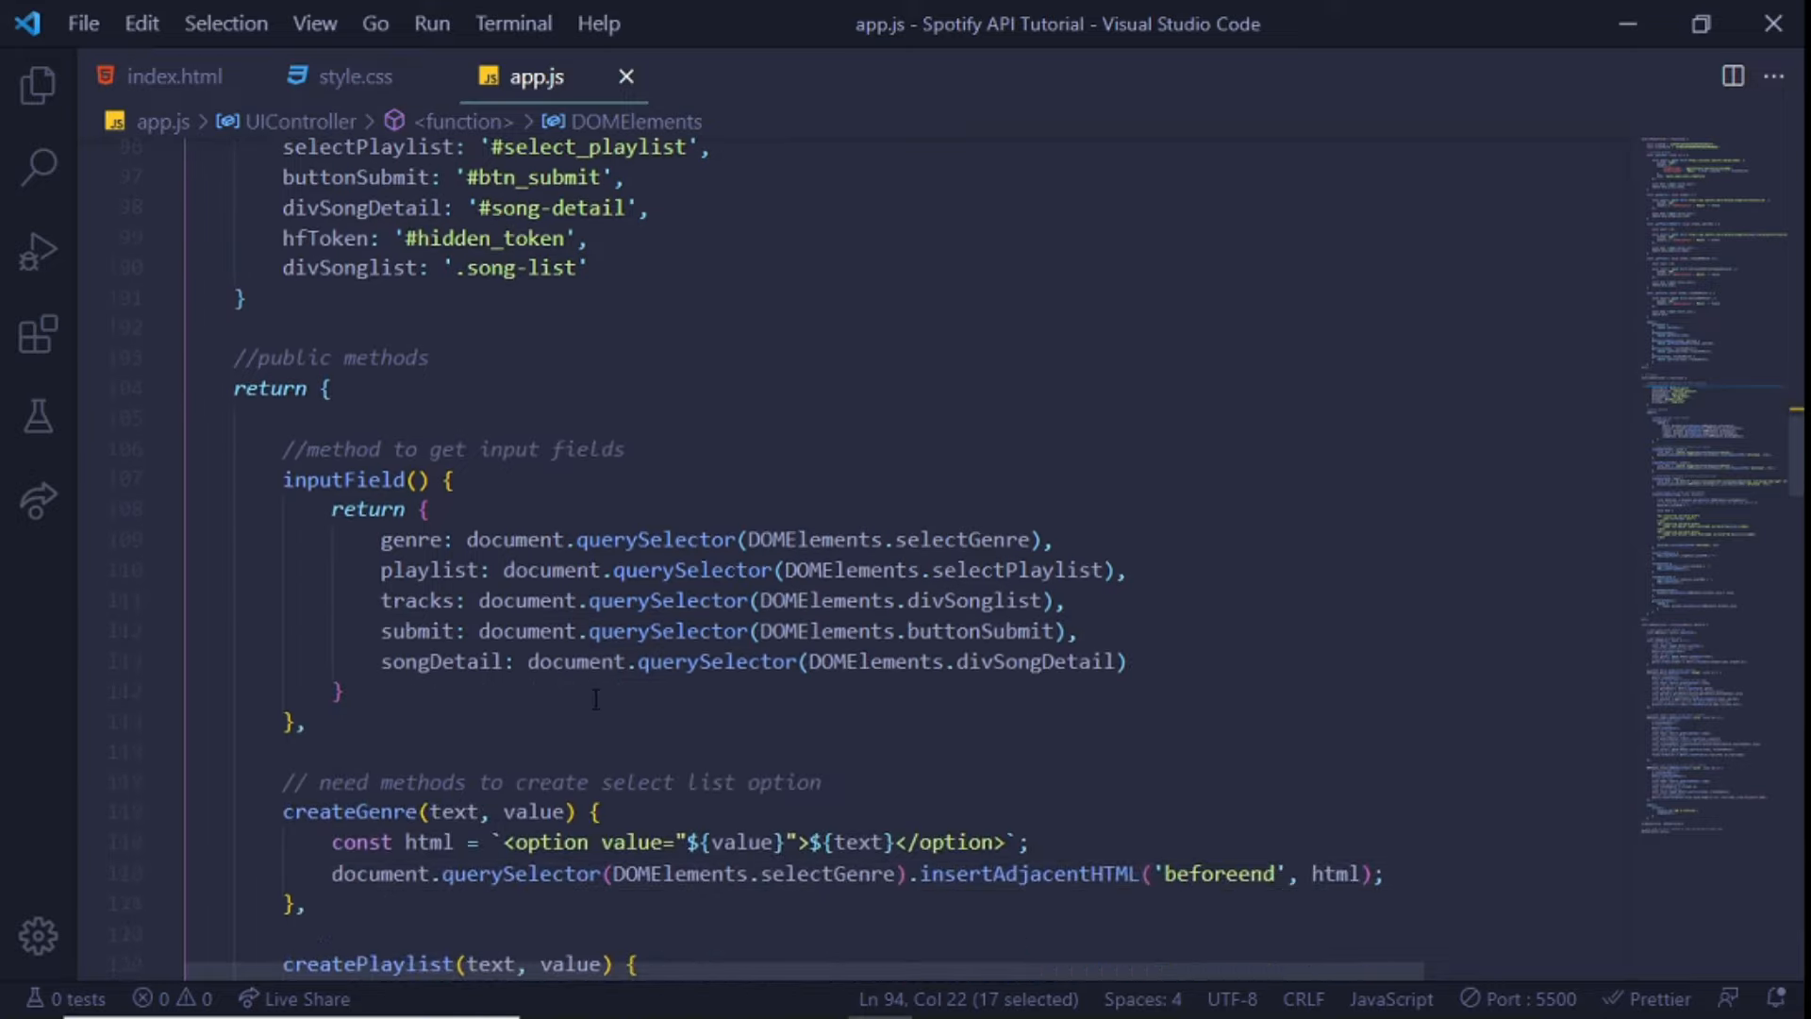
scroll(down, 3)
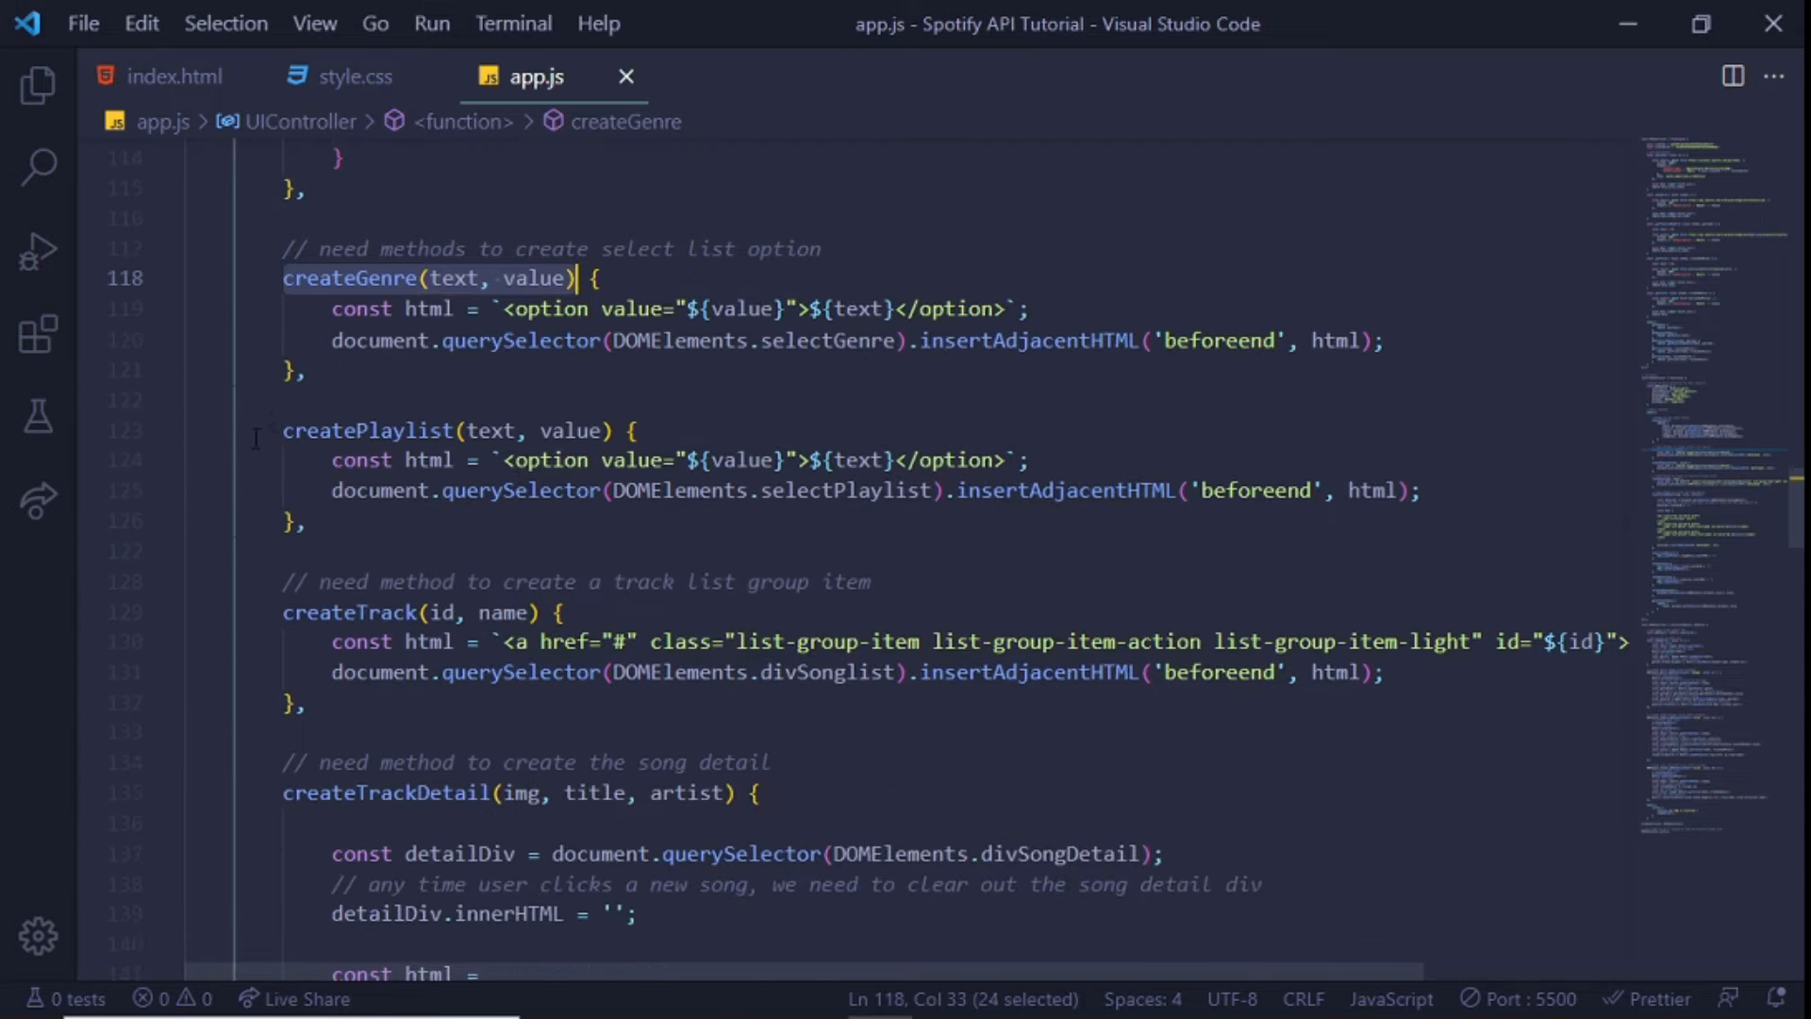
double_click(368, 429)
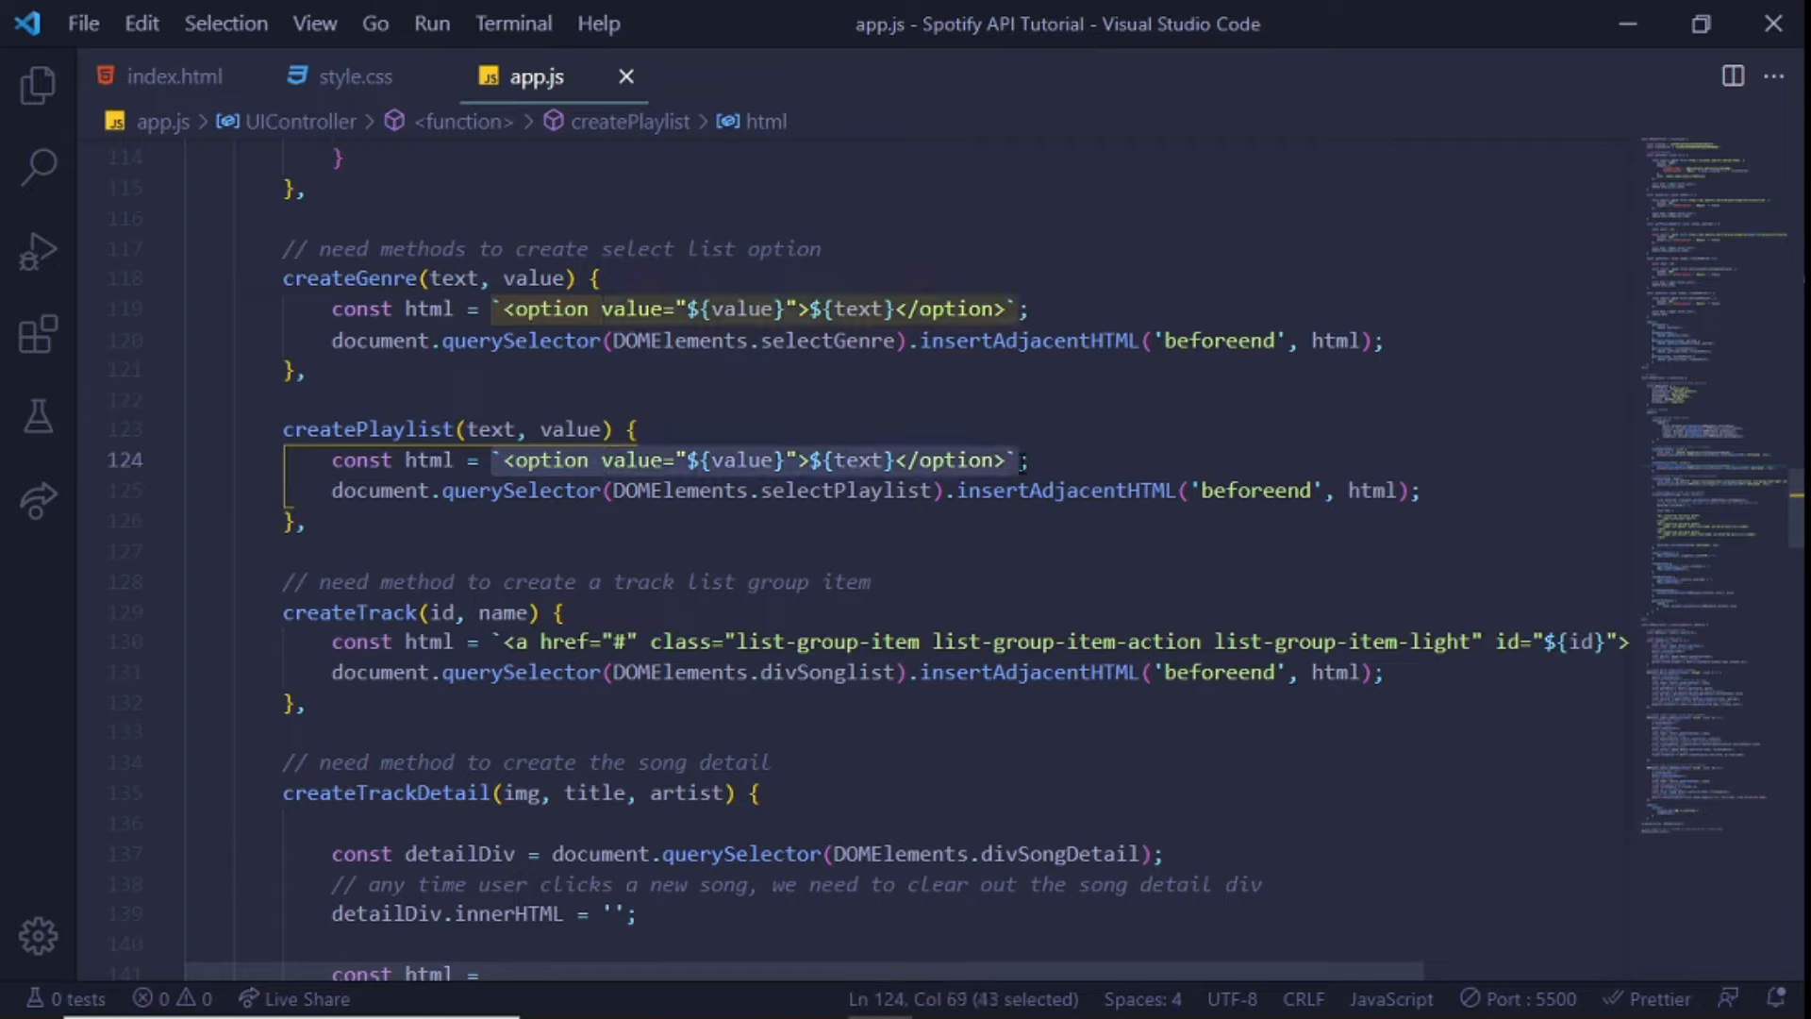
click(407, 460)
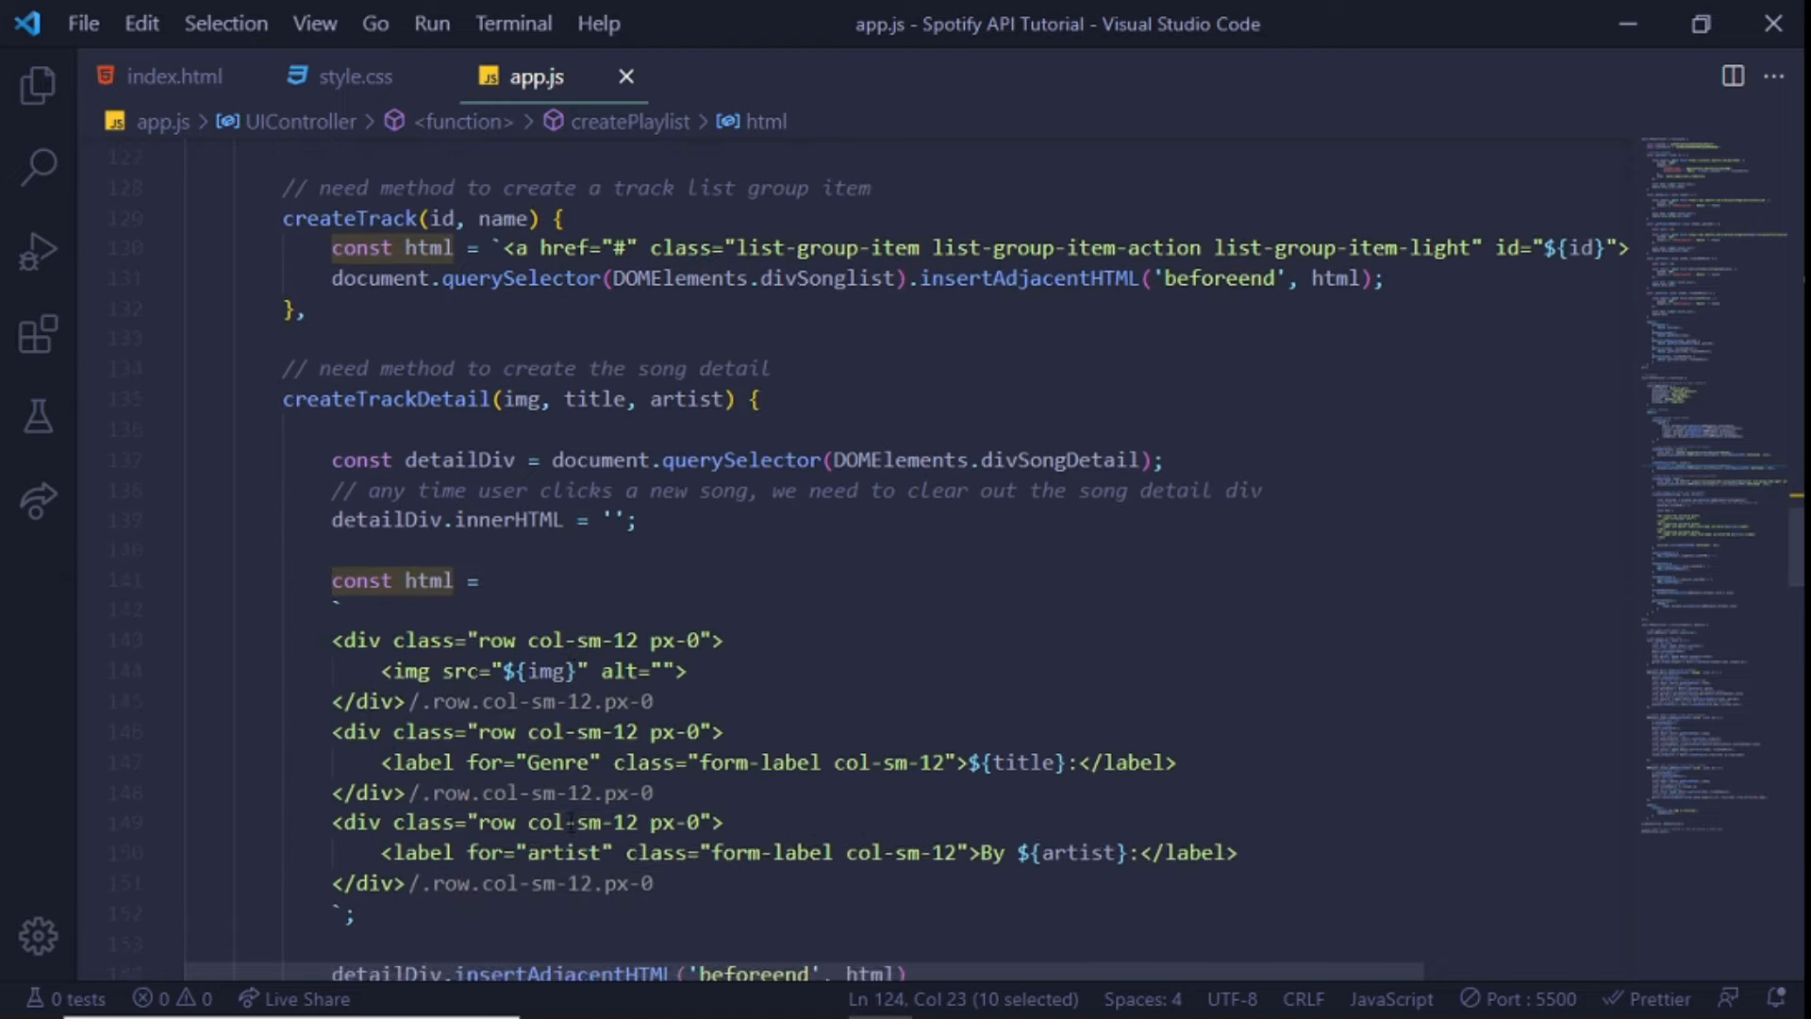
scroll(down, 3)
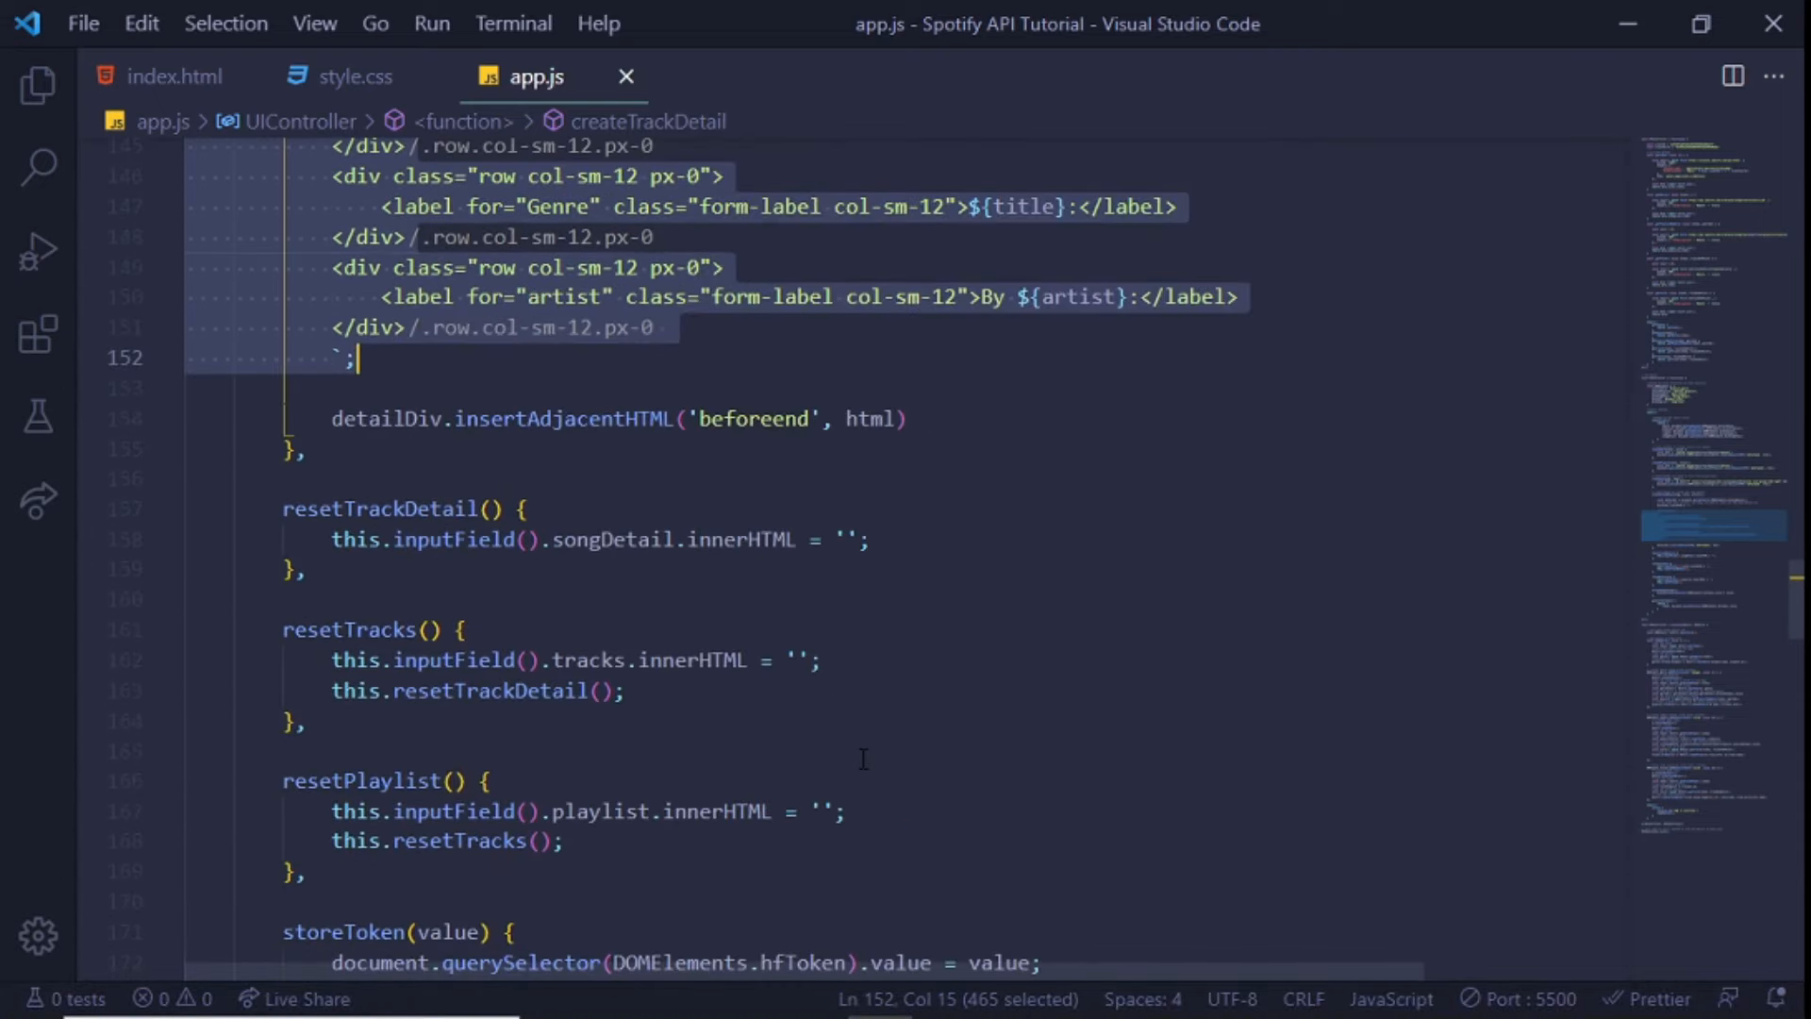
scroll(down, 3)
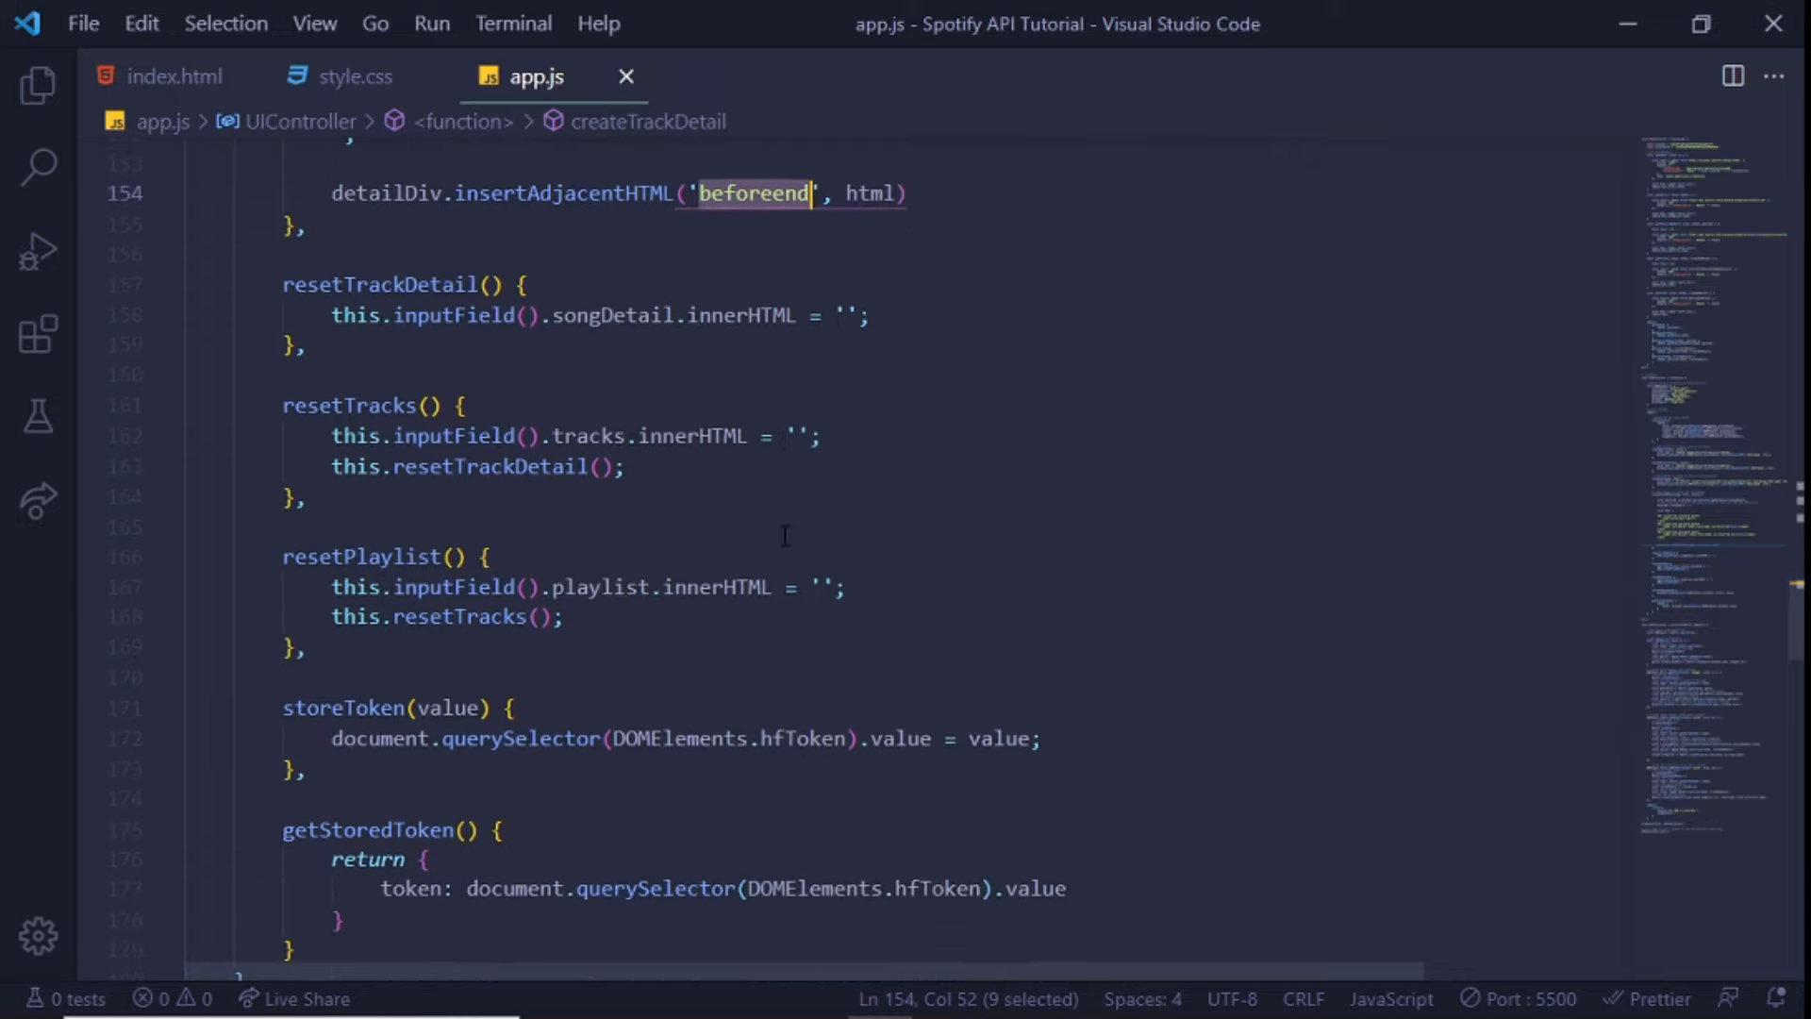
mouse_move(973, 539)
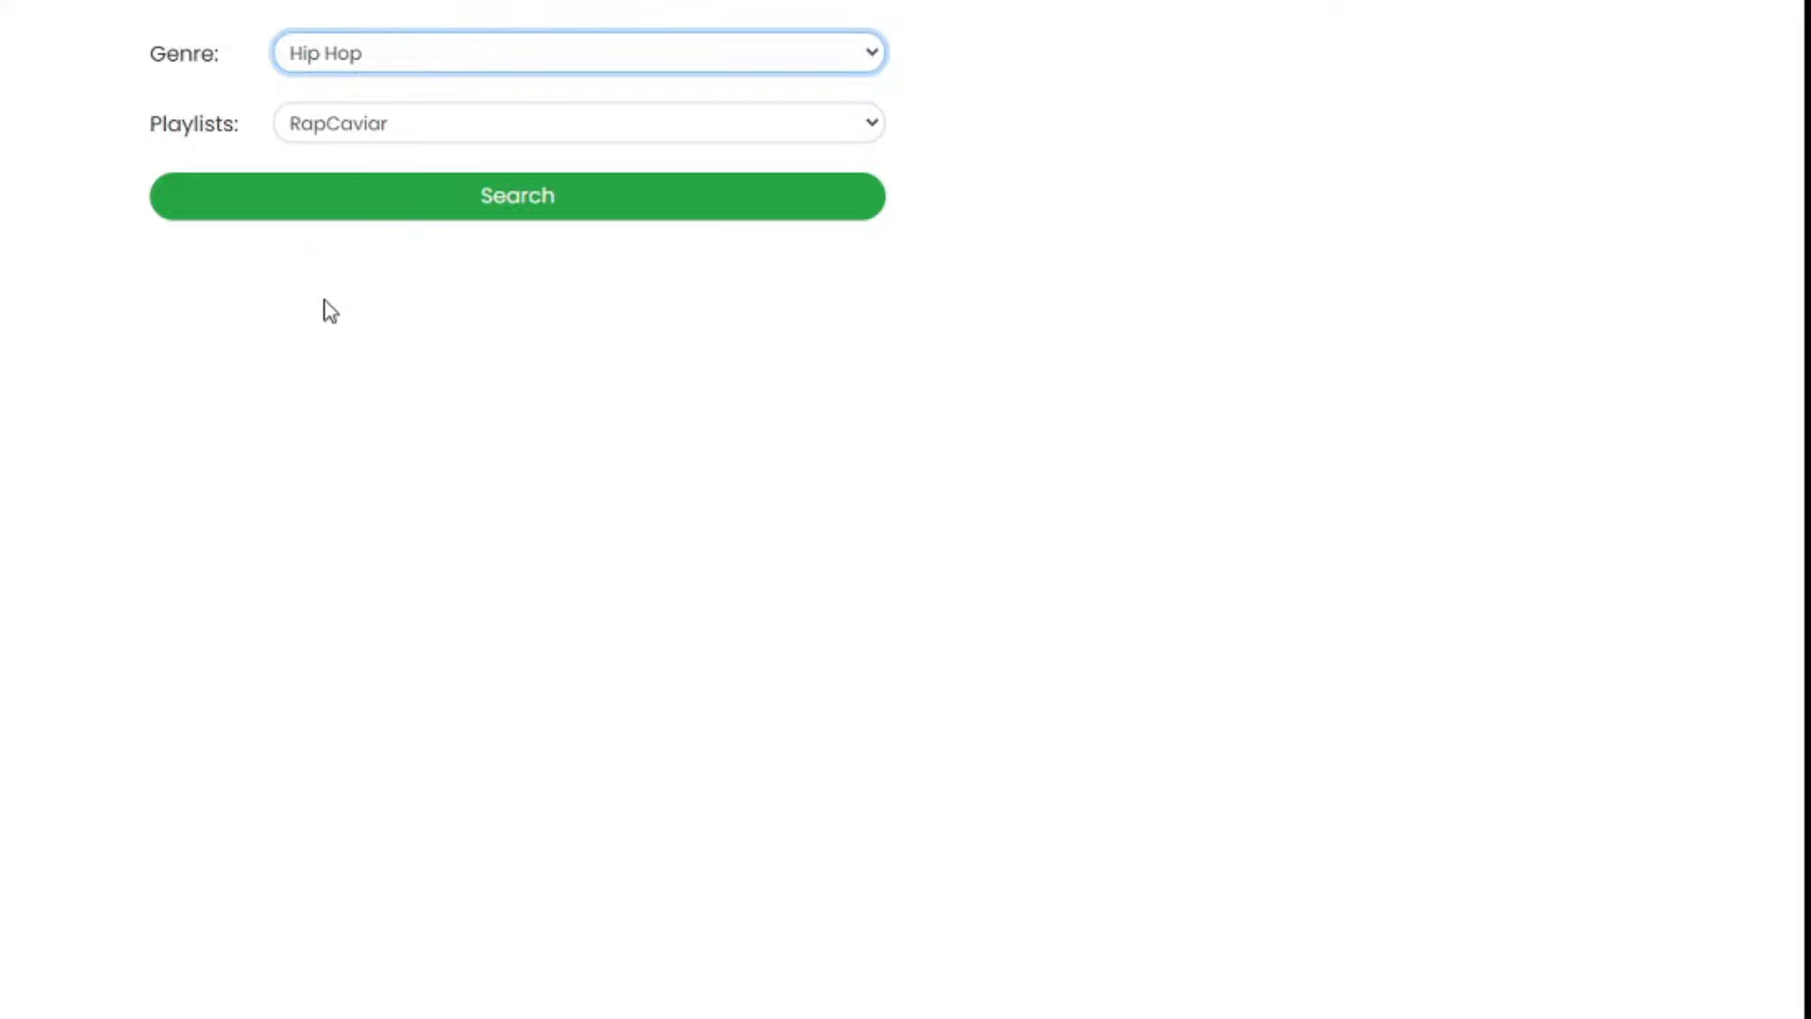
View the South Bronx track details, then switch the playlist to RapCaviar and load its tracks.
click(578, 123)
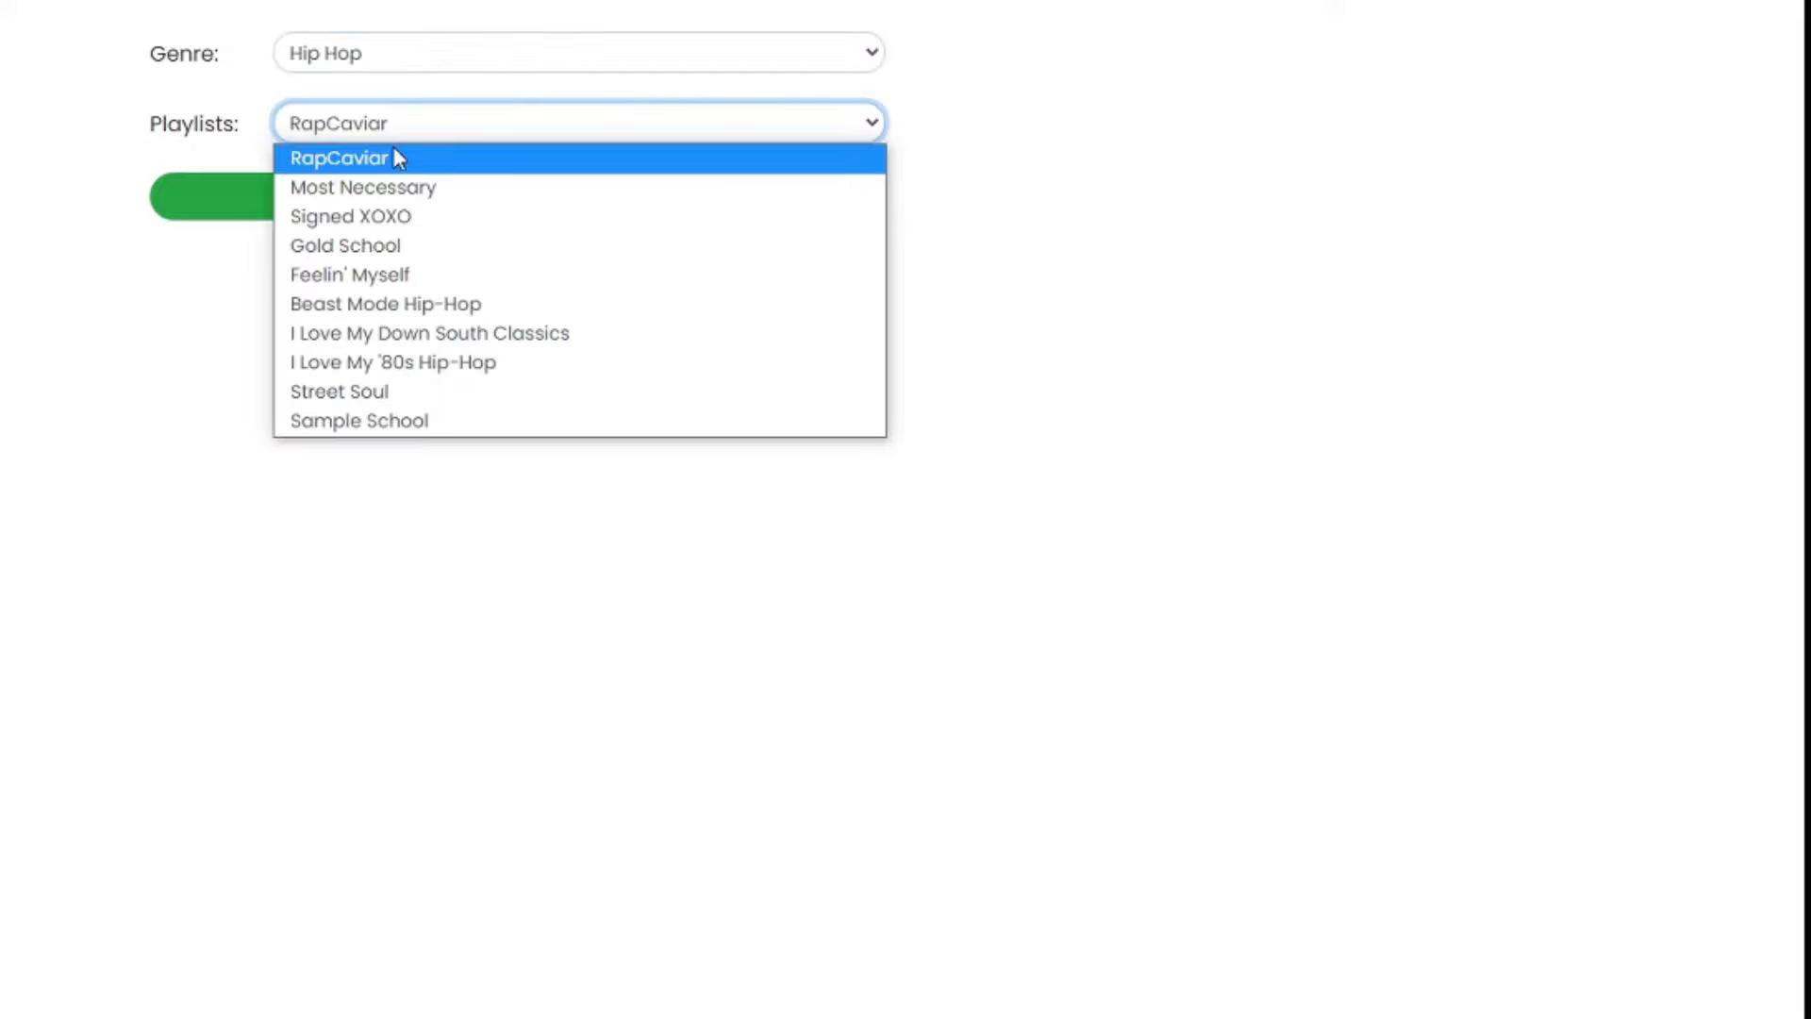
mouse_move(338, 390)
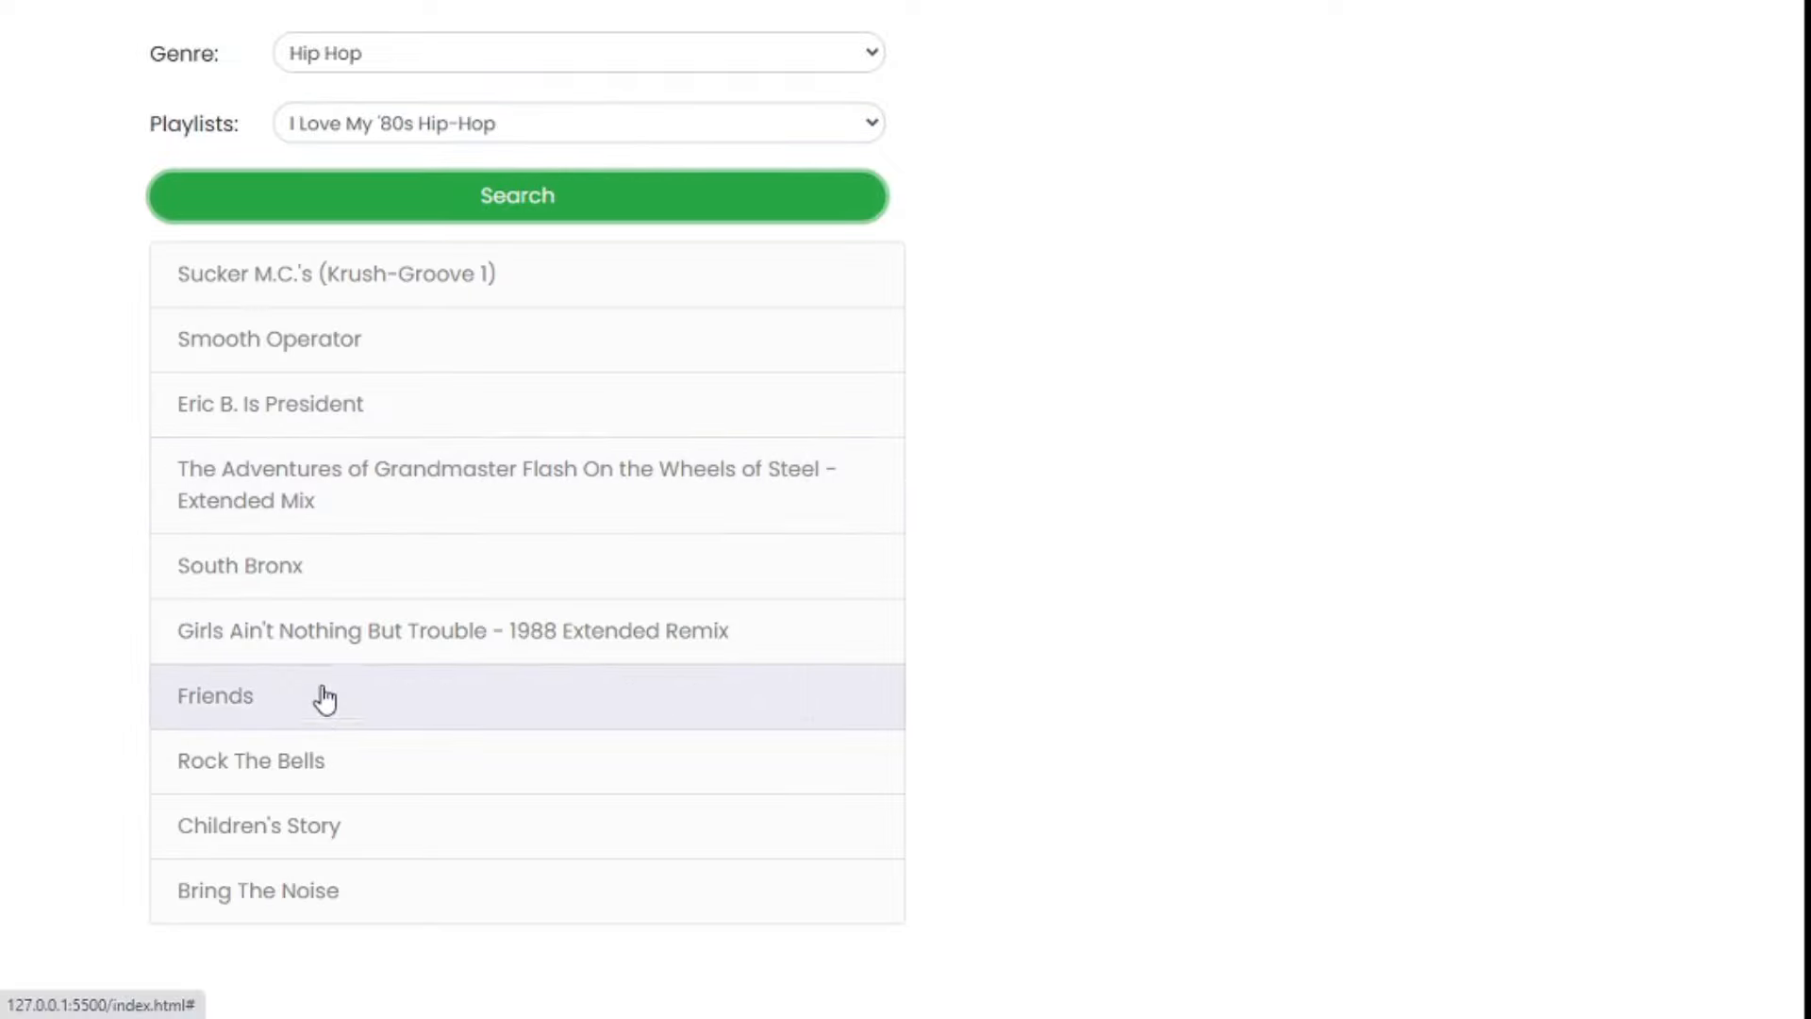
mouse_move(379, 585)
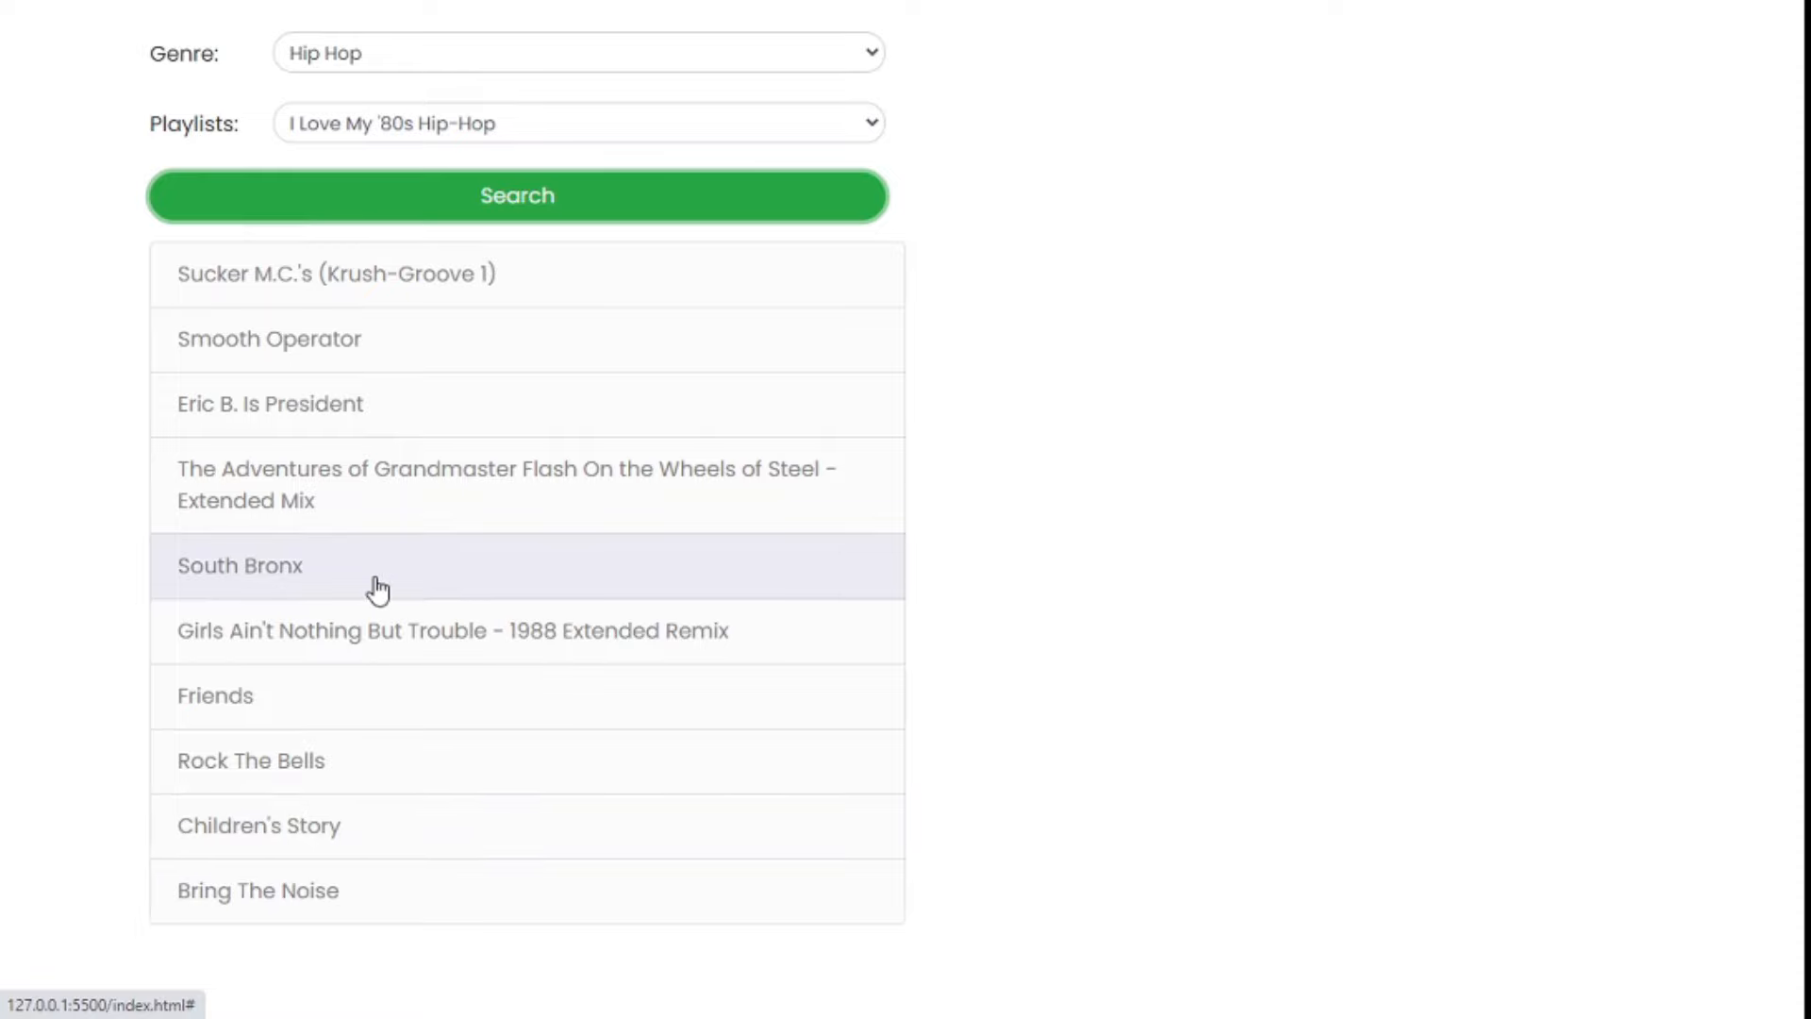
click(240, 564)
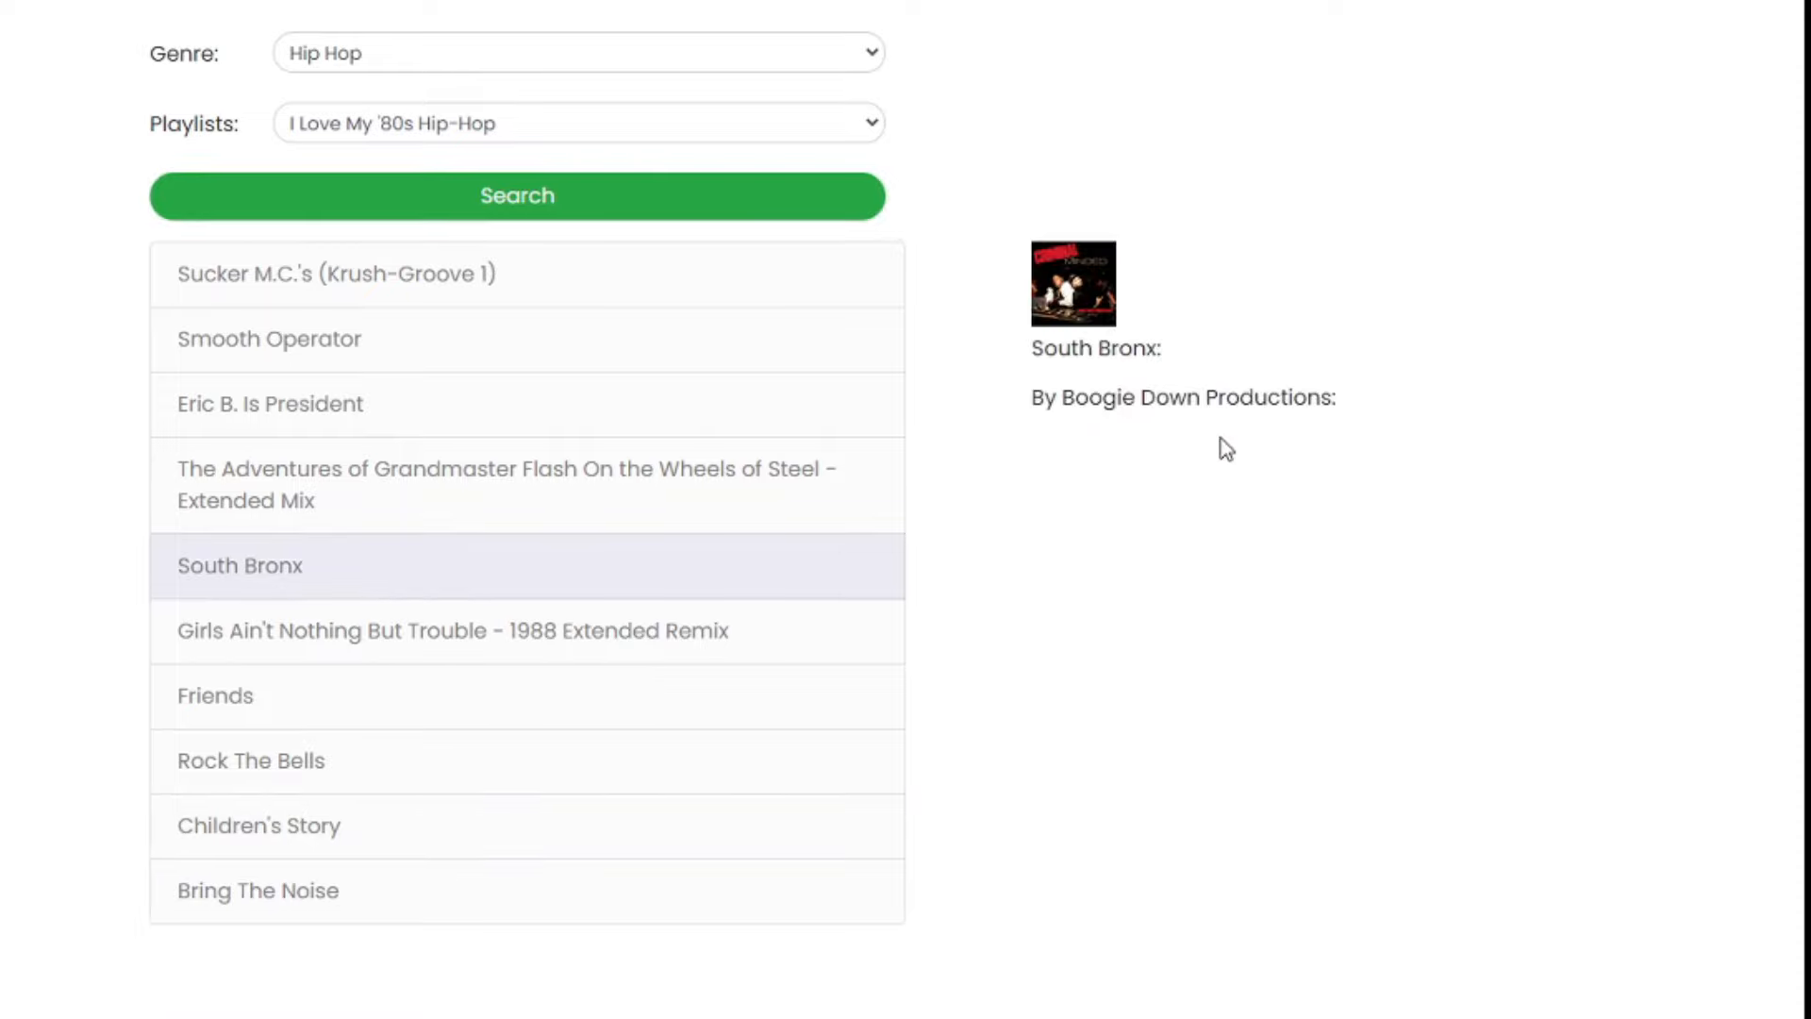
click(577, 52)
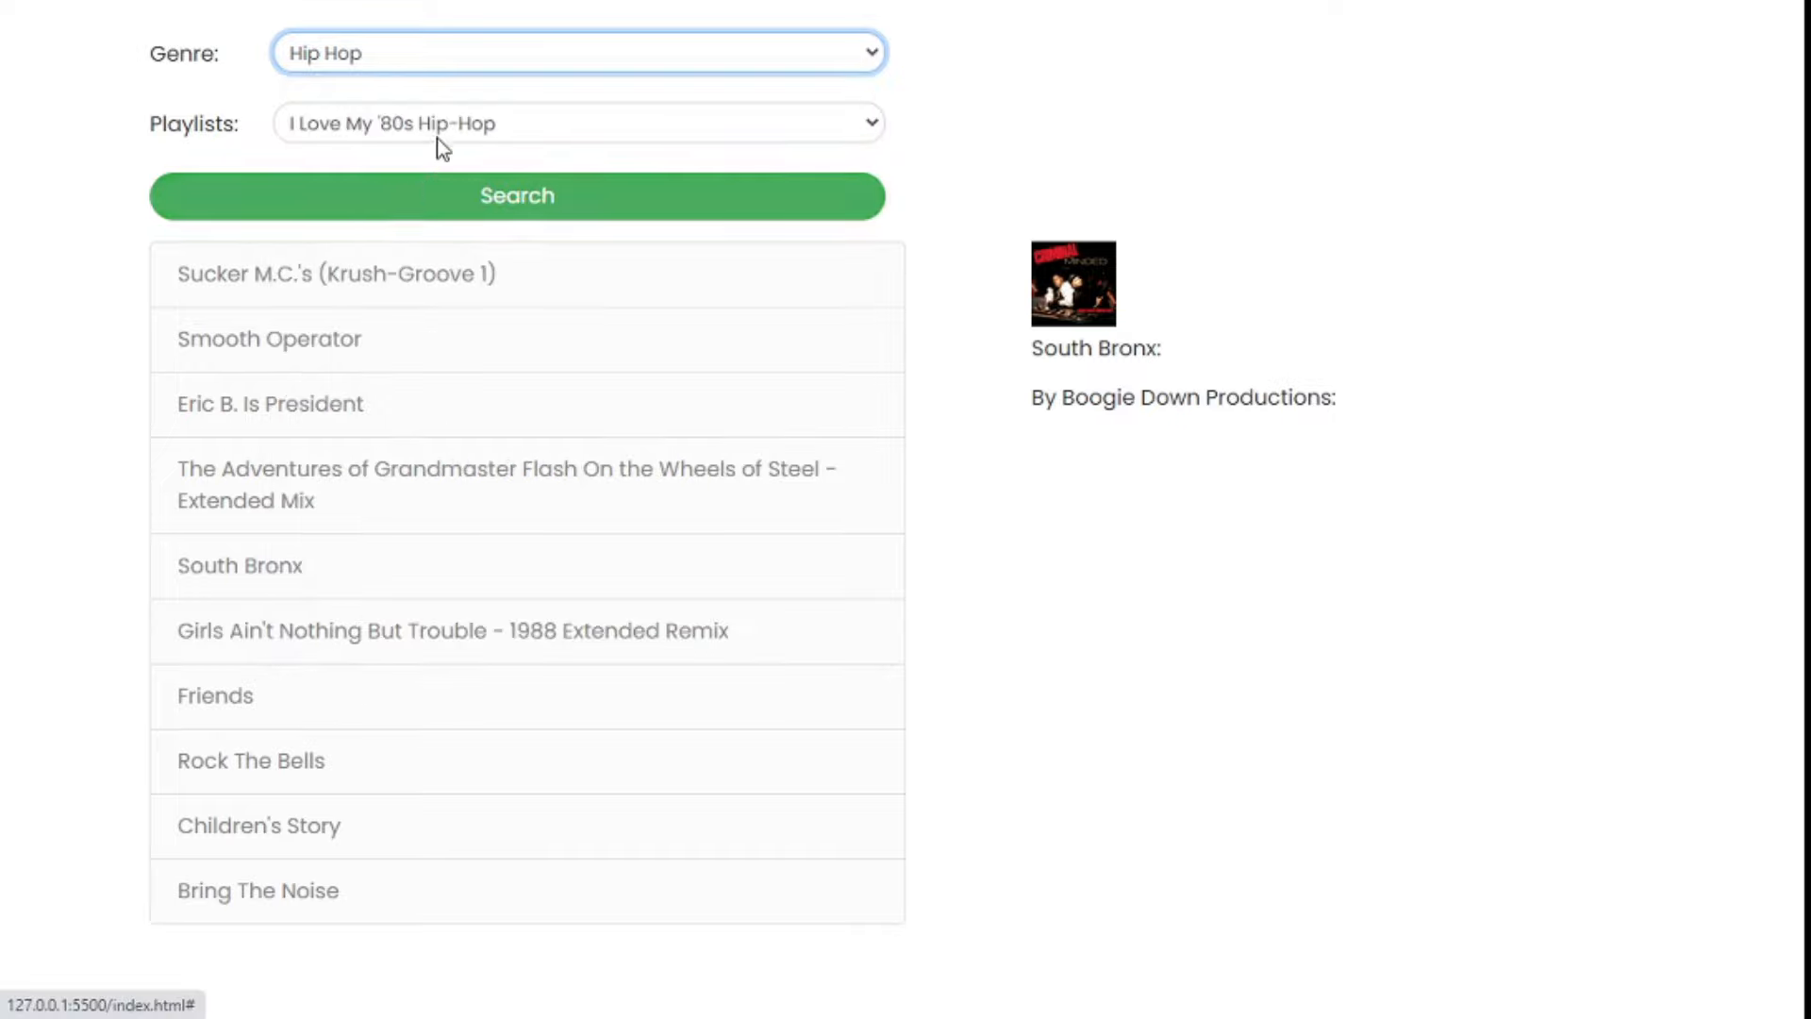
click(578, 123)
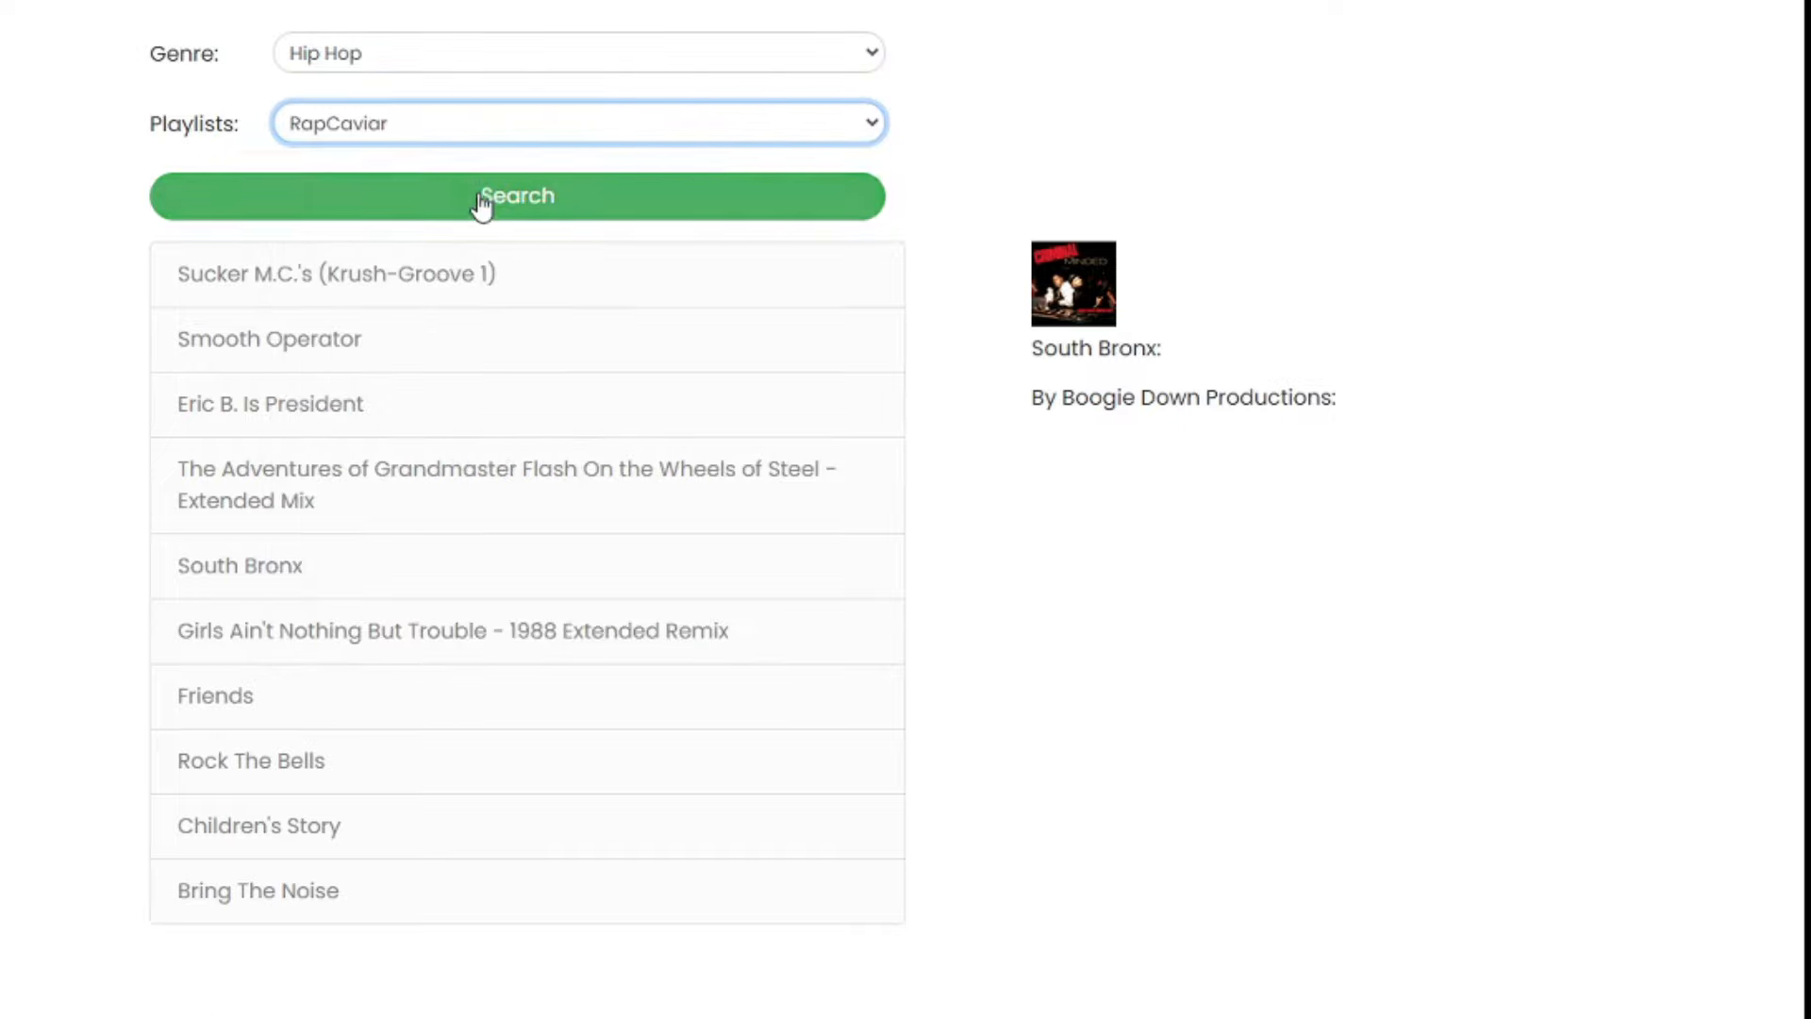
click(517, 194)
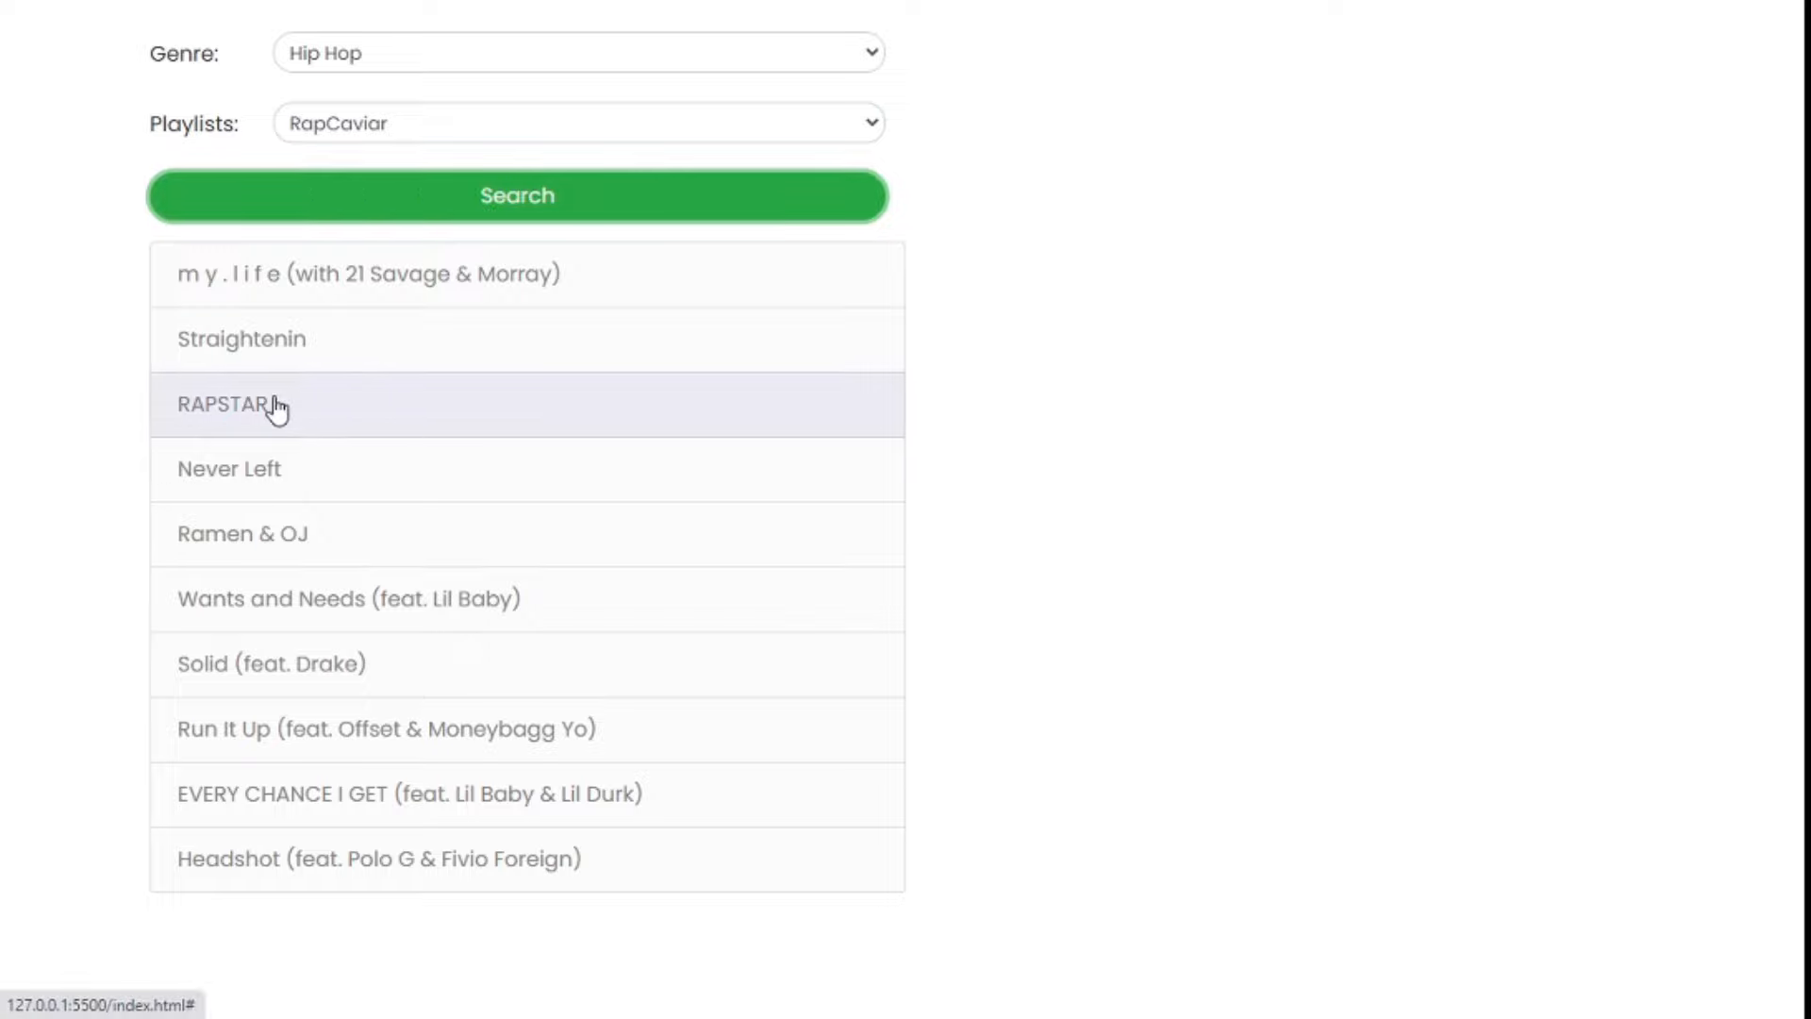
View details for RAPSTAR, Solid (feat. Drake), Run It Up and EVERY CHANCE I GET.
click(223, 404)
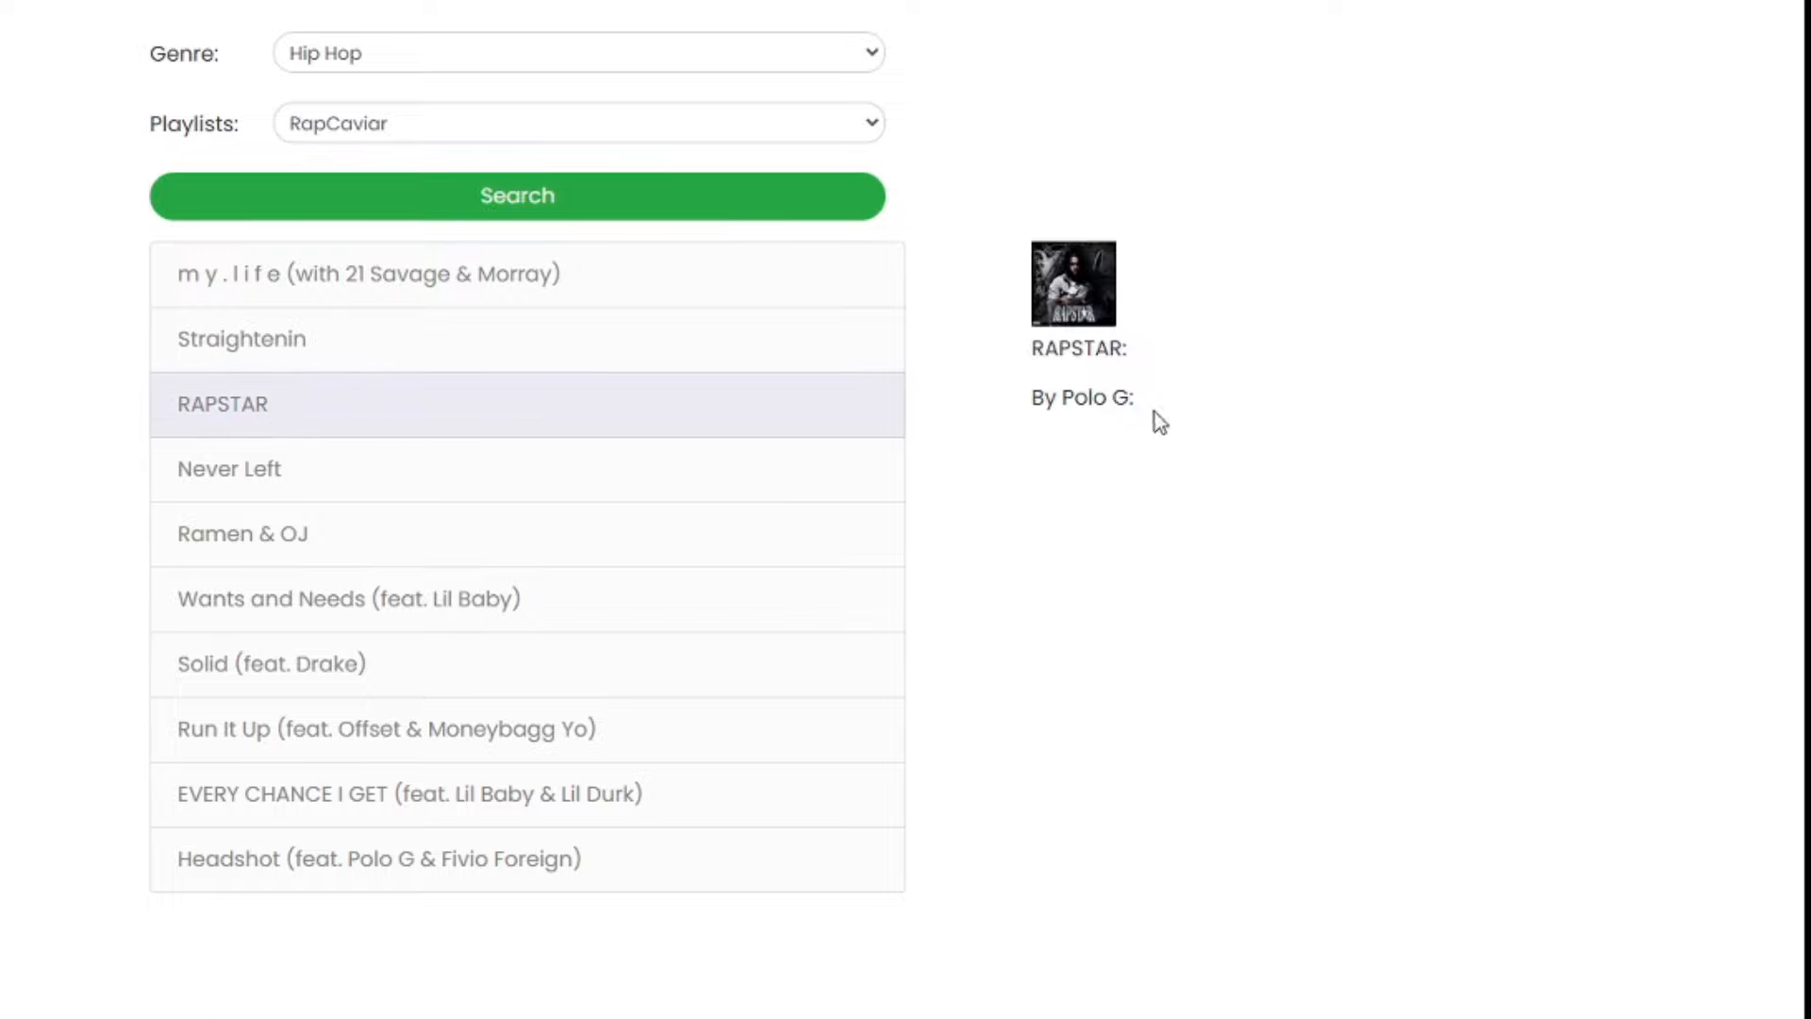
click(272, 662)
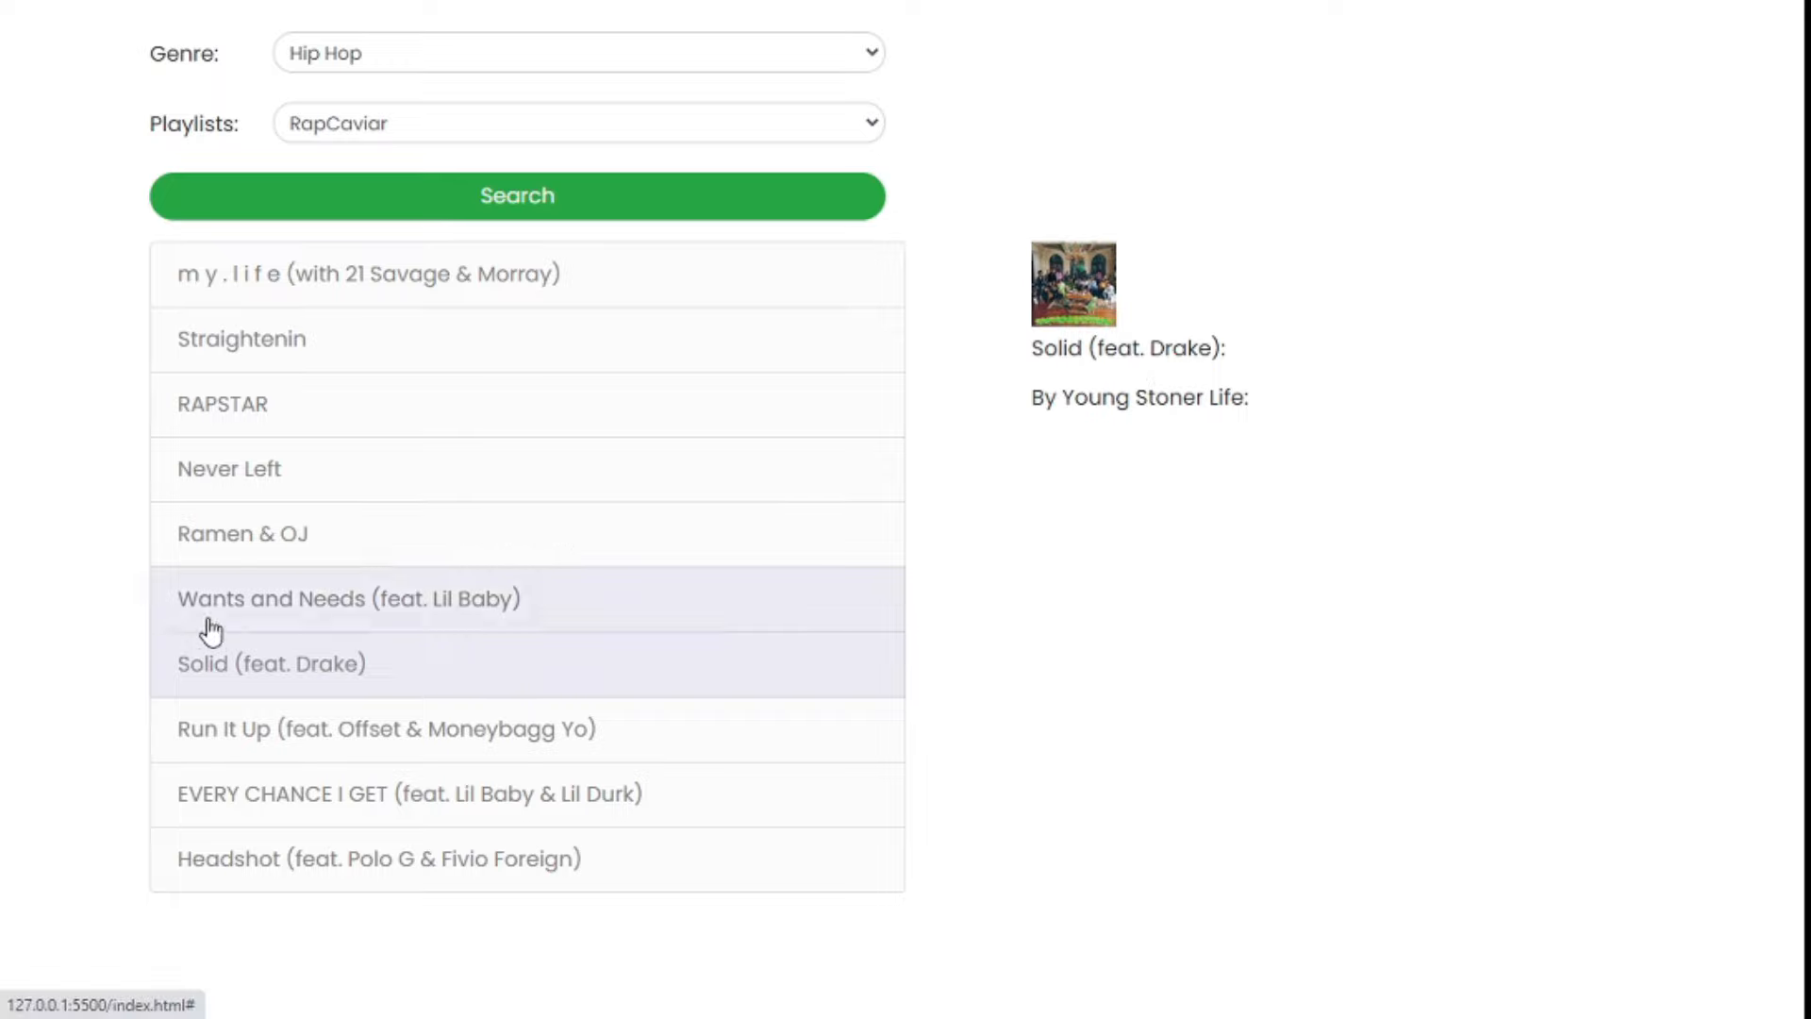
click(385, 728)
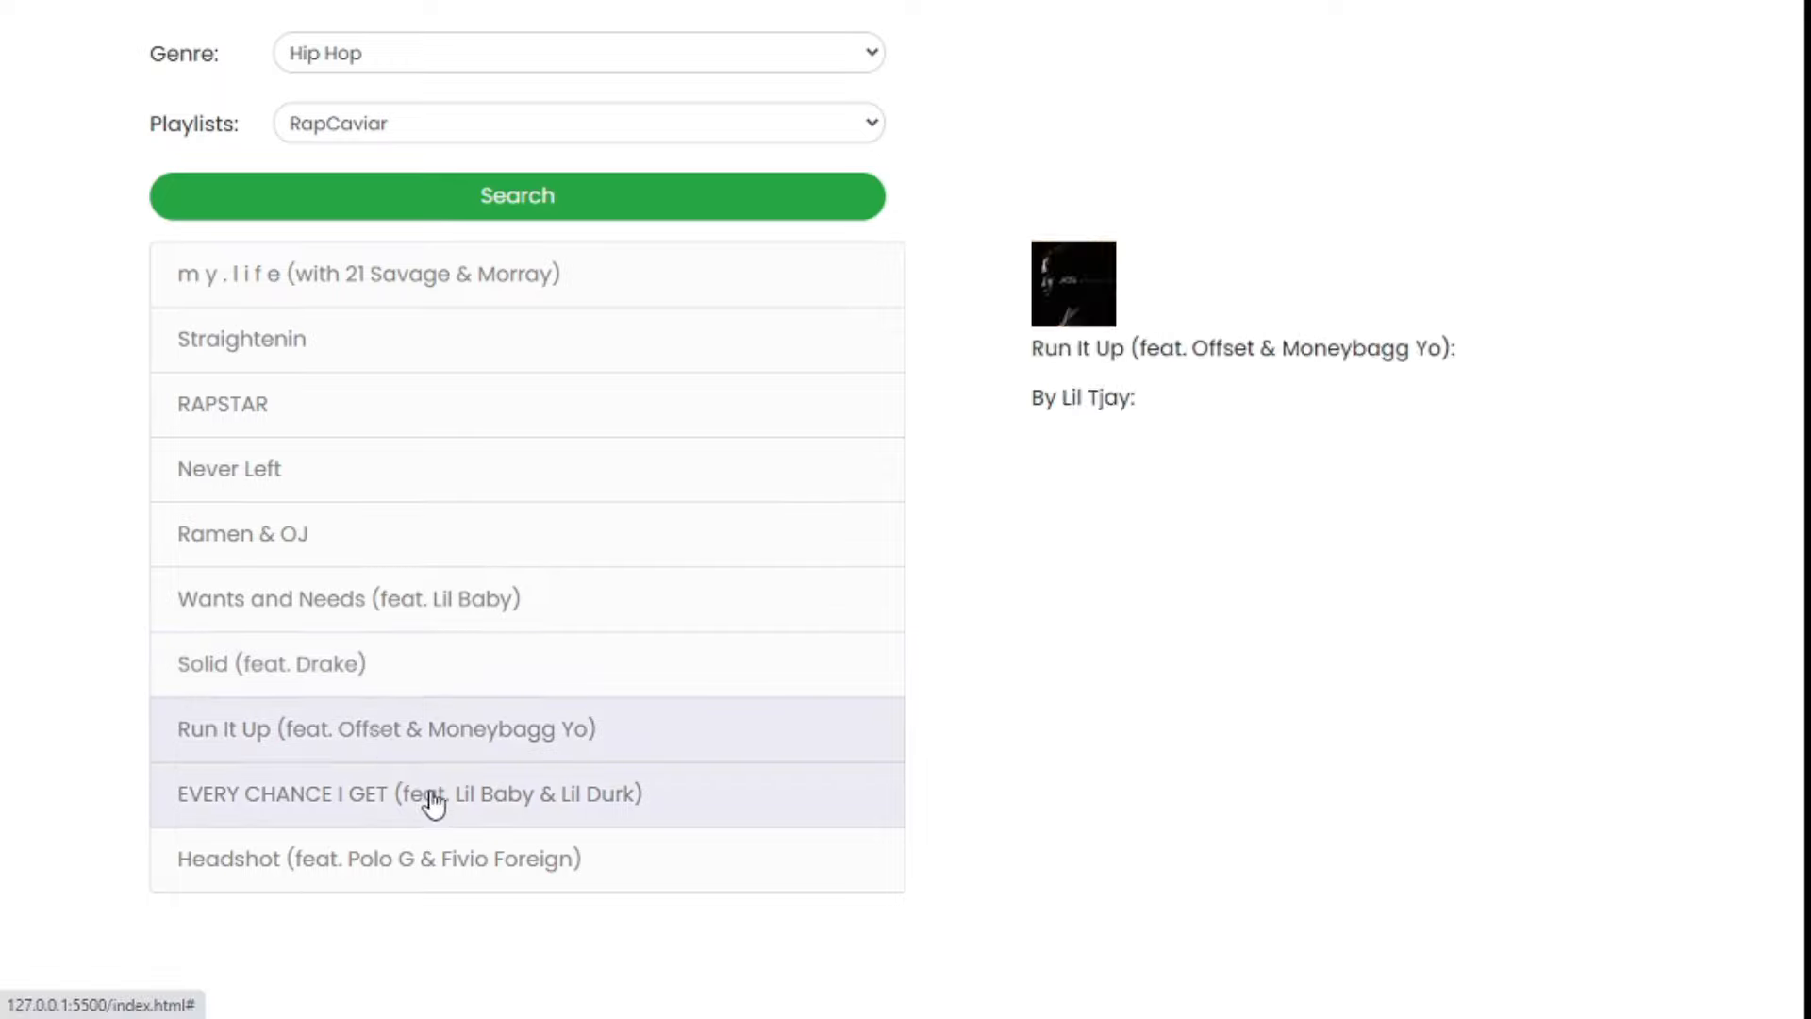
click(410, 794)
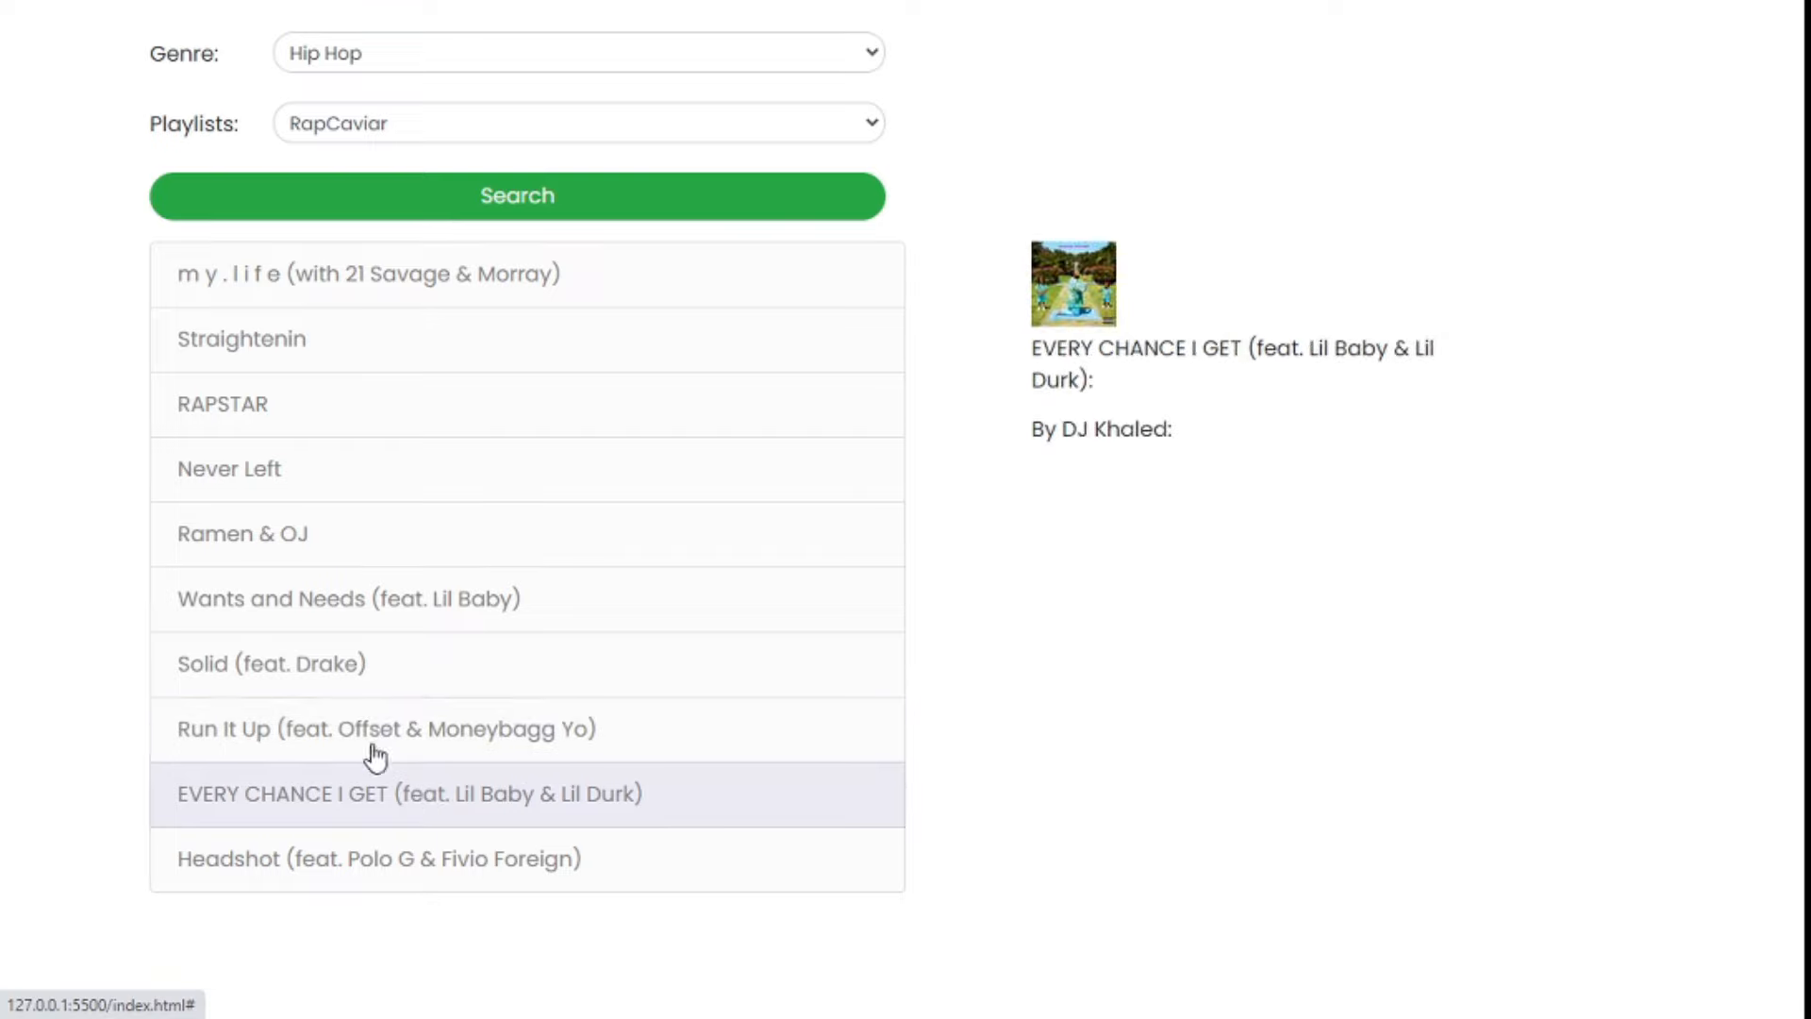
mouse_move(1356, 386)
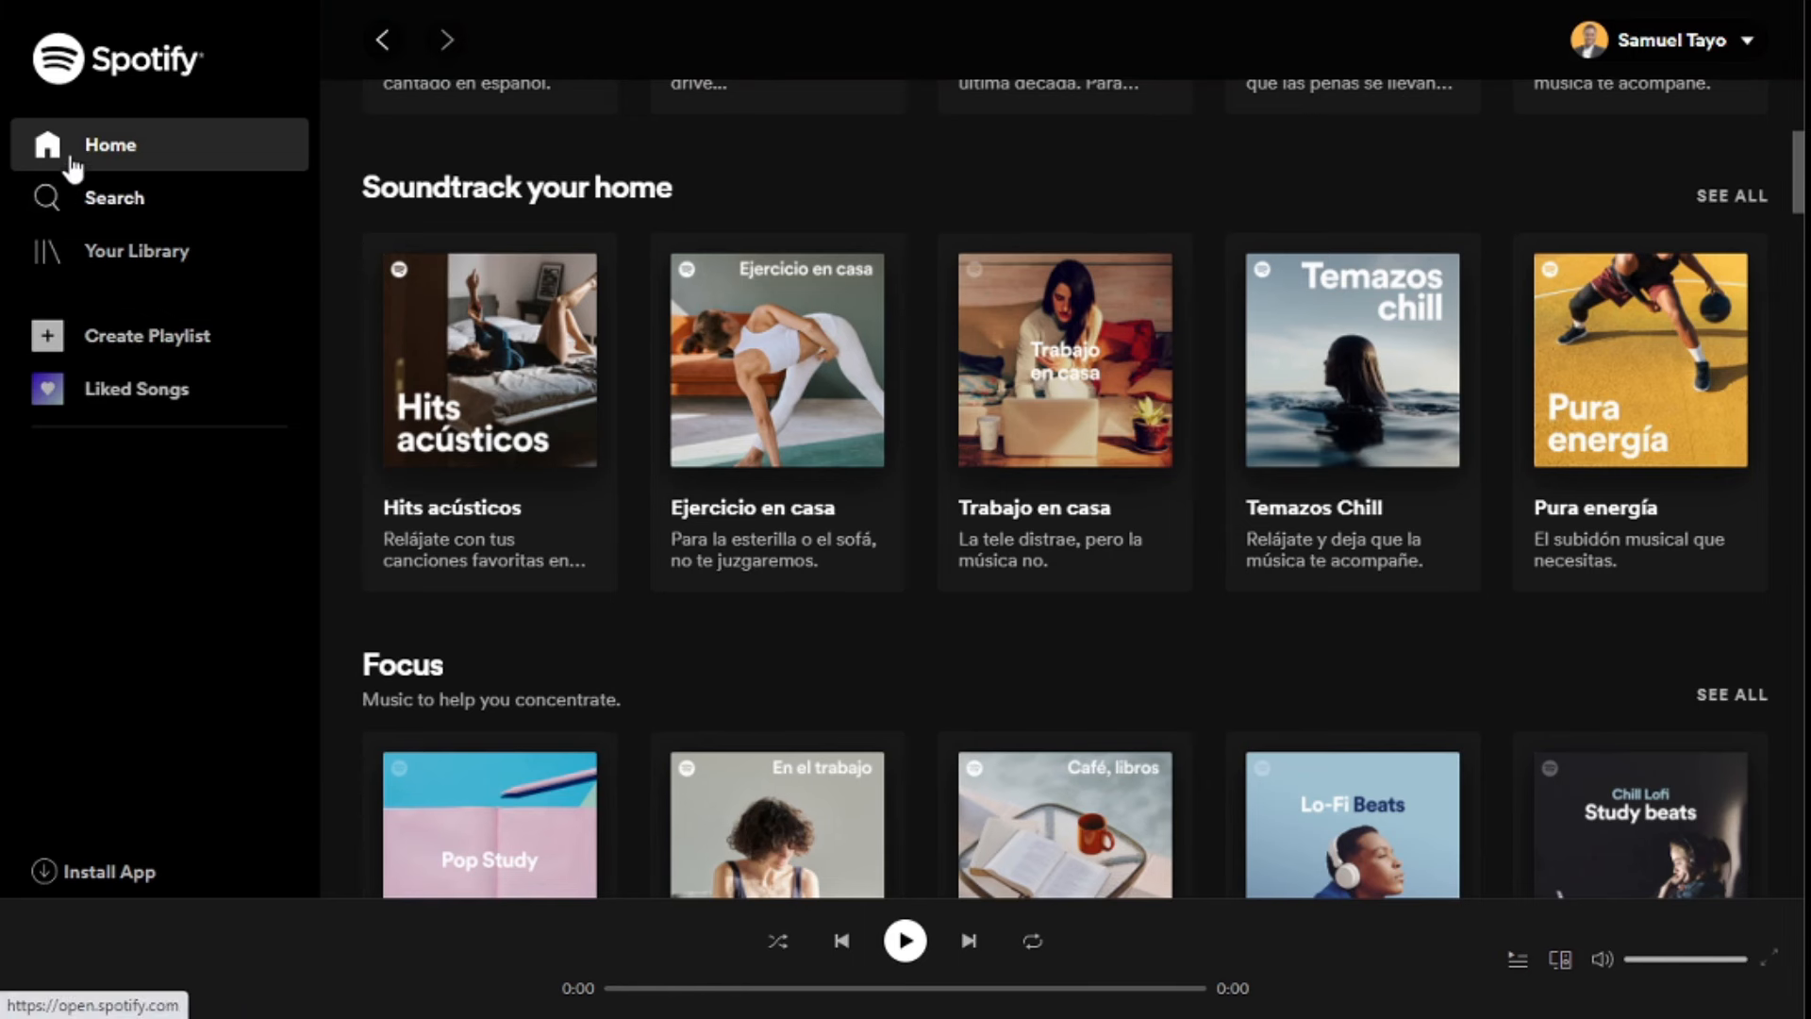
Return to Spotify home, then search for "afro".
click(109, 145)
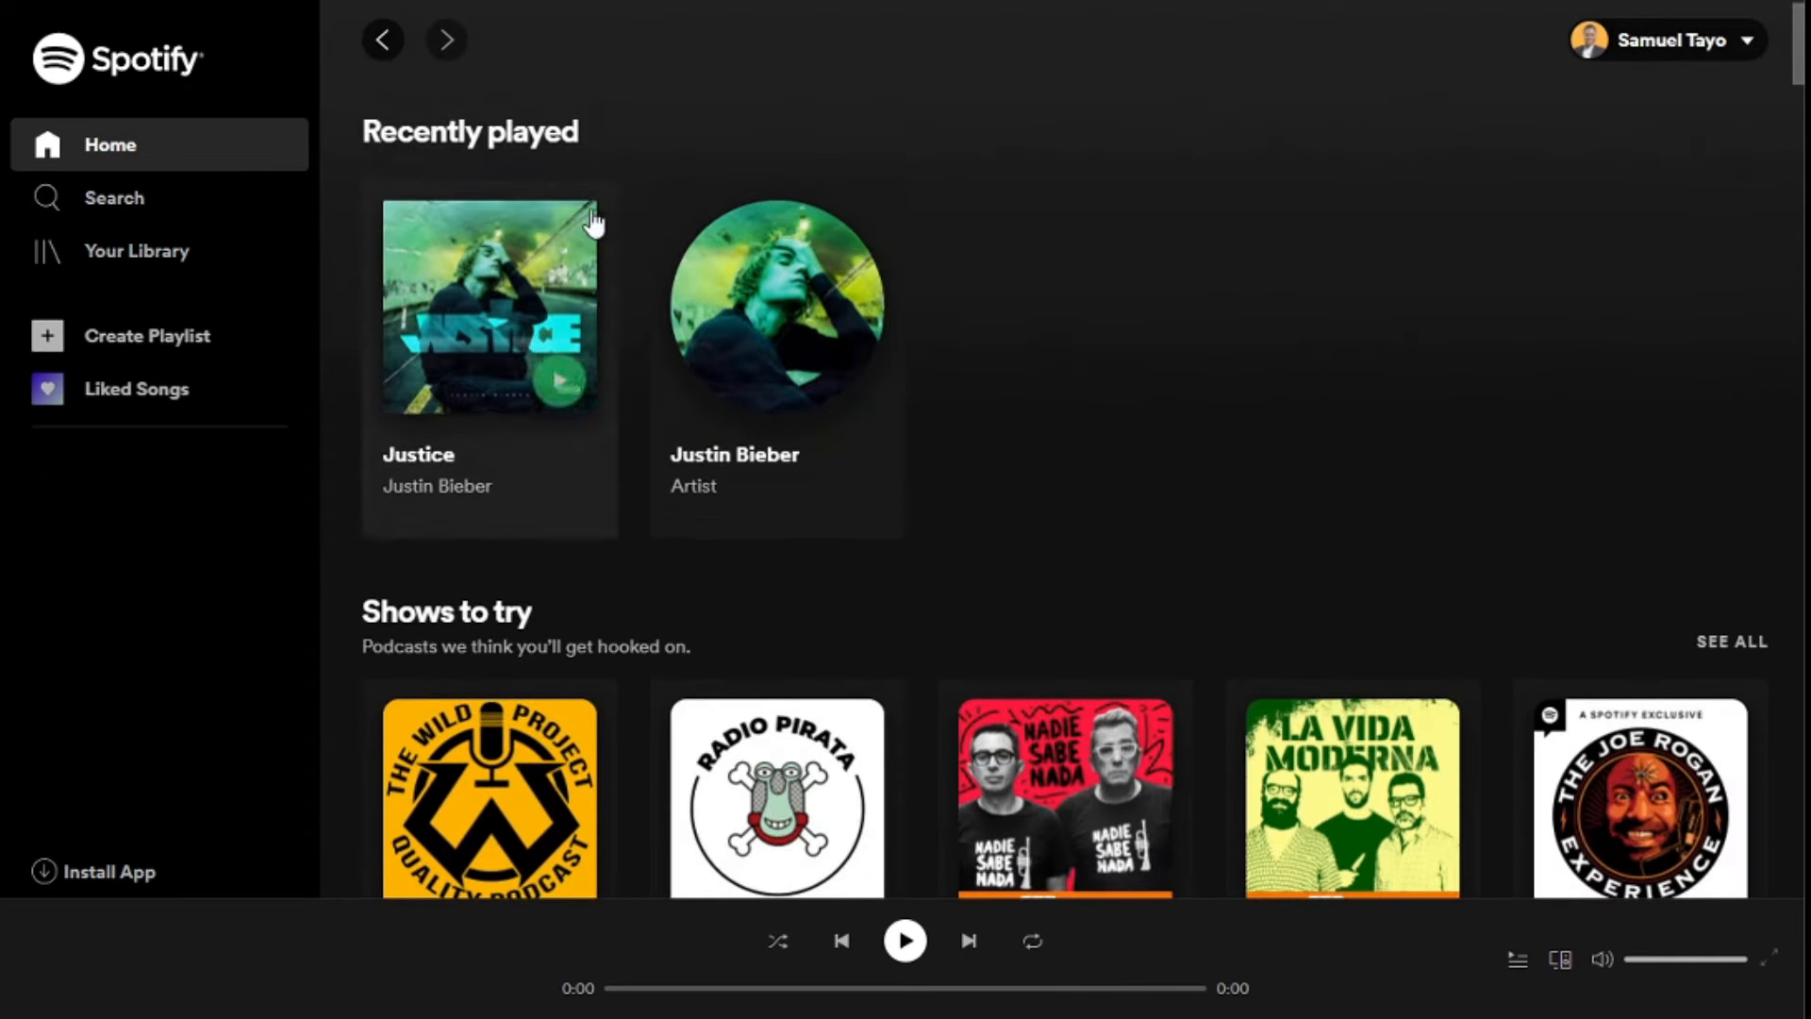
mouse_move(259, 673)
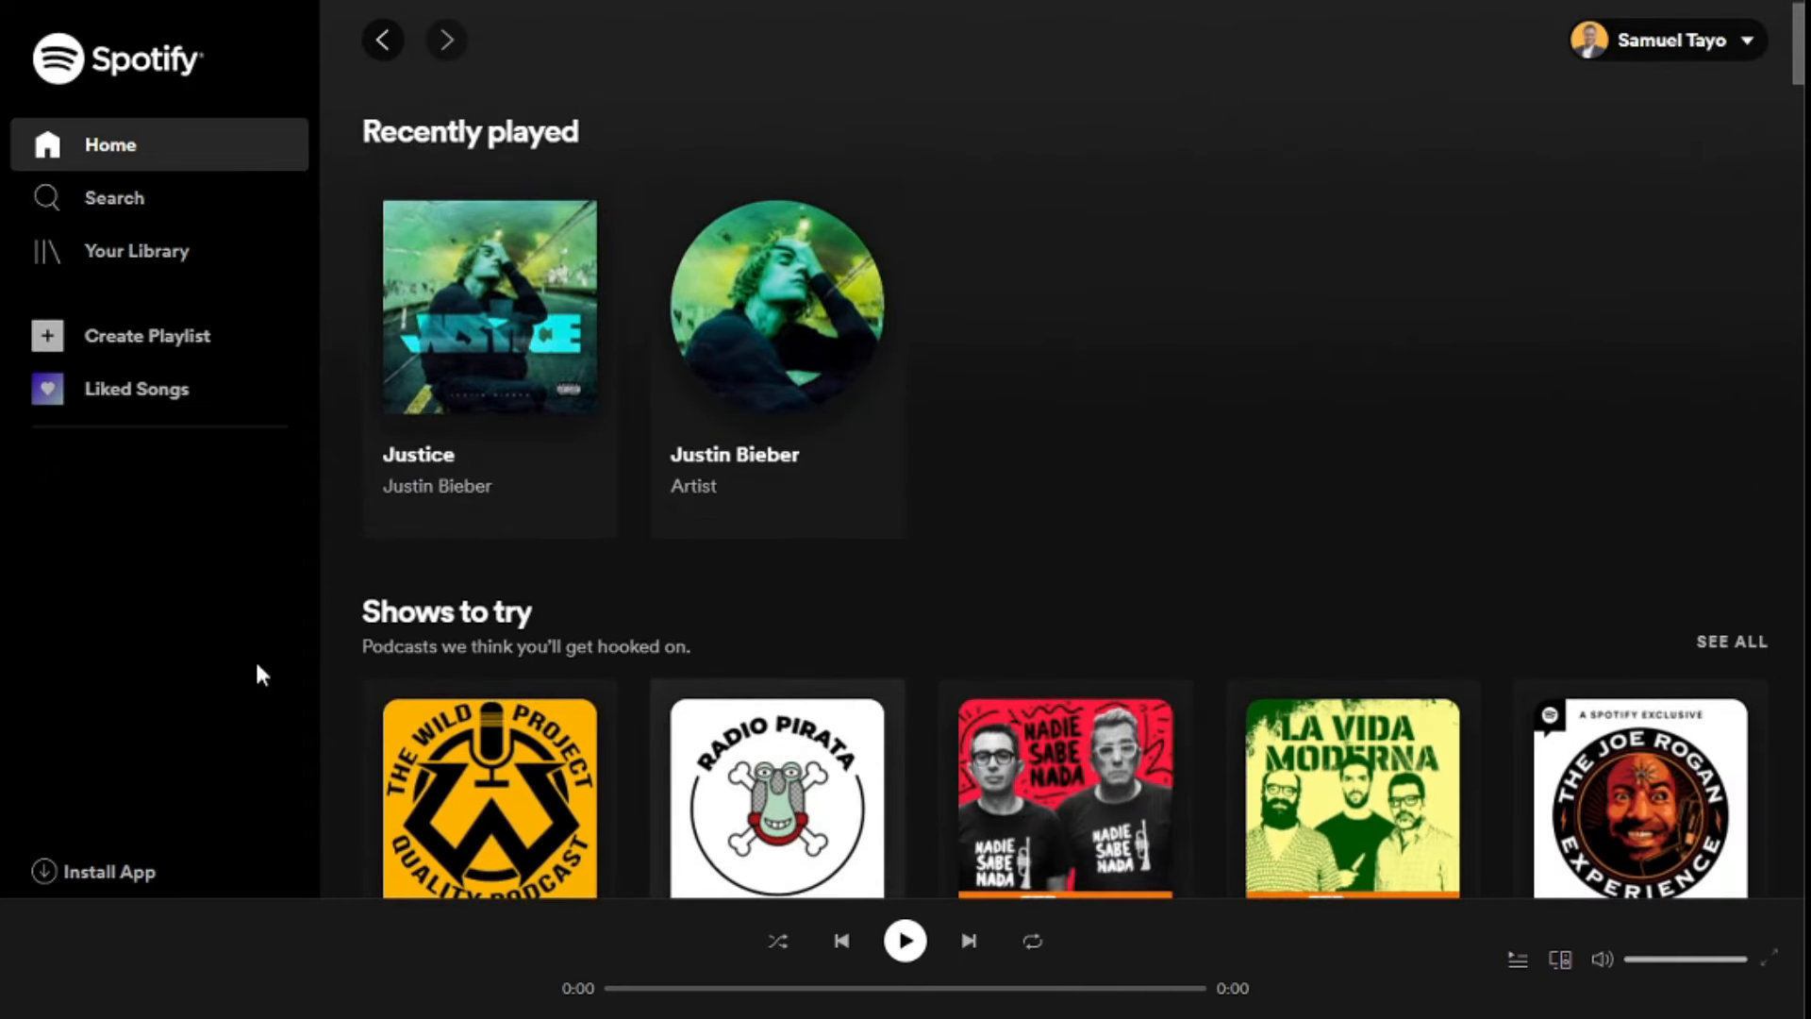
click(113, 198)
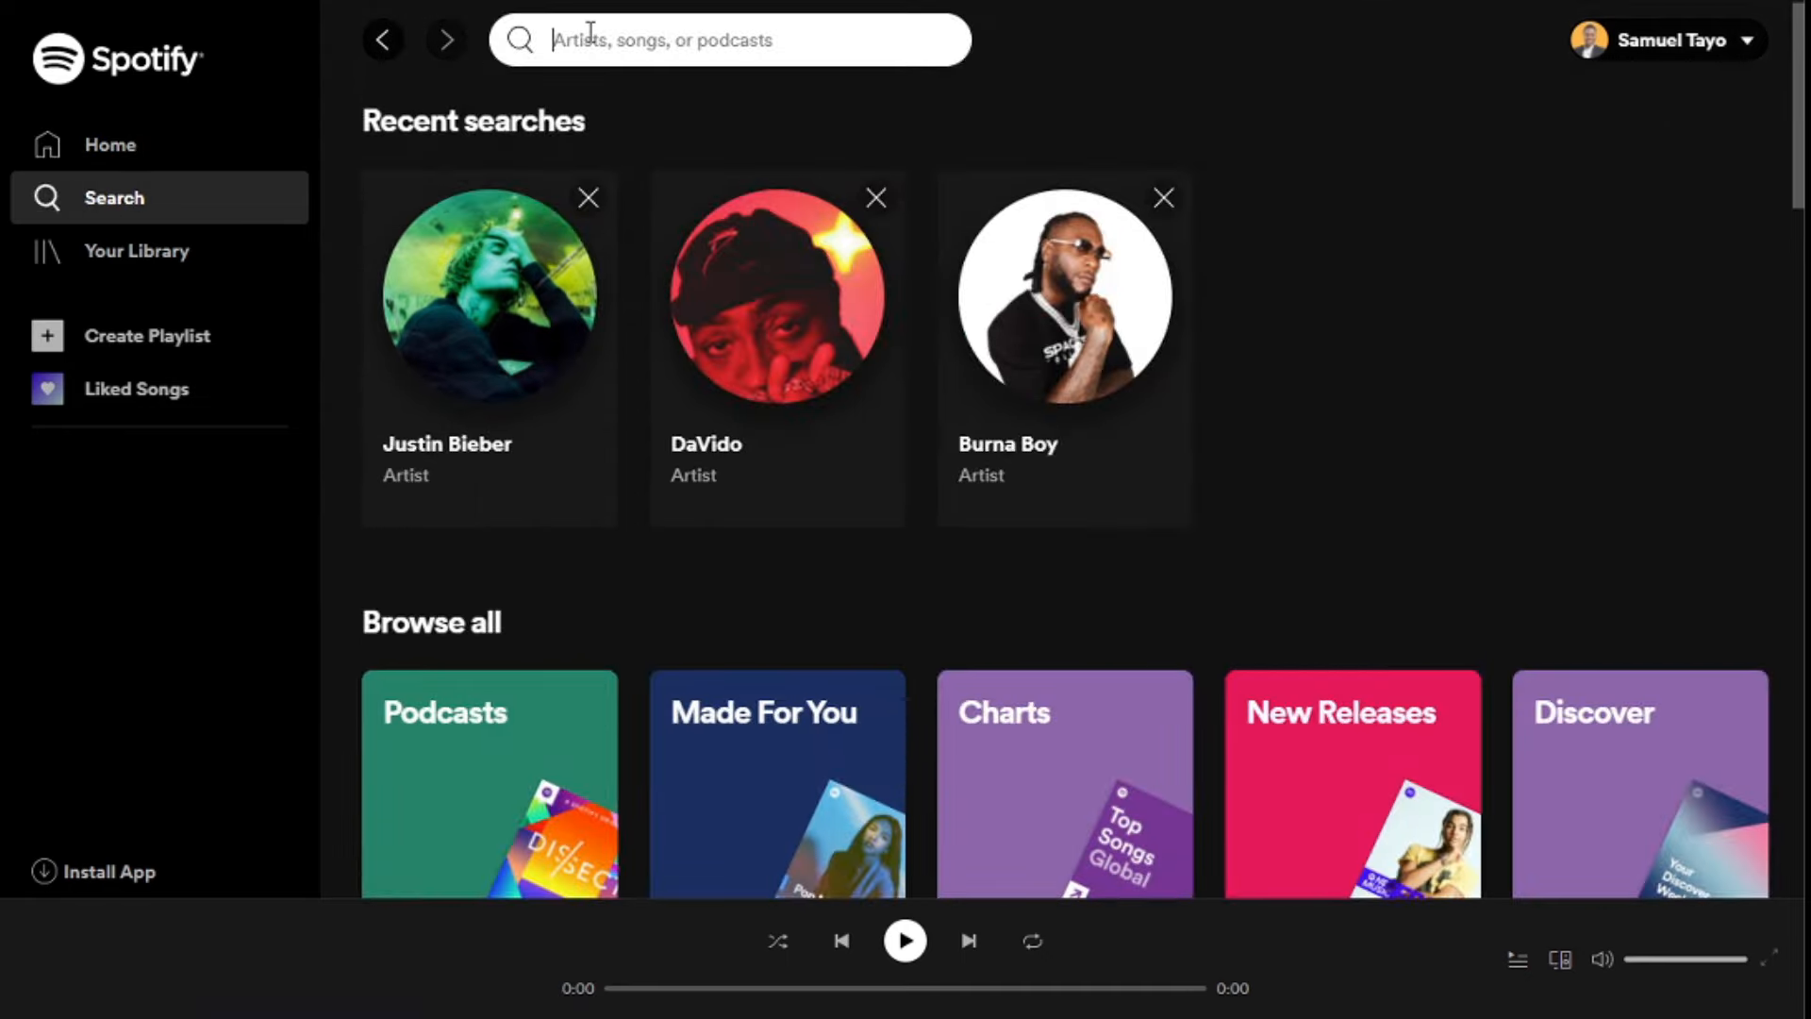
text(afro)
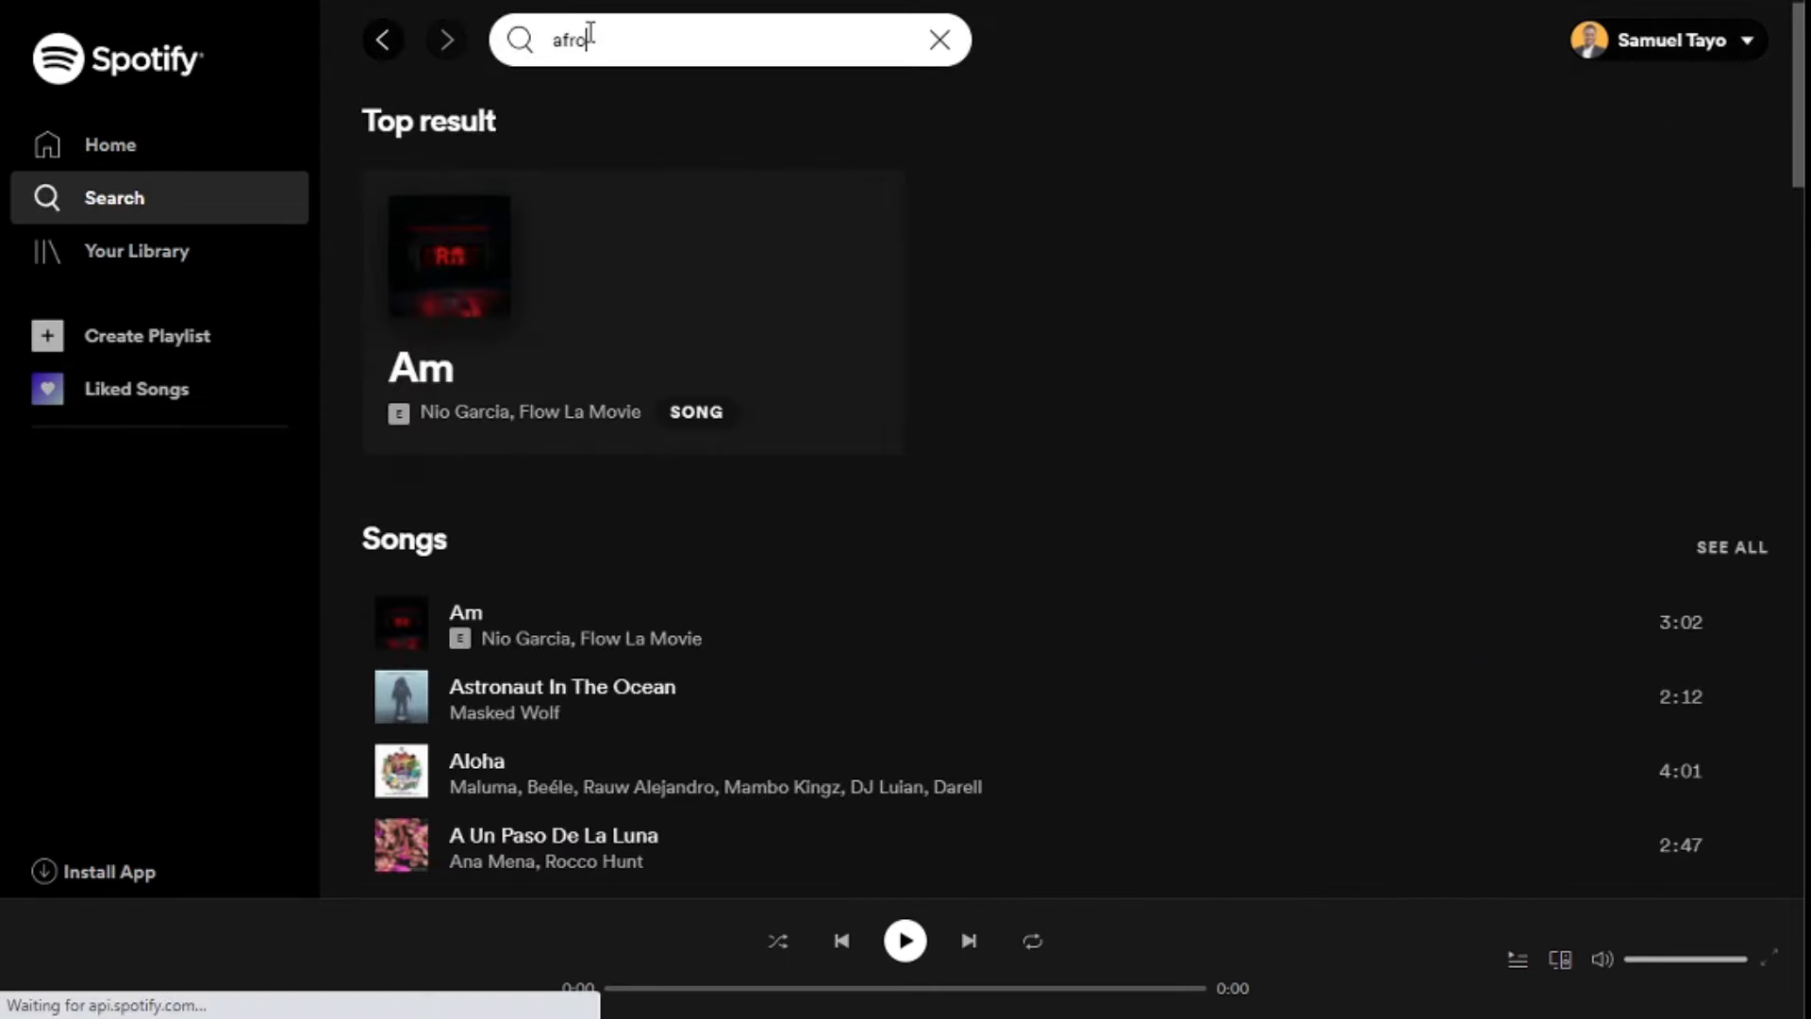